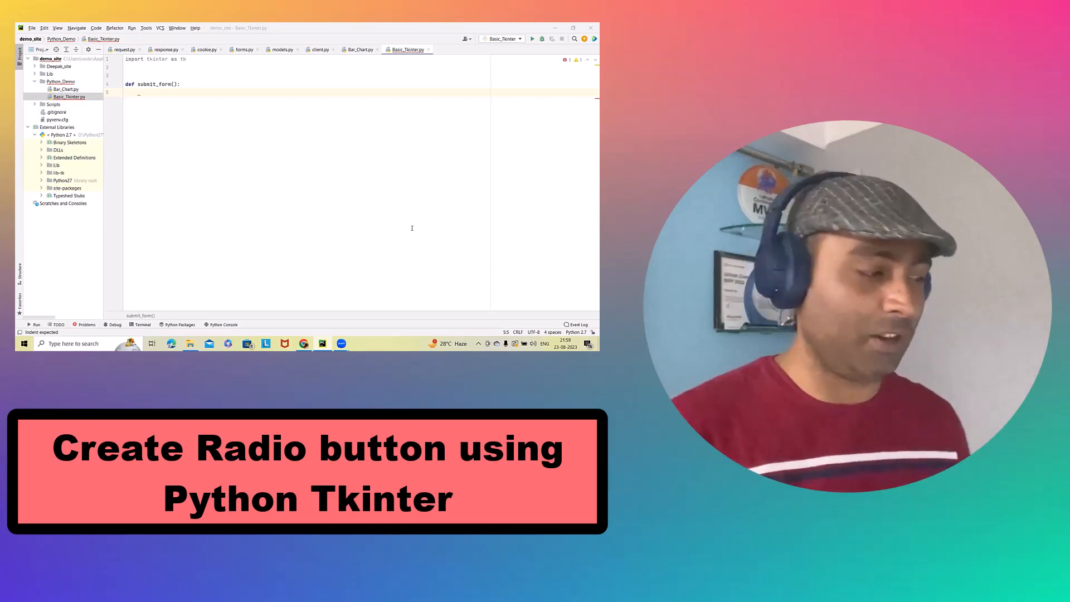
- Overwrite the def submit_form(): line with root = tk.Tk() and start a new line
click(575, 27)
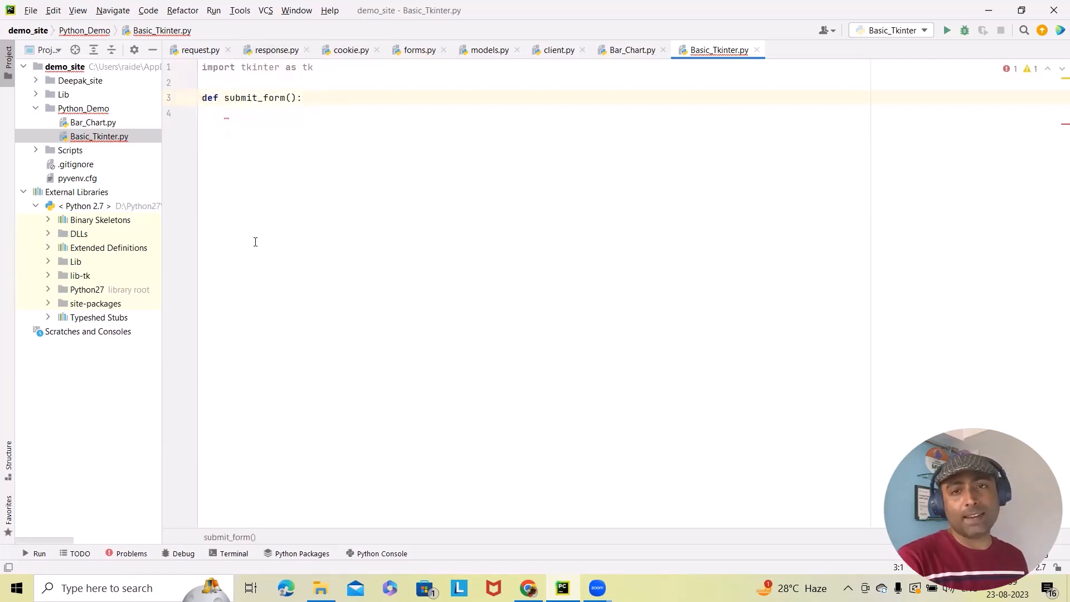
mouse_move(267, 301)
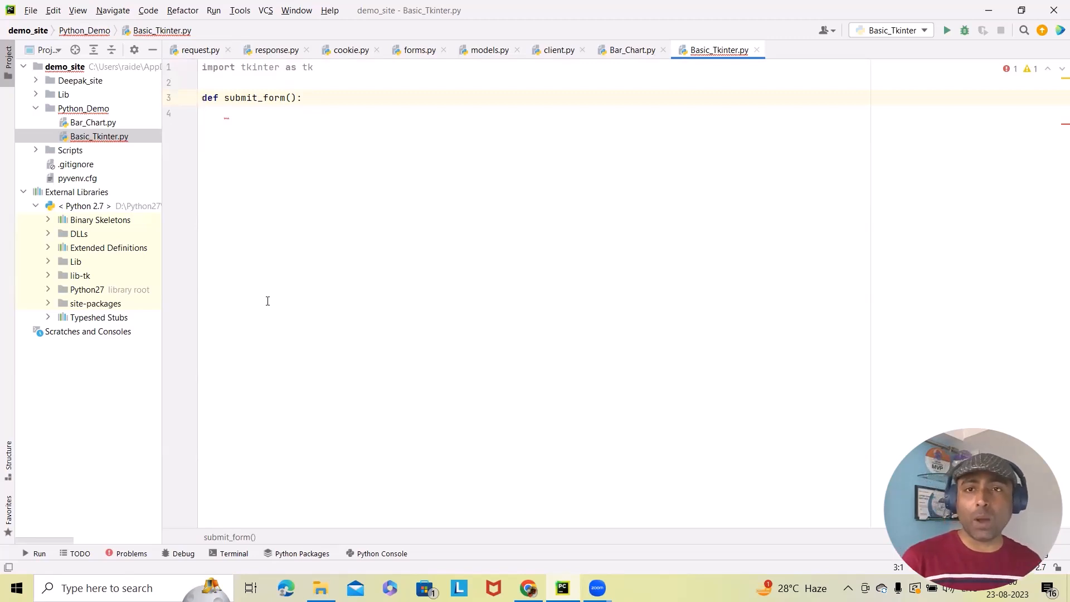
click(202, 98)
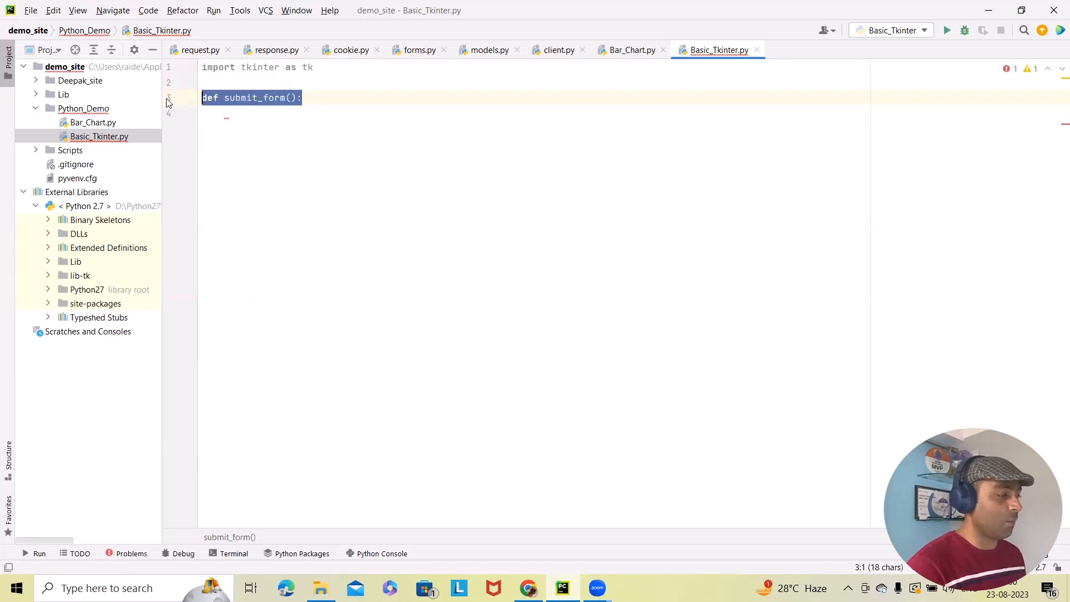
text(ro)
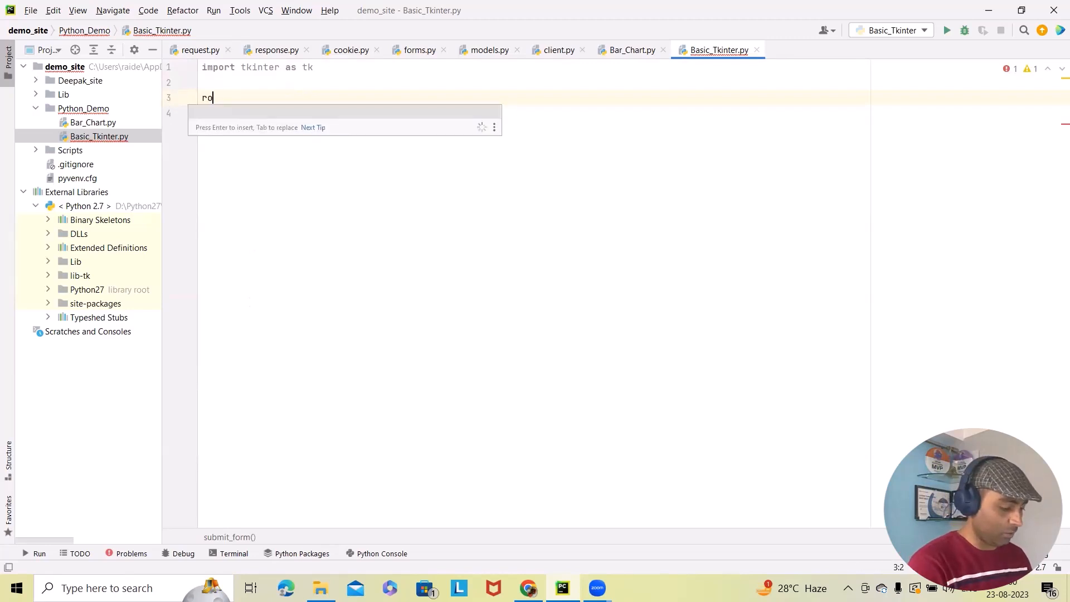
text(ot)
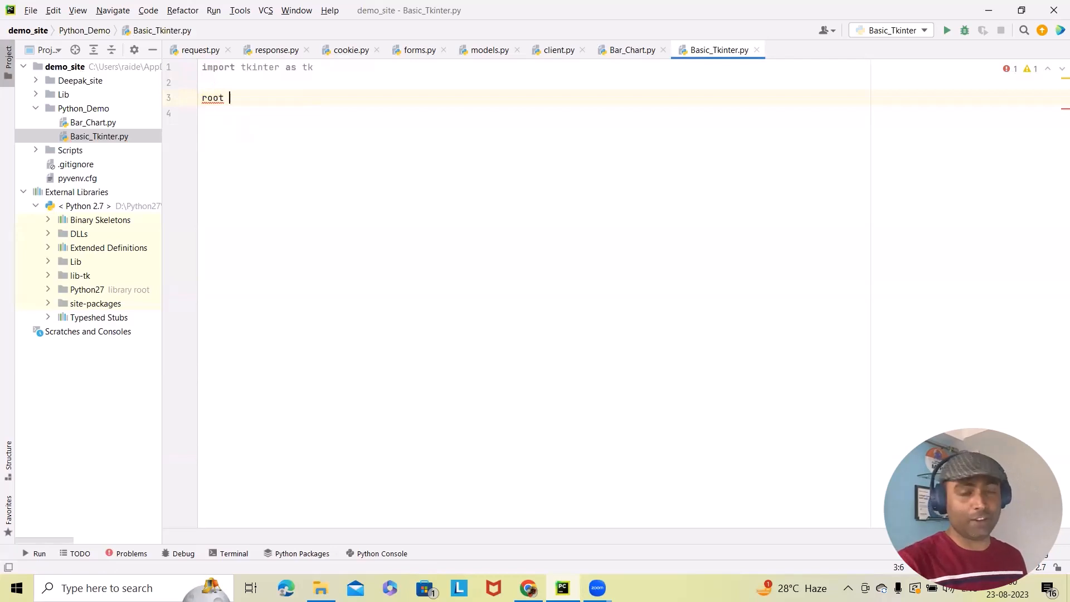
text(= t)
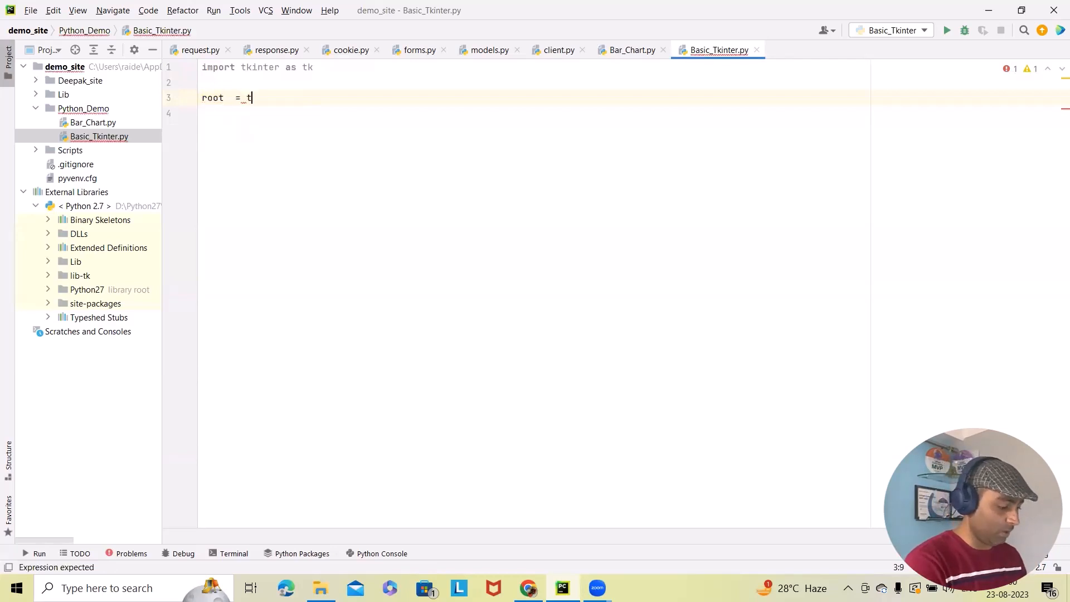
text(.)
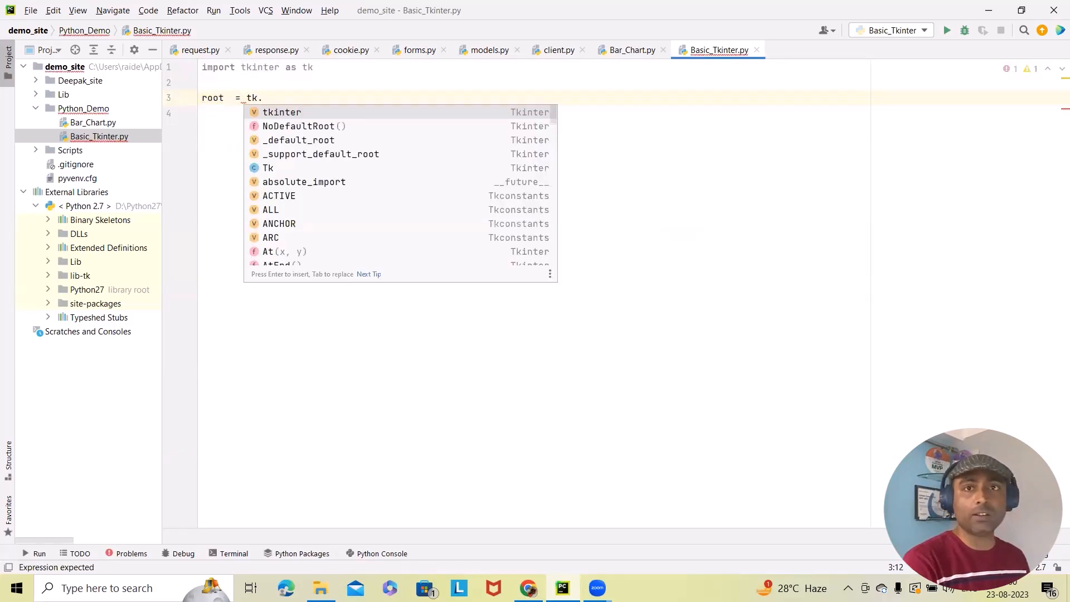
text(Tk()
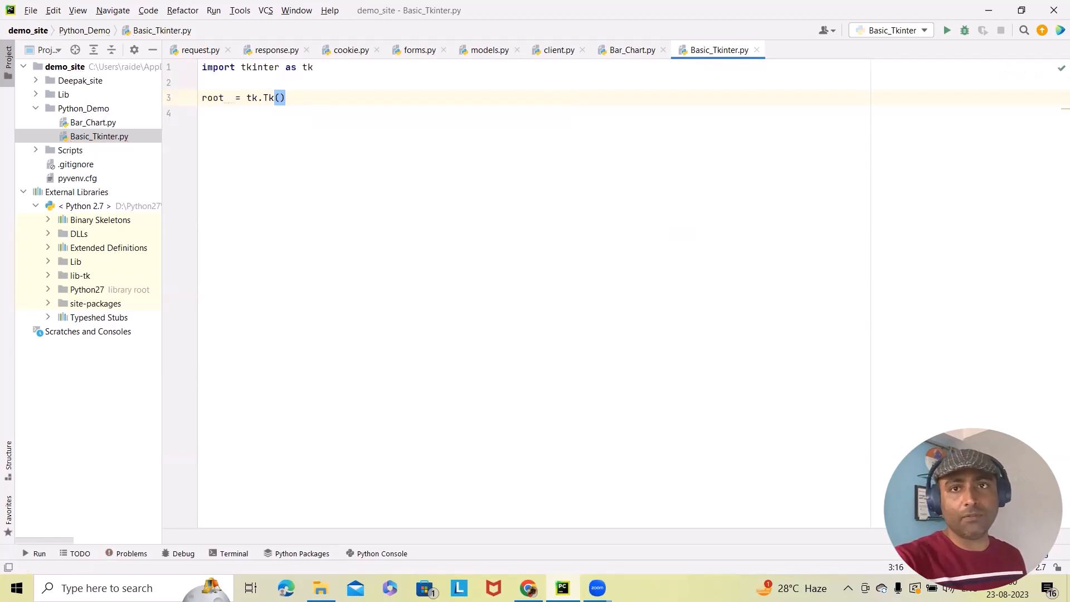
key(Return)
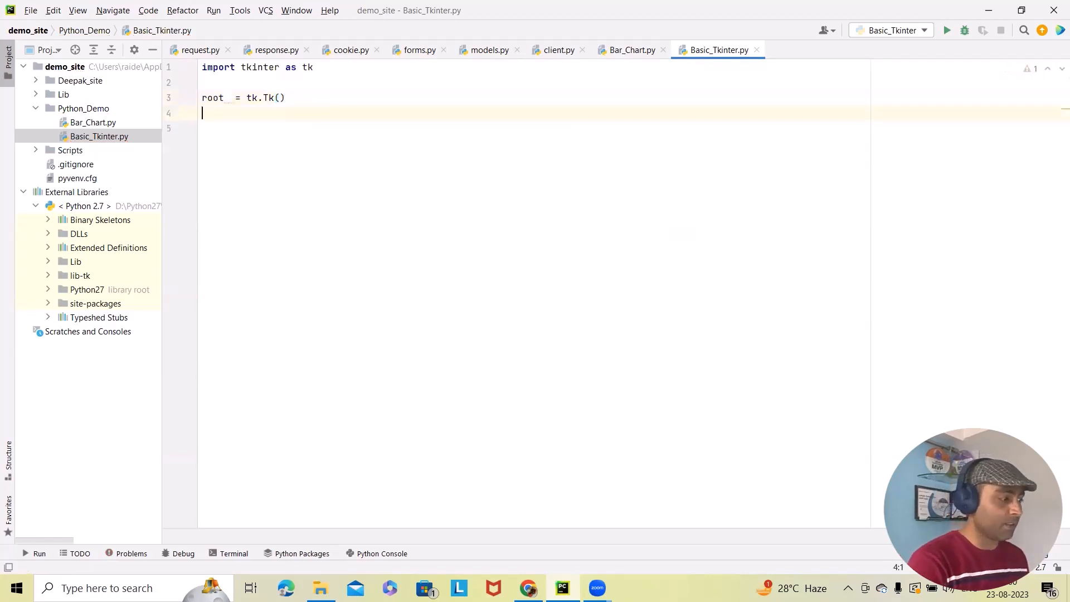
- Title the main window "Radio button sample" using root.title on line 4
text(root =)
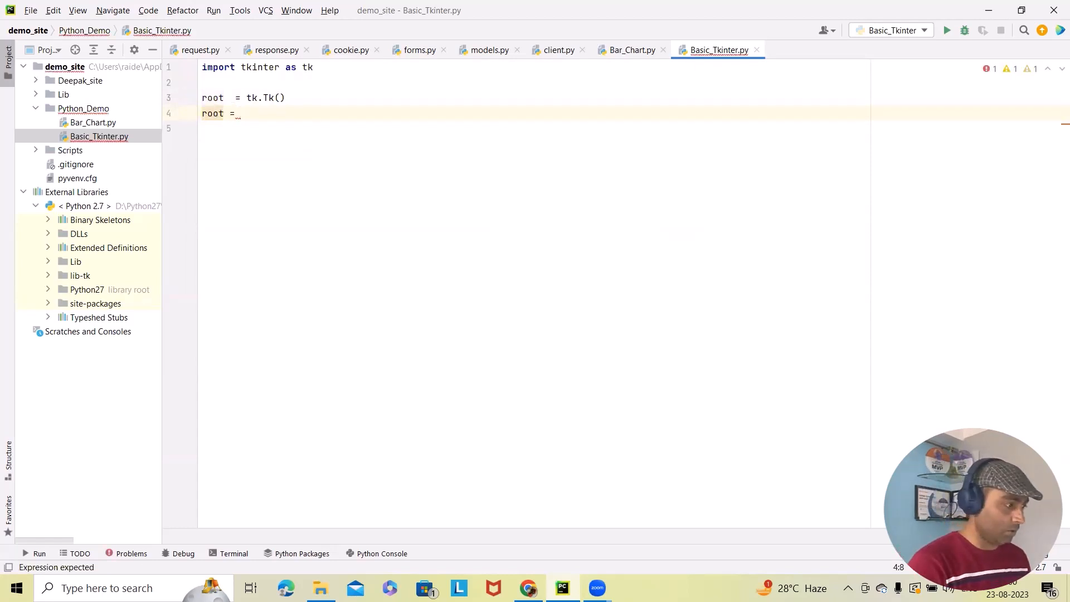
text(.t)
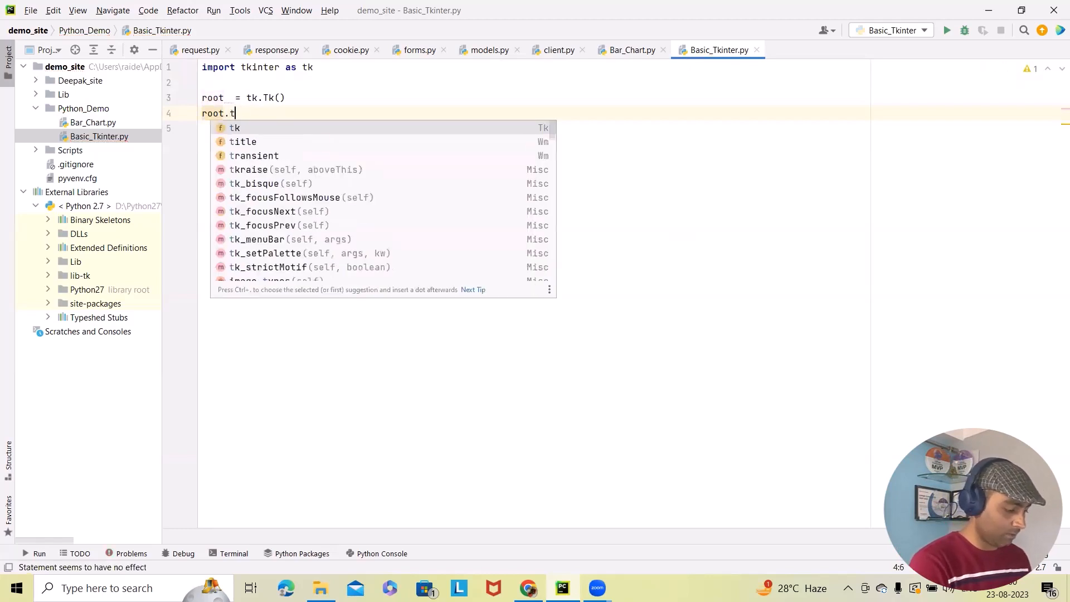
text(it)
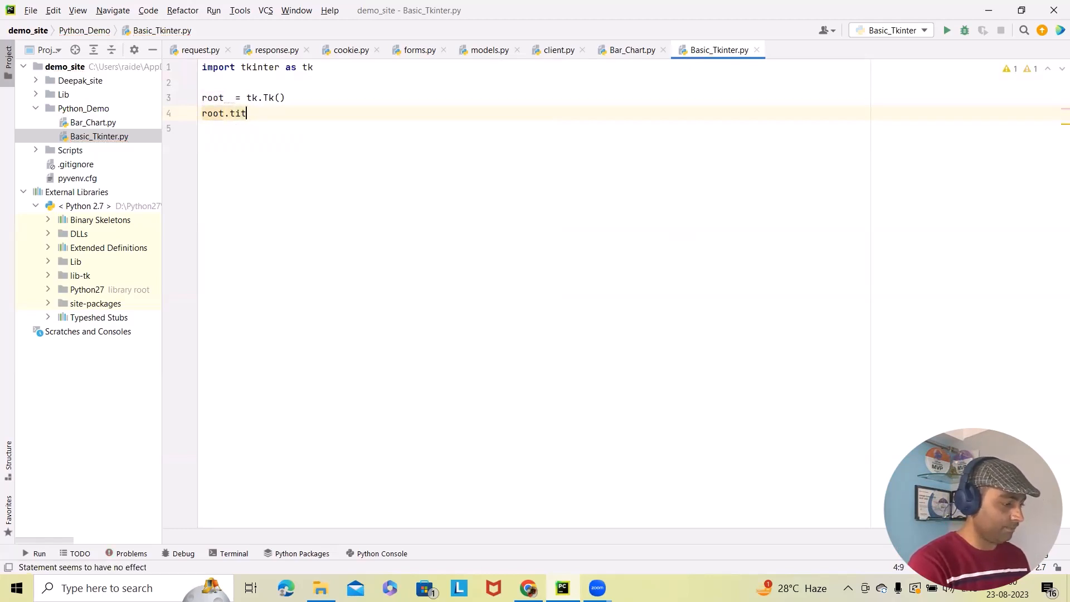
text(le)
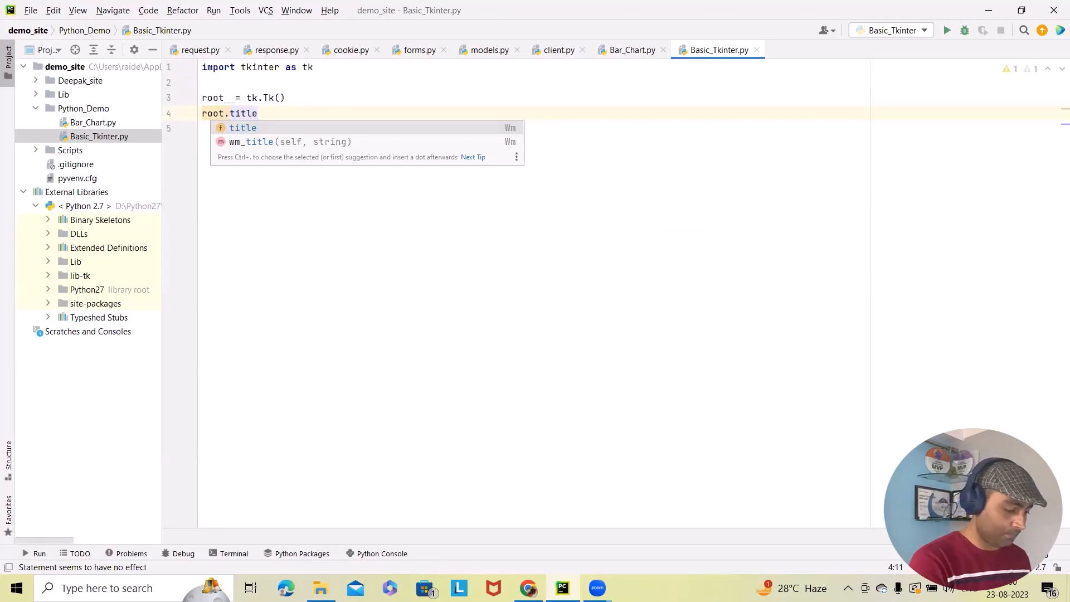
text((")
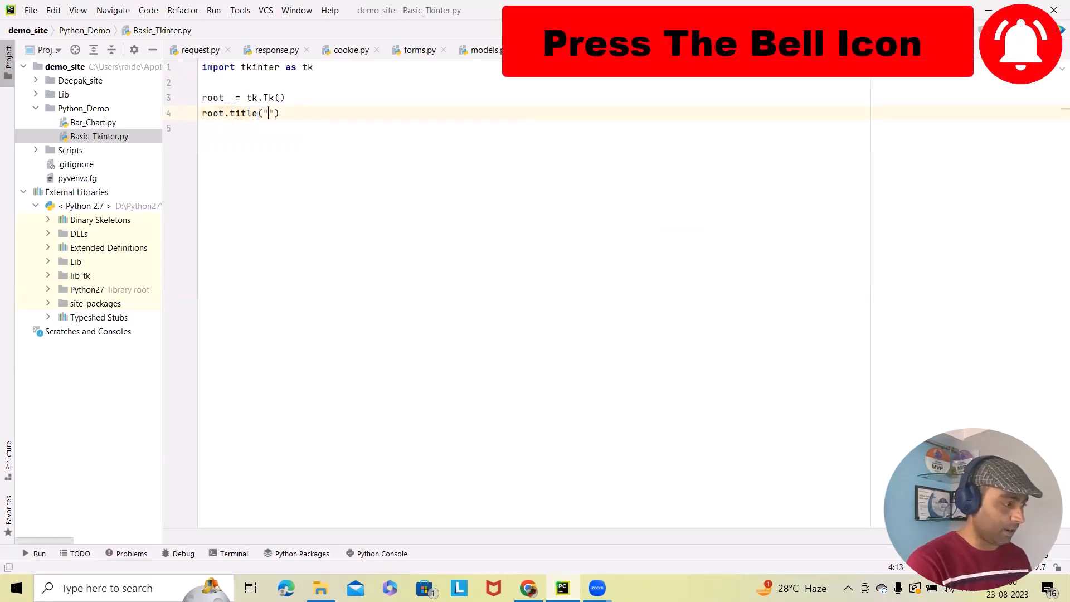
text(Radio b)
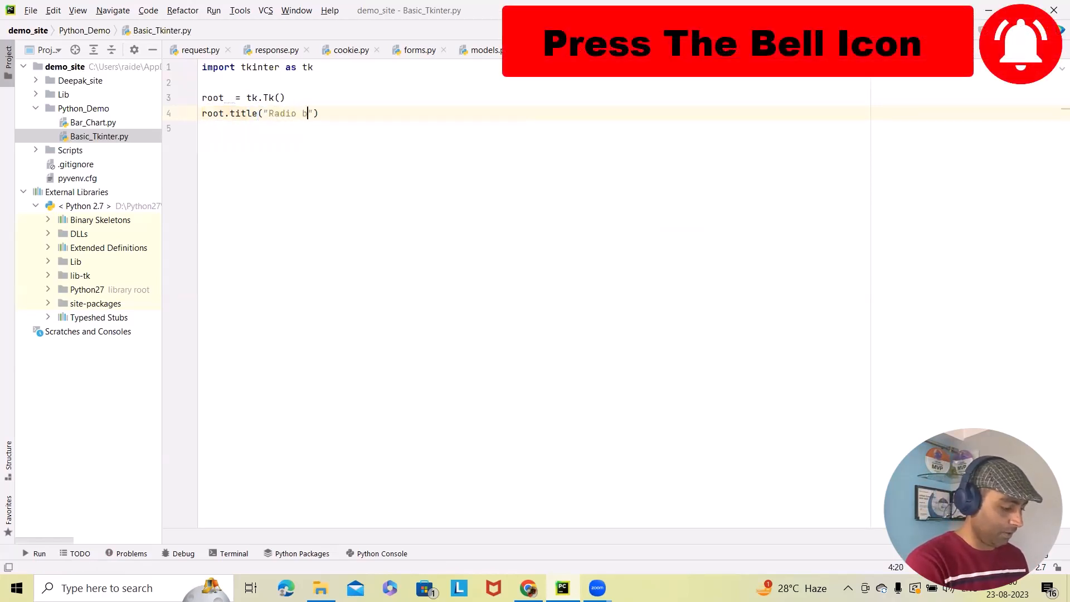
text(utton samp)
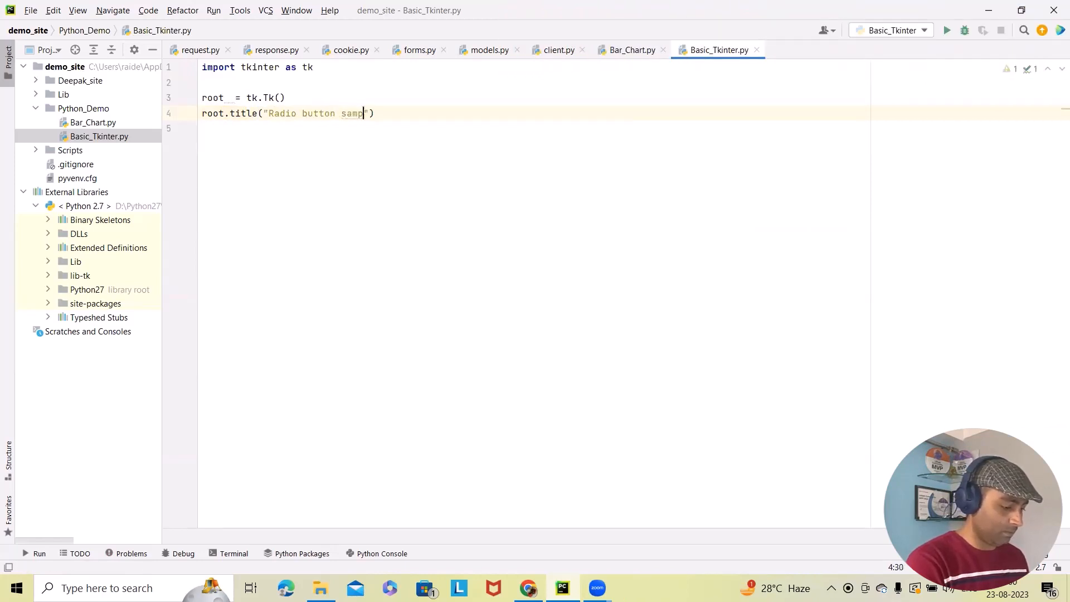
text(le)
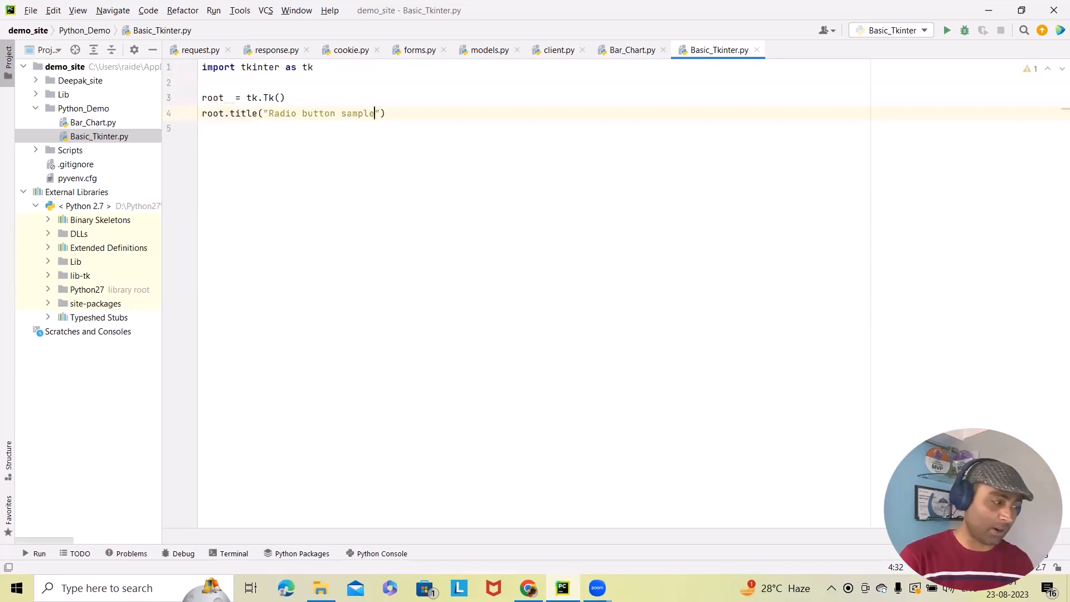
mouse_move(265, 166)
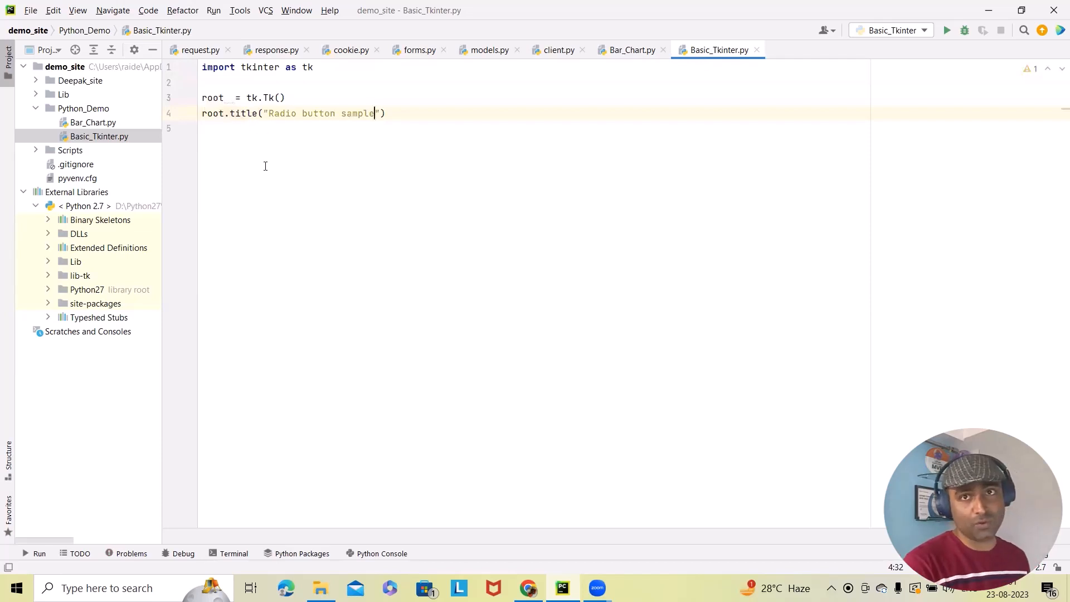
mouse_move(290, 222)
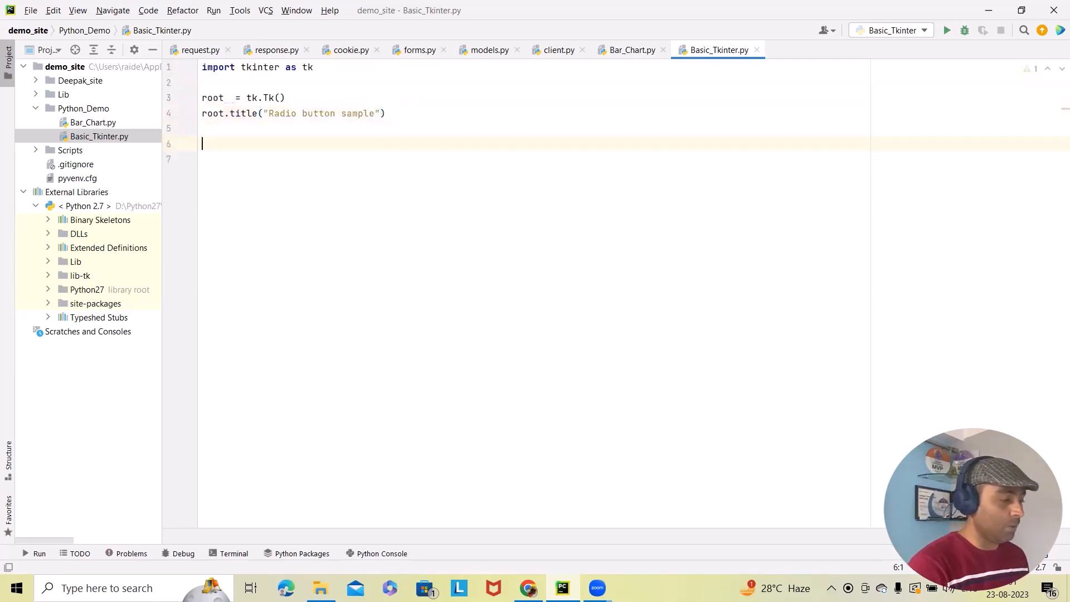
- Write label = tk.Label(root, text="Select the option:") on line 6, then add a new line
text(lb)
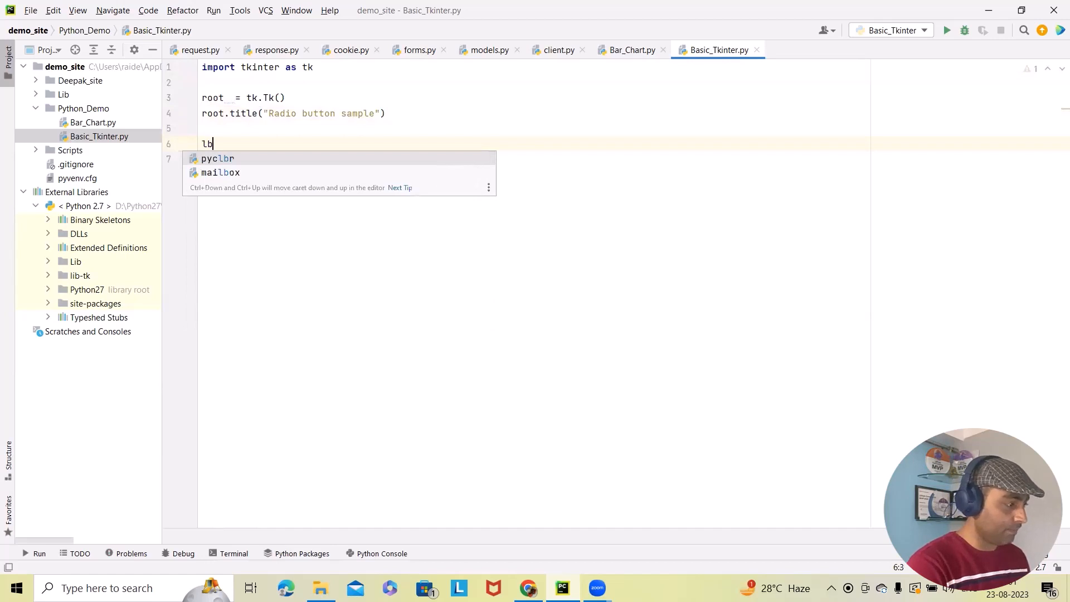
text(abel = t)
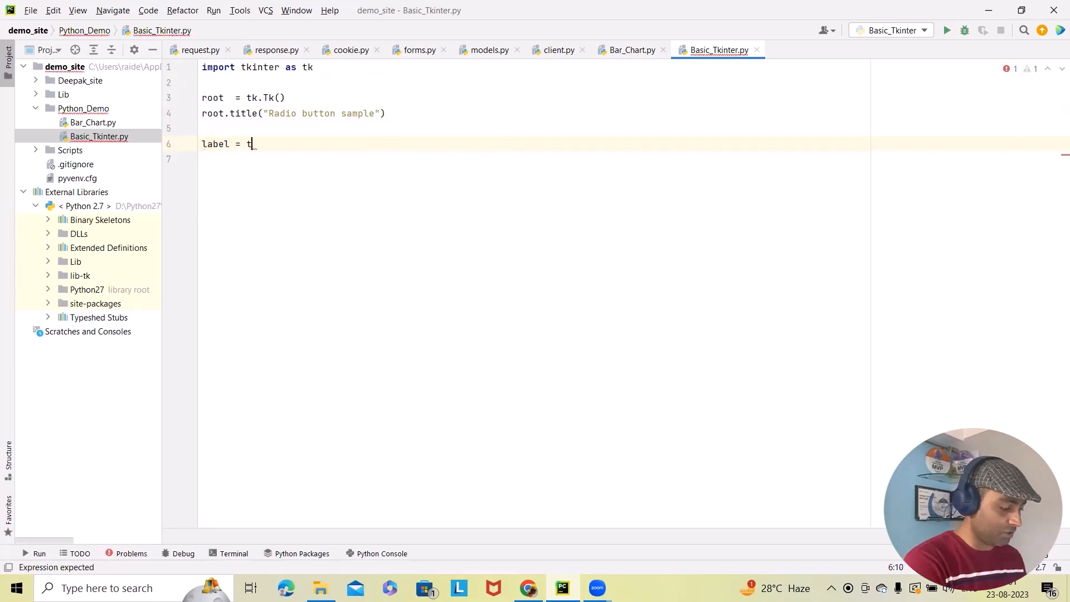
text(k.)
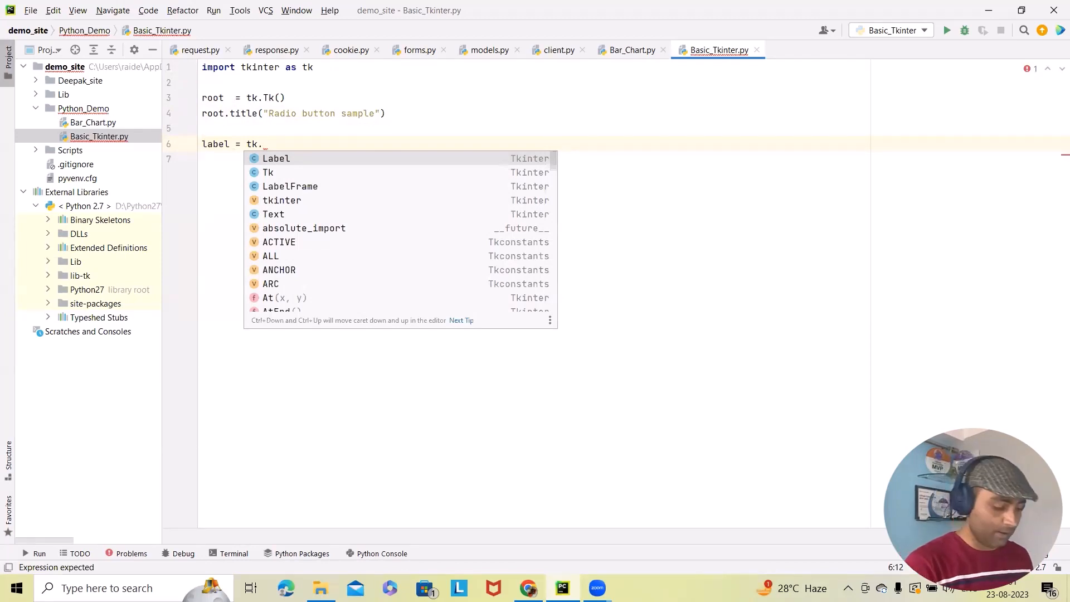
text(Label)
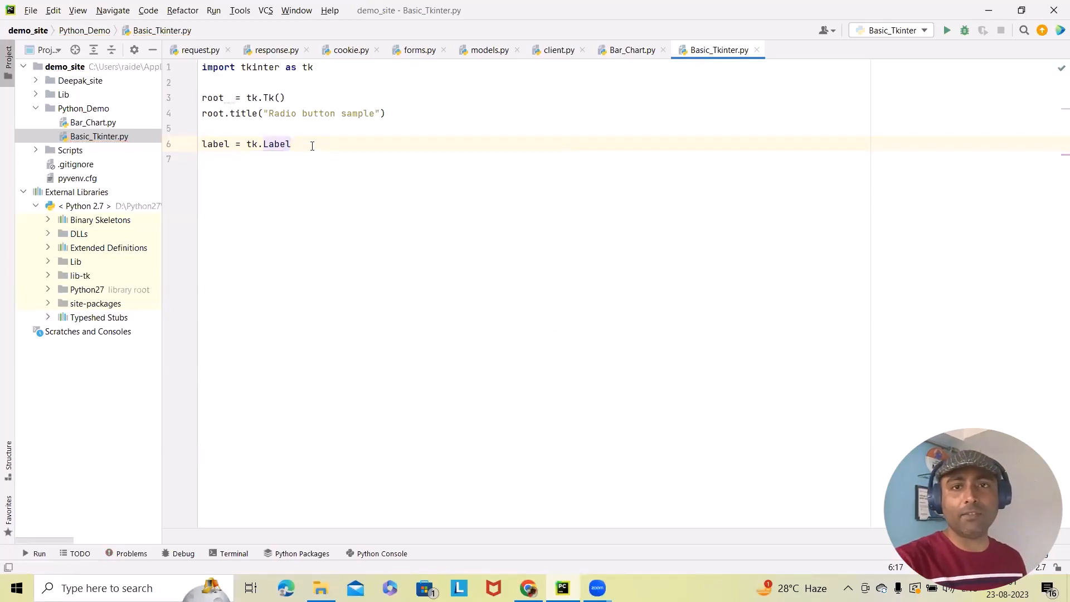
text(())
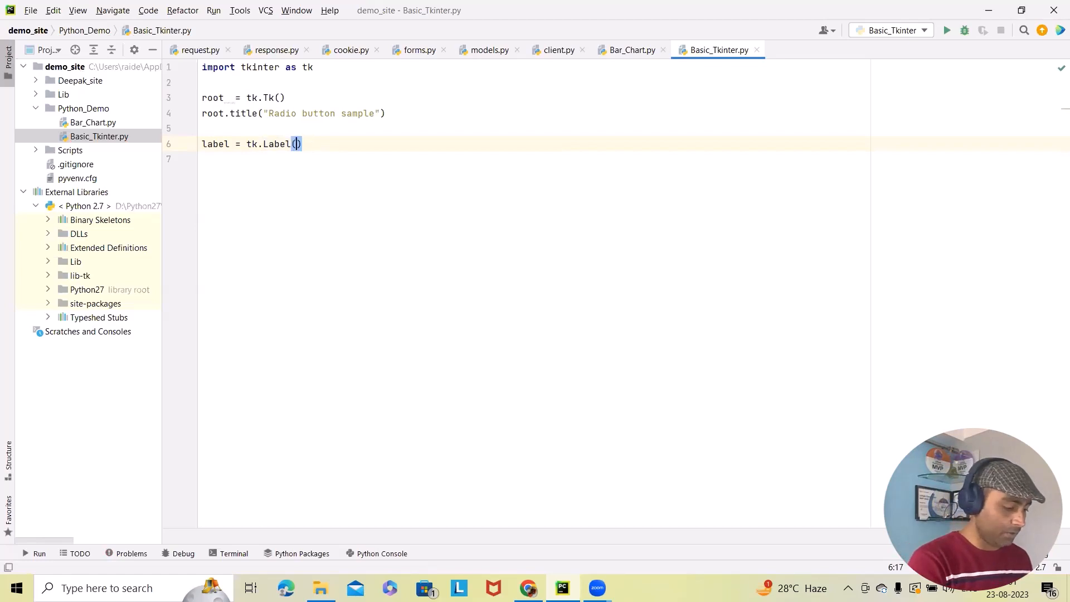
text(root,)
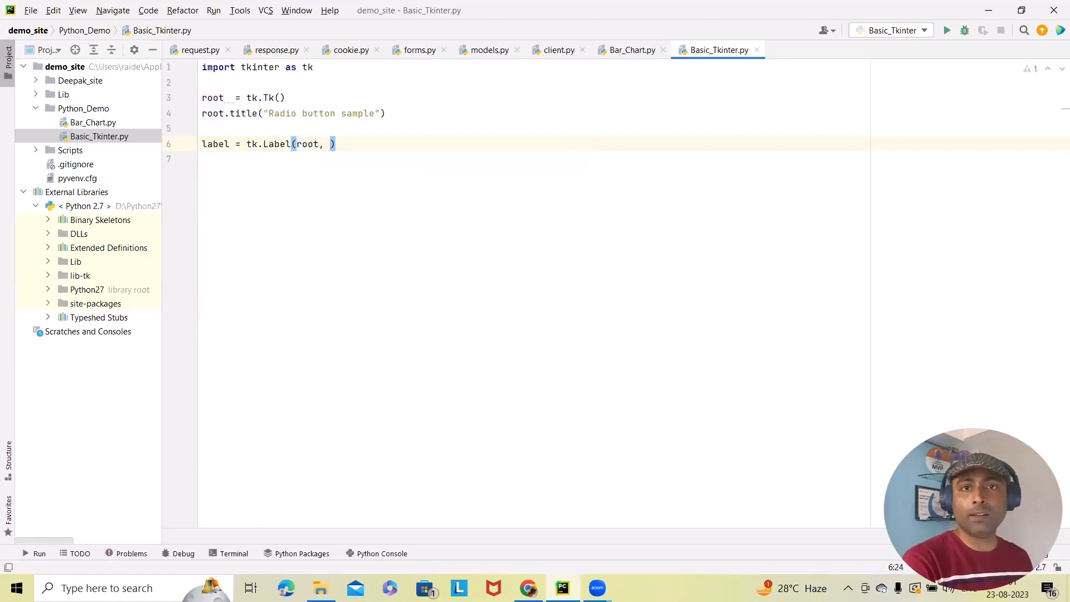
text(te)
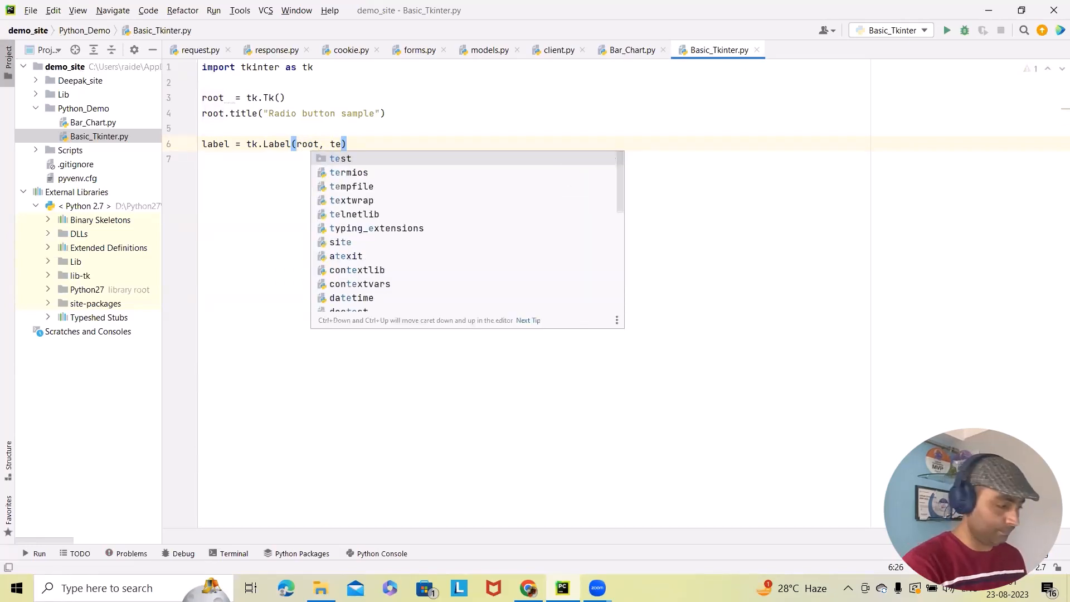
text(xt =)
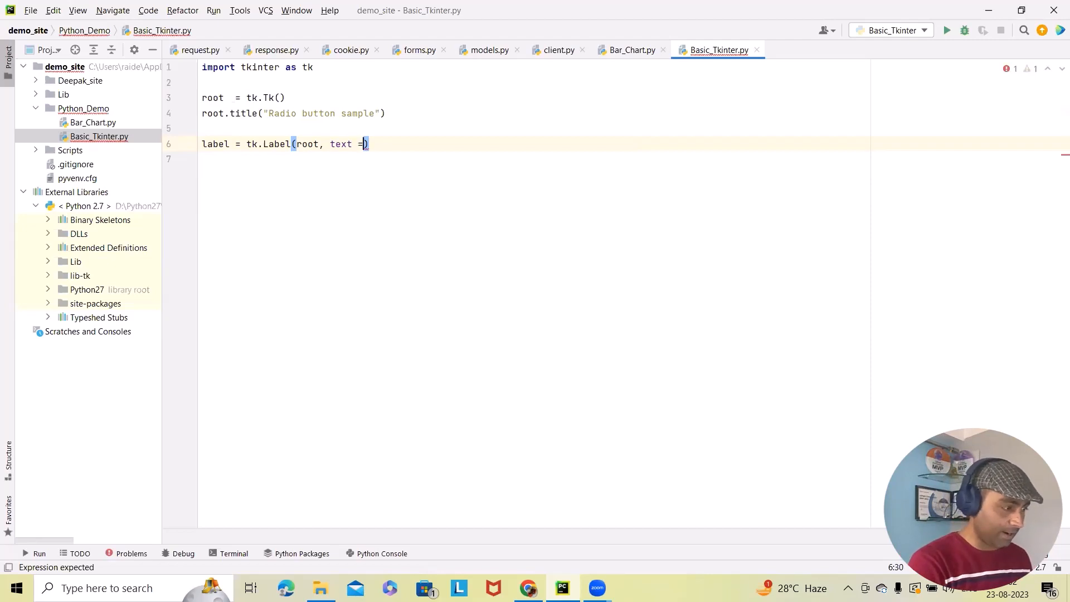
text("")
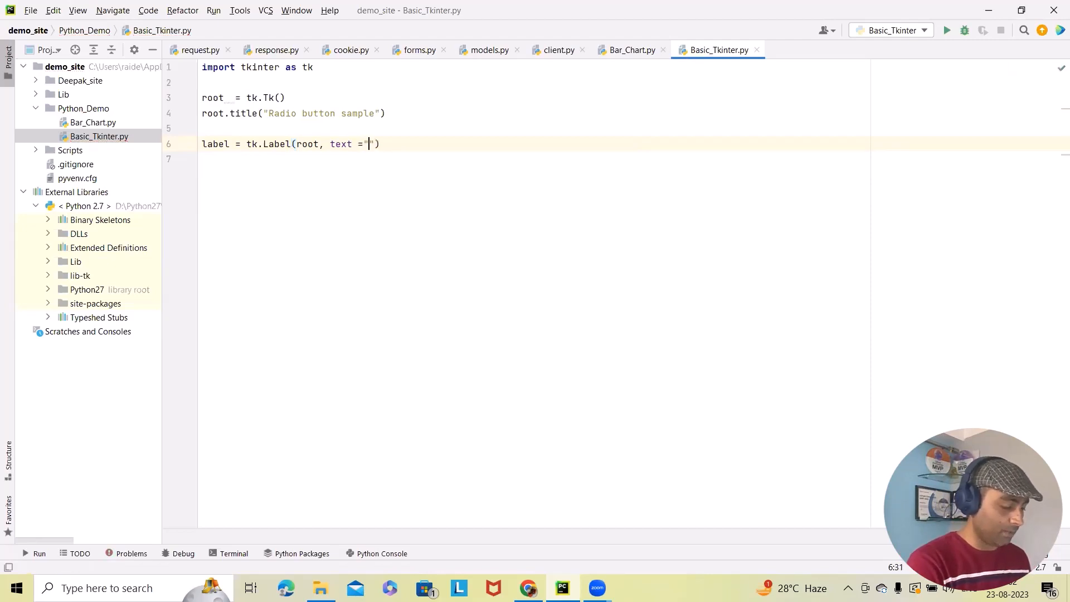
text(Select t)
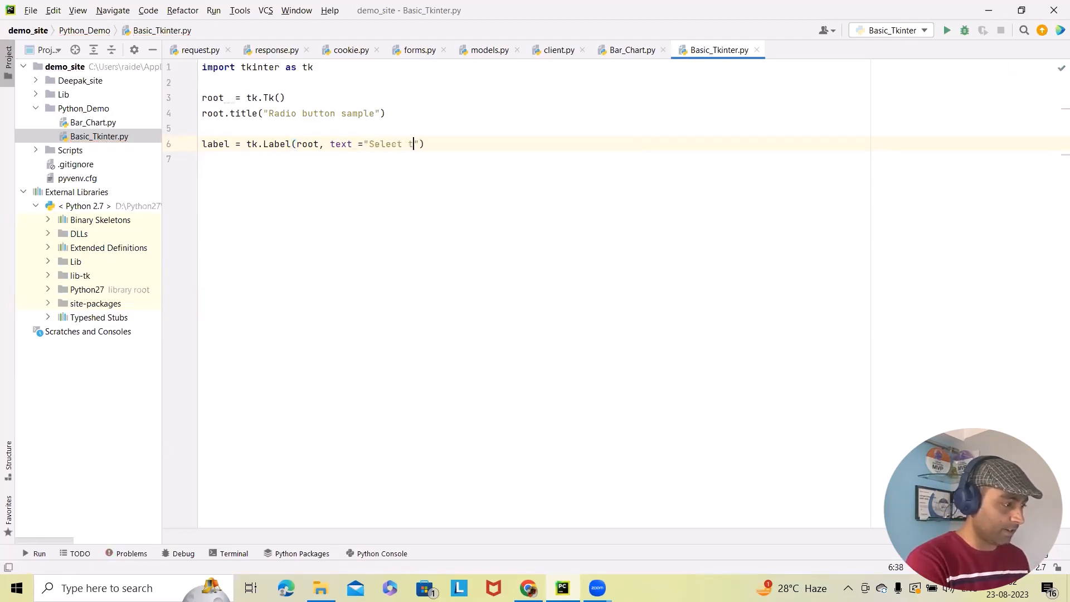
text(he option:)
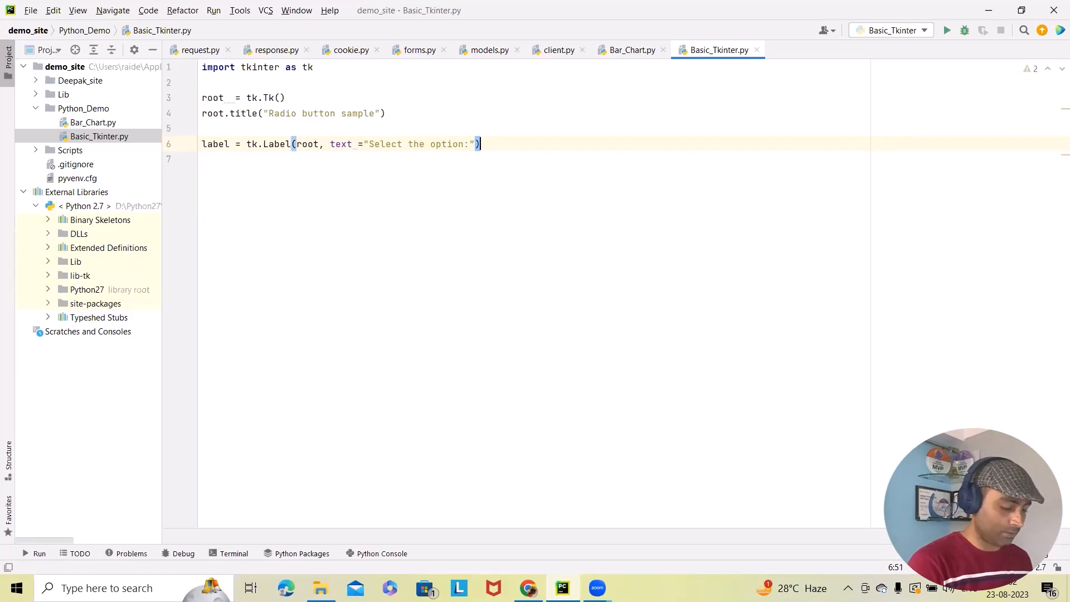
key(Return)
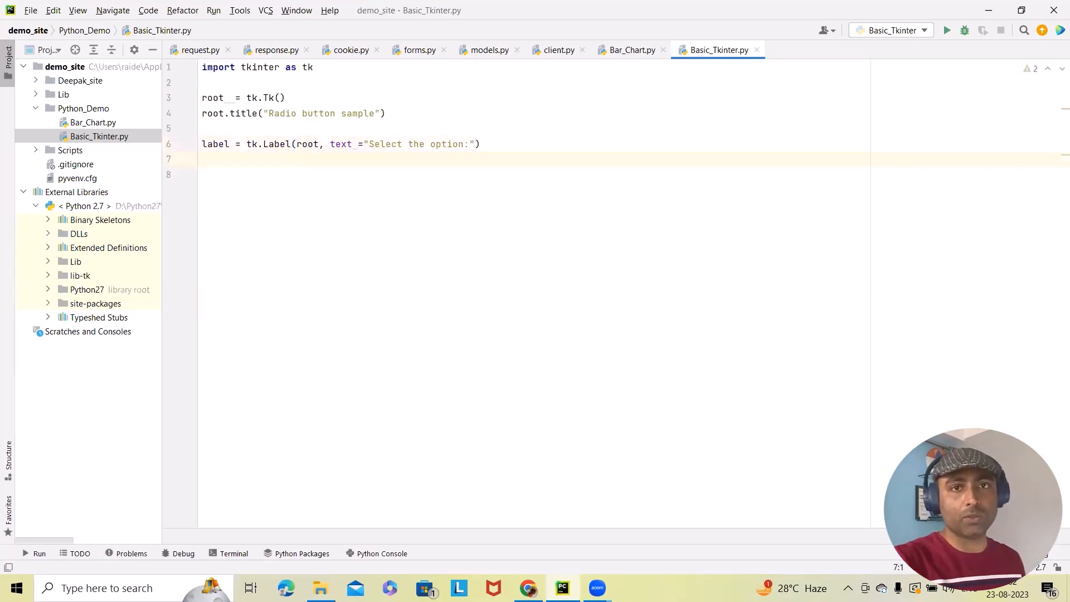
- Pack the label on line 7 with label.pack(padx=25, pady=15)
text(l)
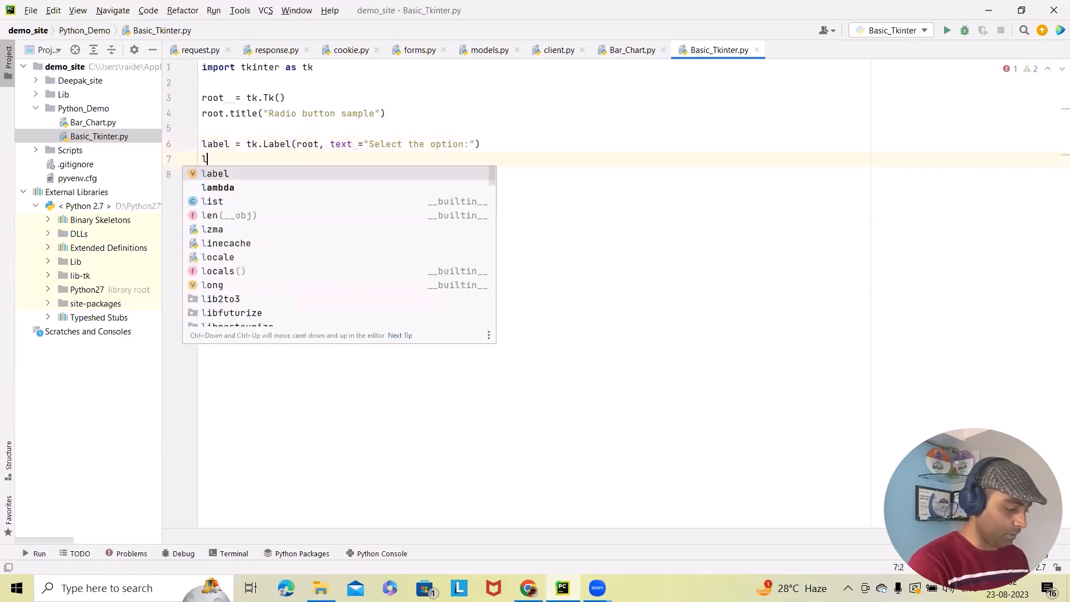
text(abel.p)
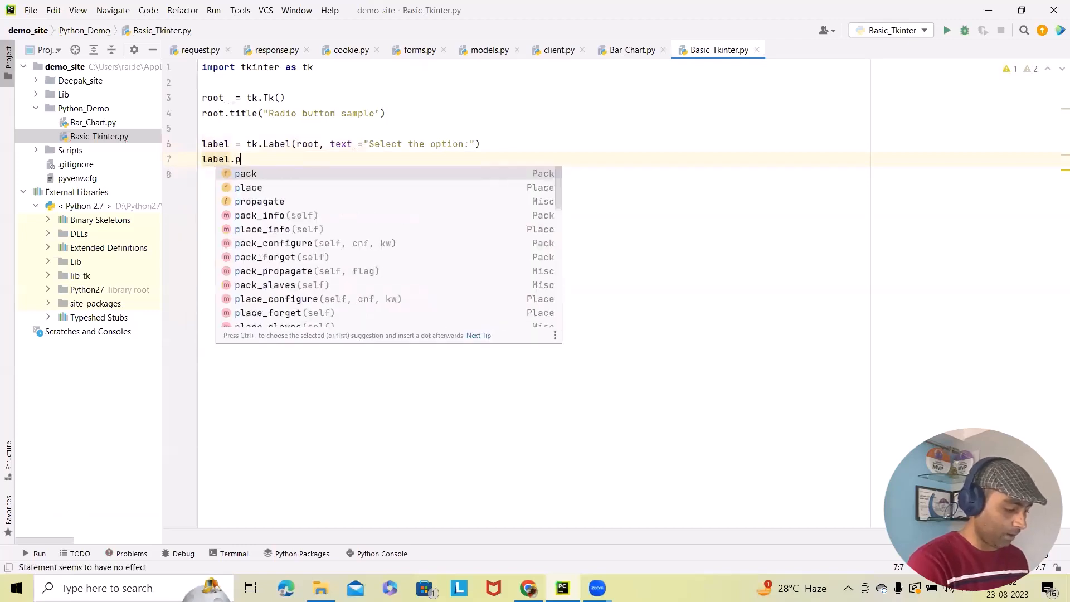
text(ac)
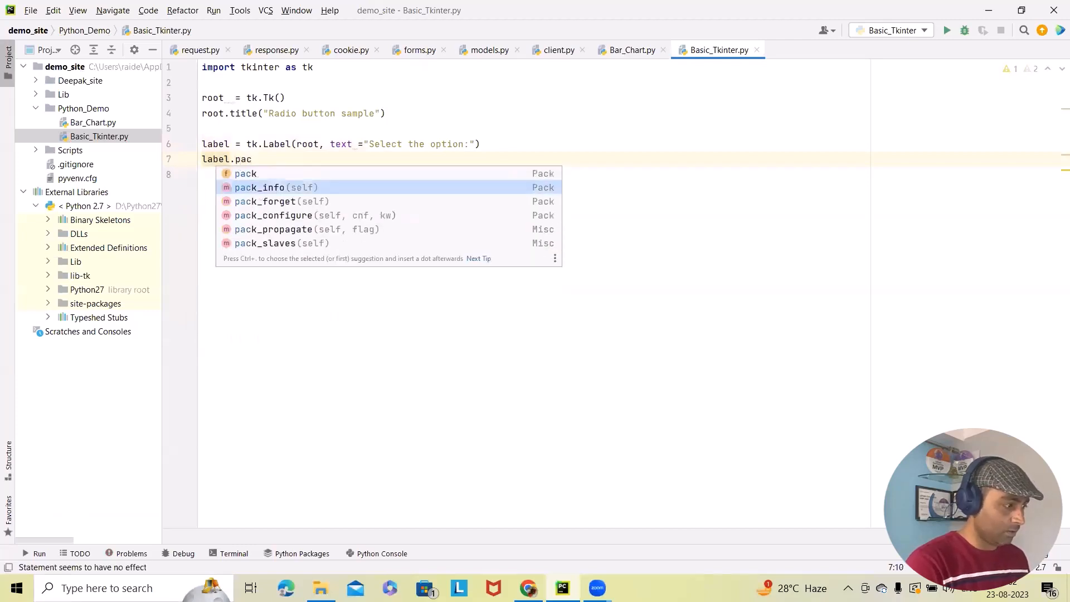
click(246, 174)
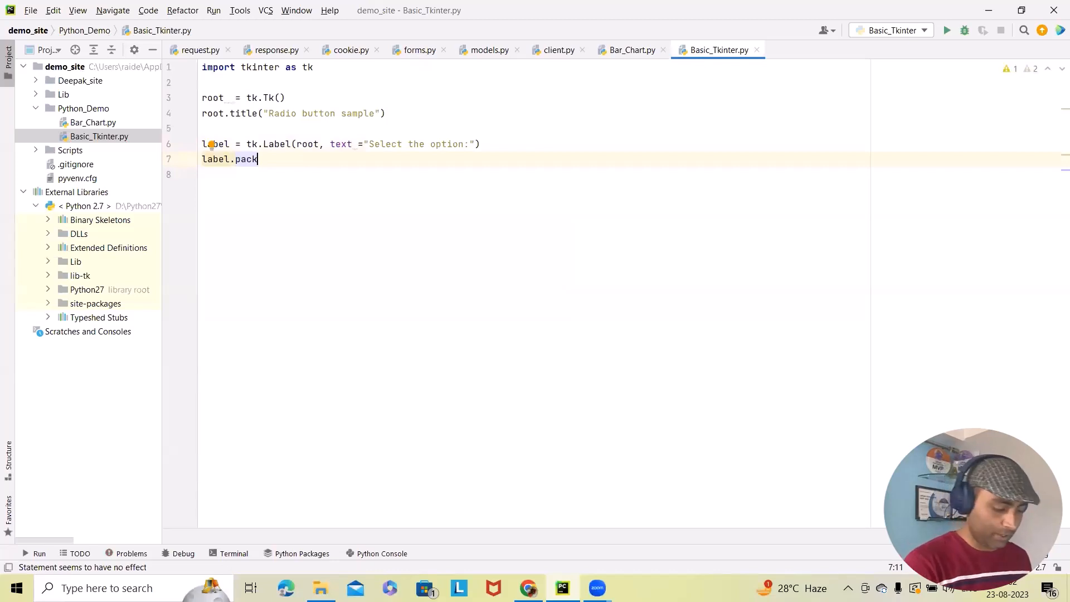
text((pad)
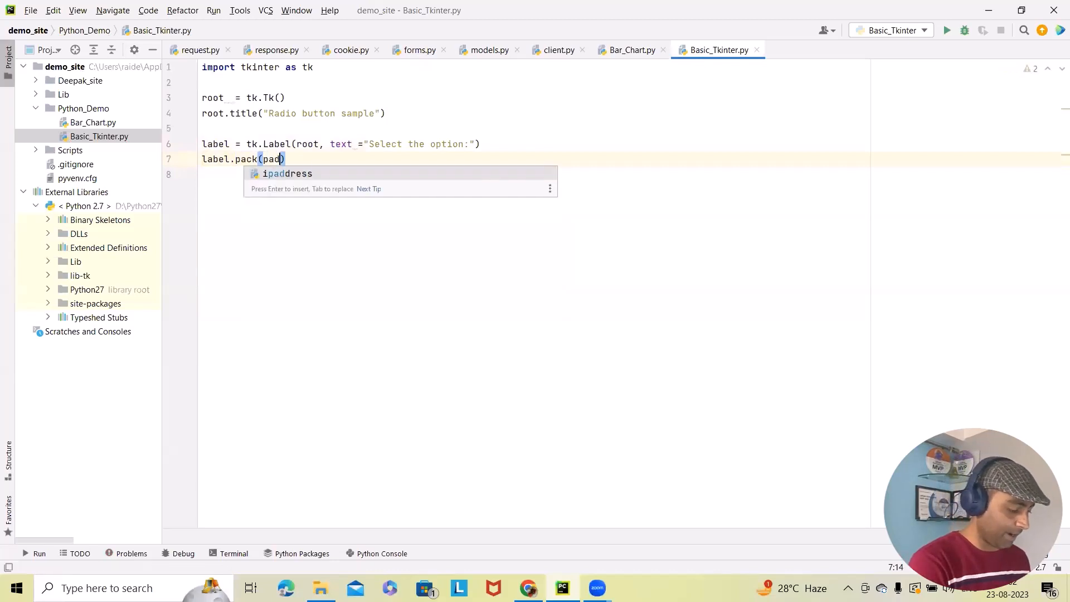
text(x=)
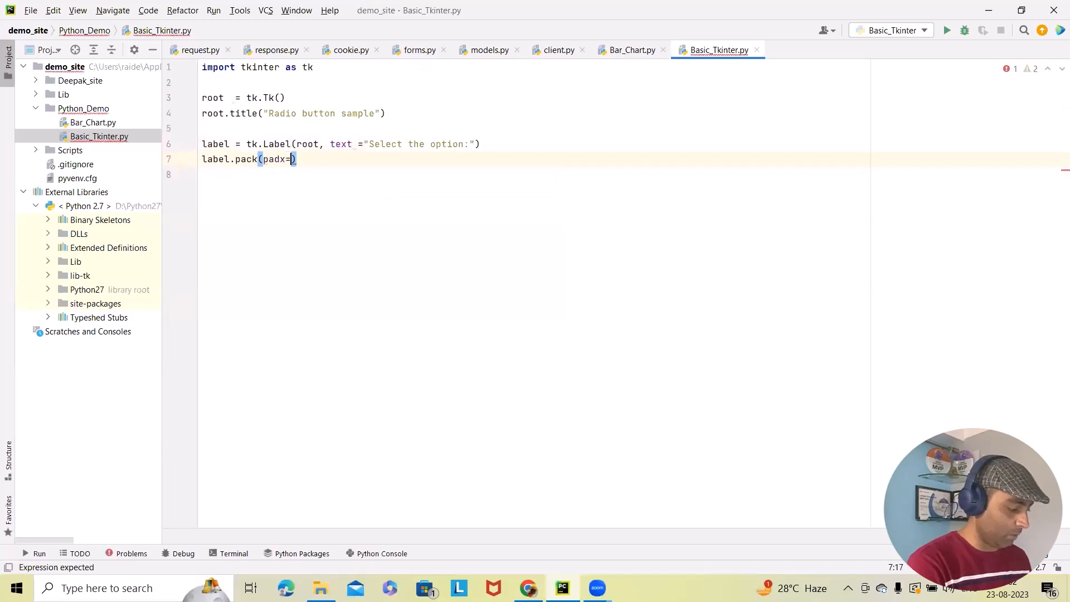
text(25)
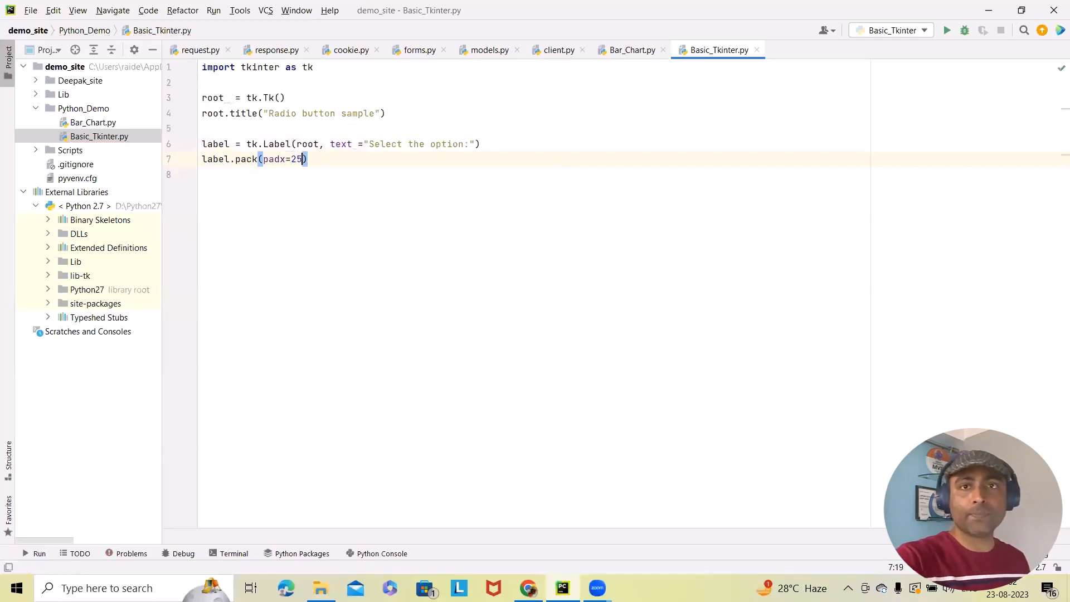
text(,)
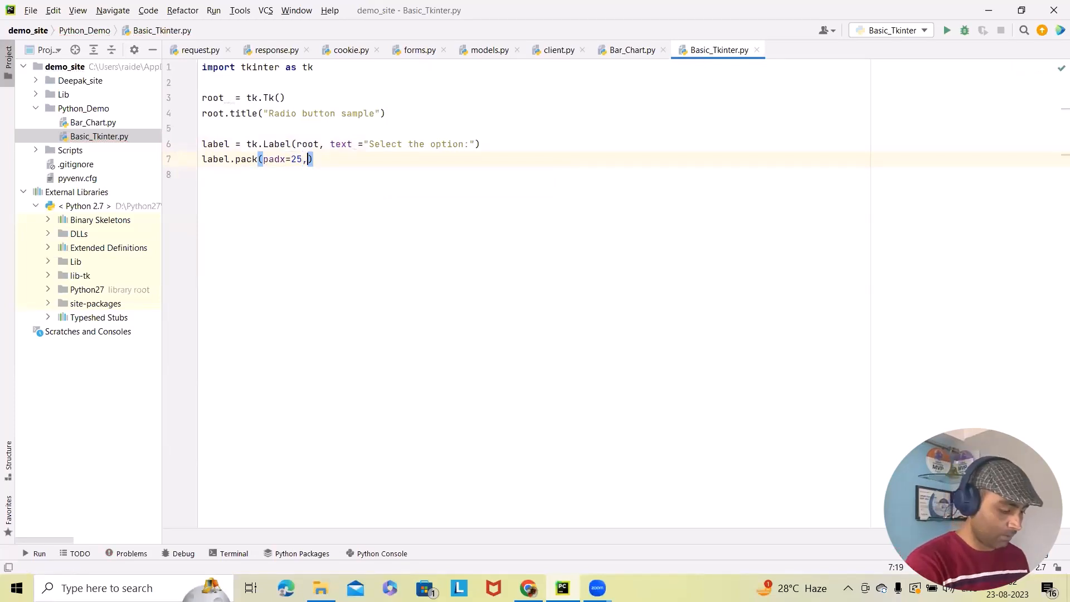
text(pad)
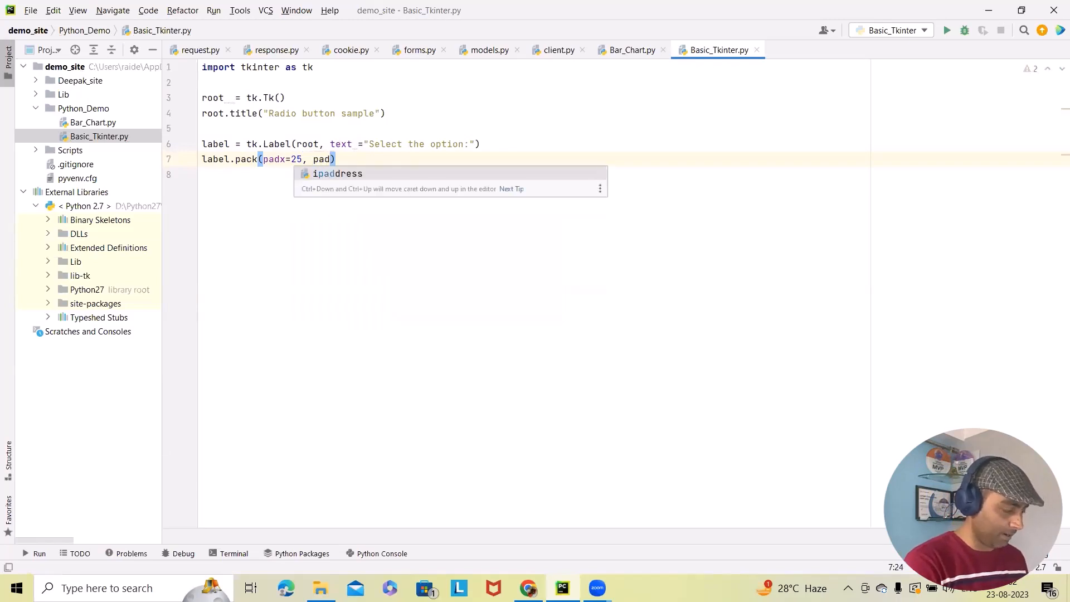
text(y=)
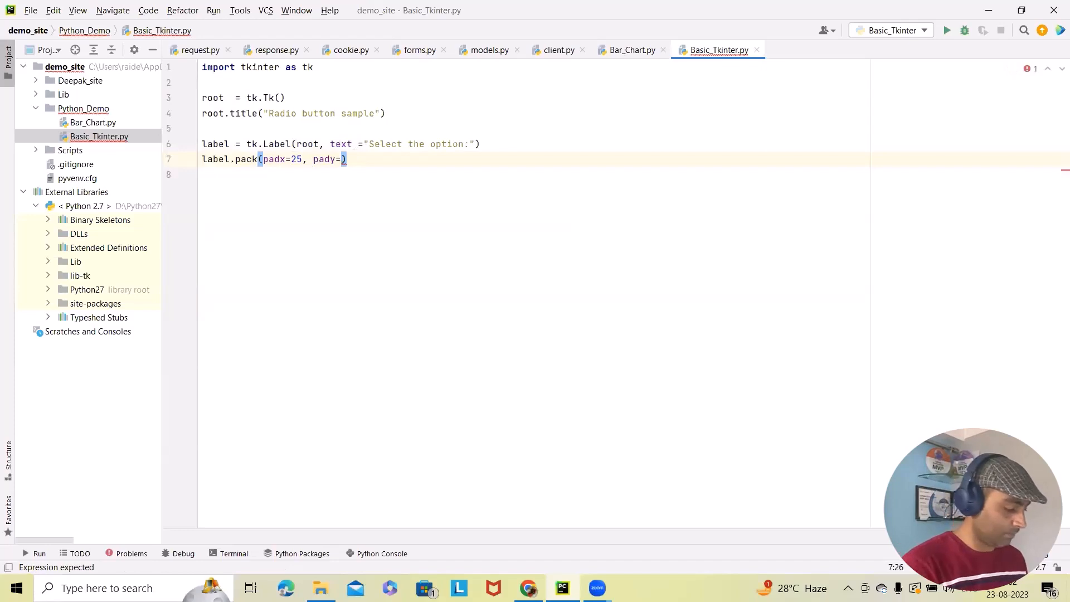
text(15)
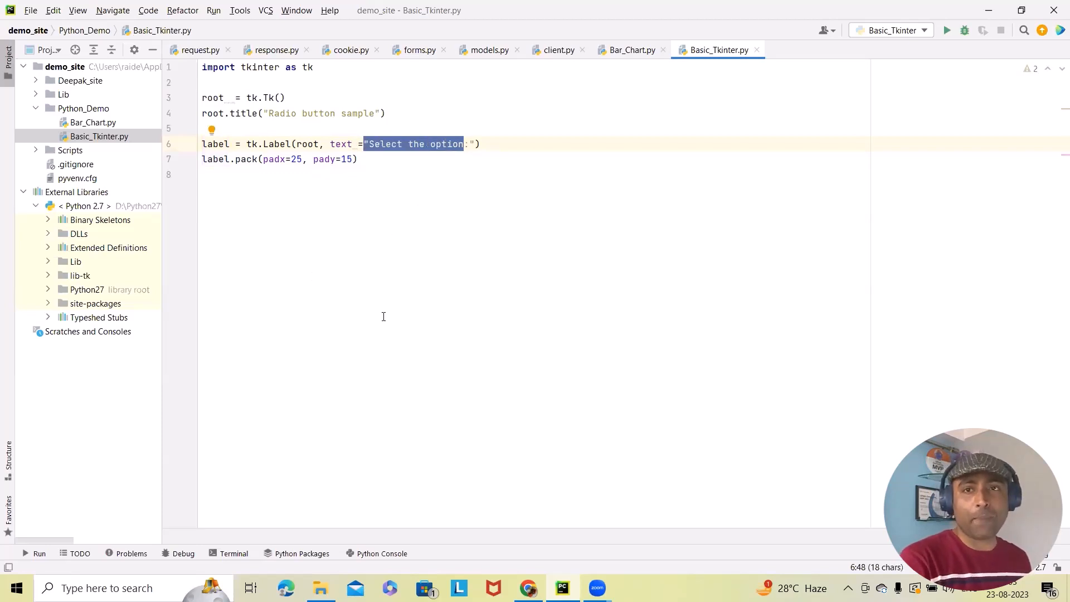
mouse_move(394, 331)
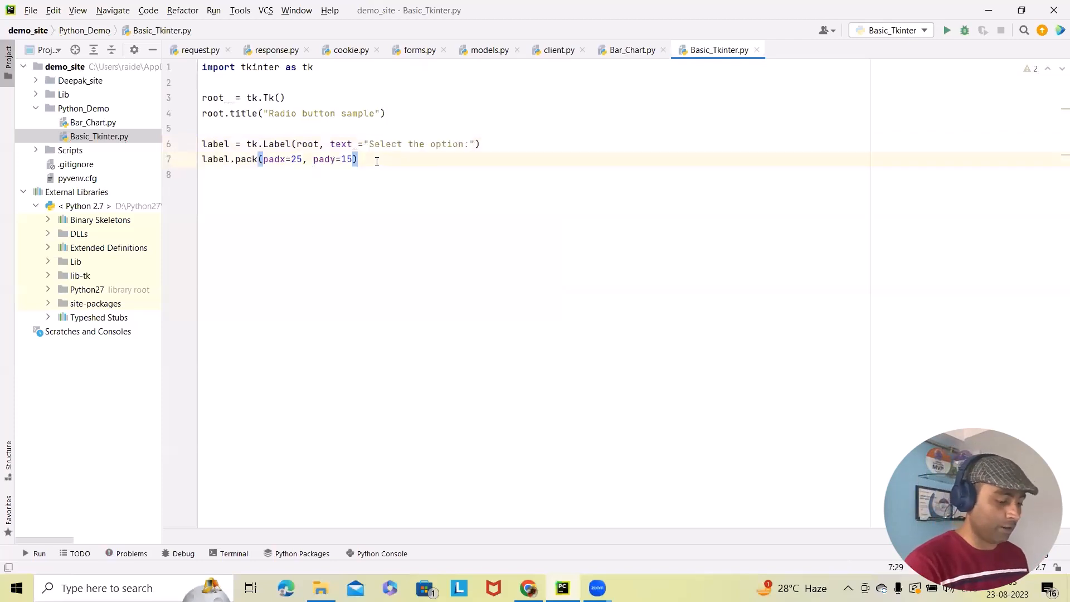
- Add a blank line and declare selected_option = tk.StringVar() on line 9
key(Return)
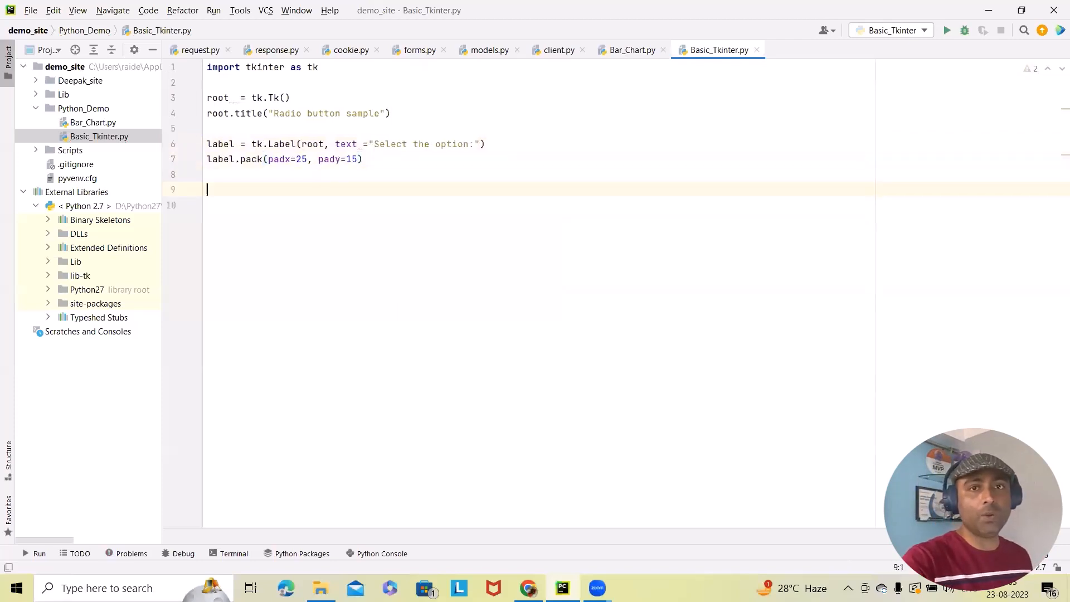
text(selected)
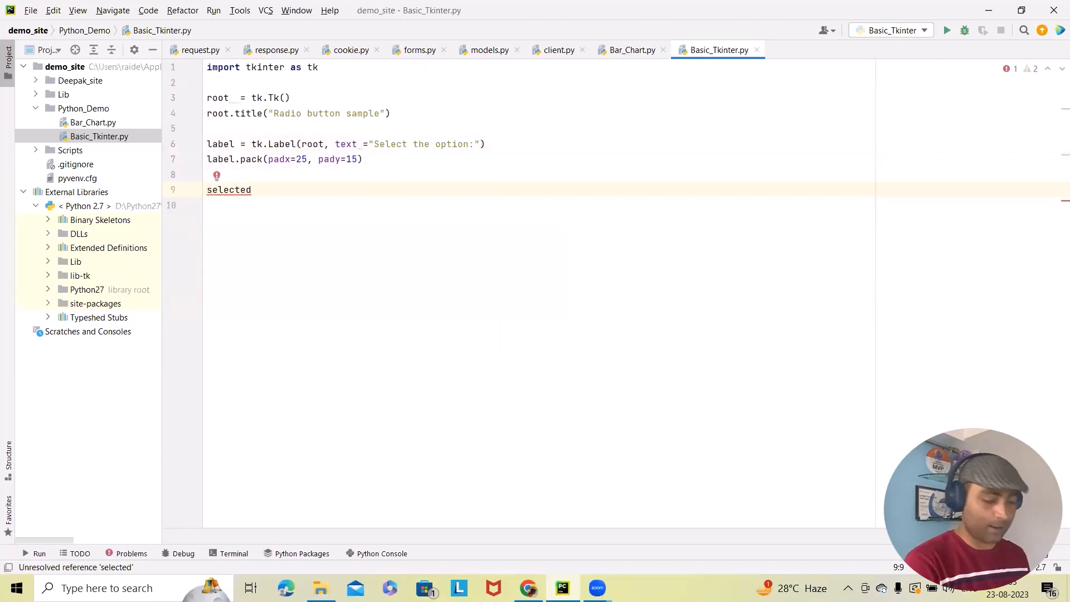
text(_)
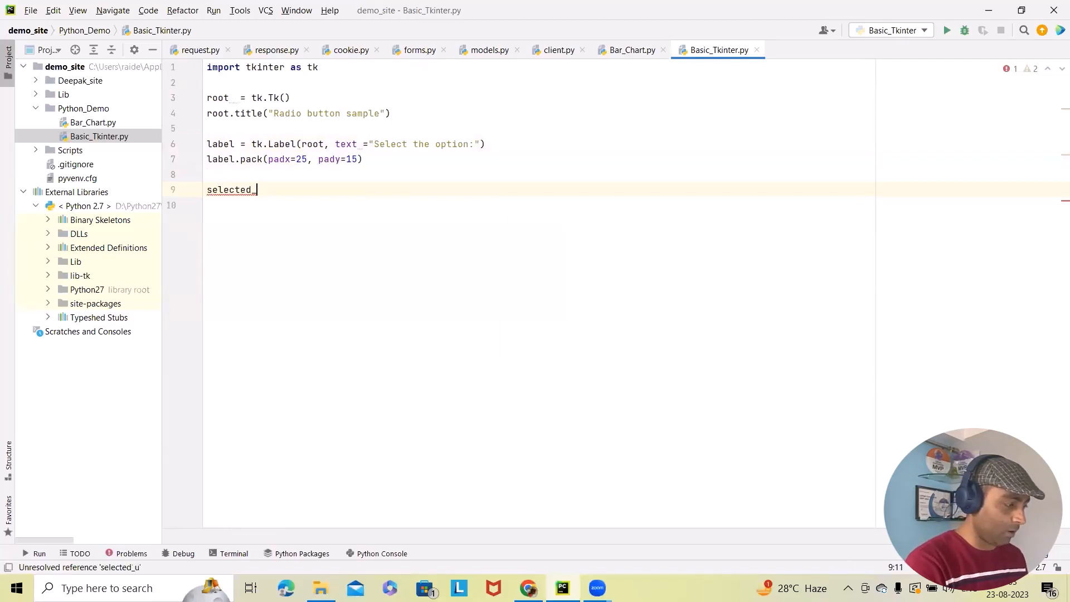
text(option =)
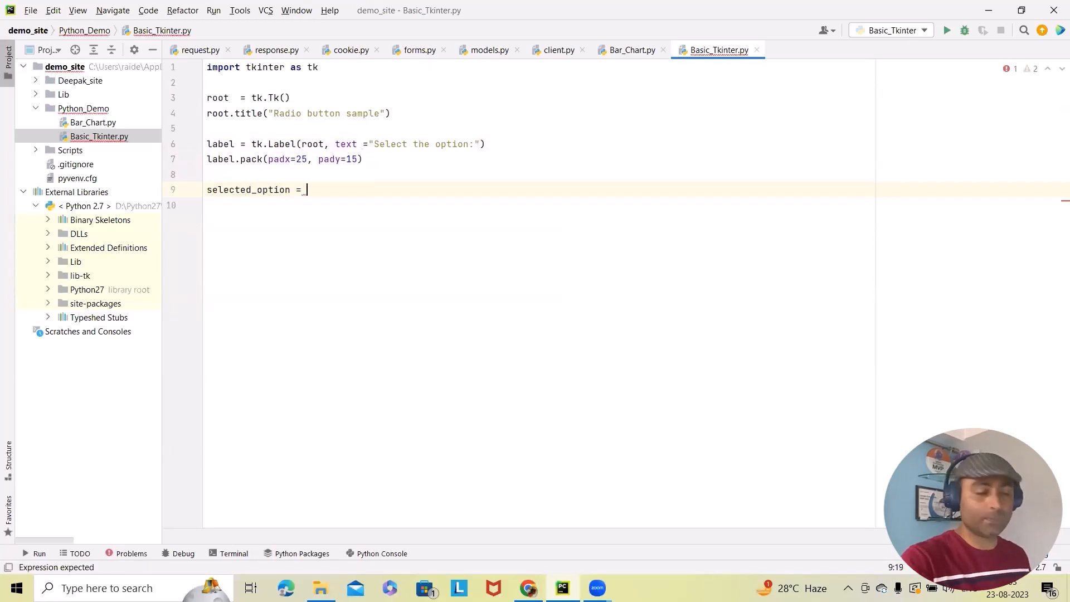
text(tk)
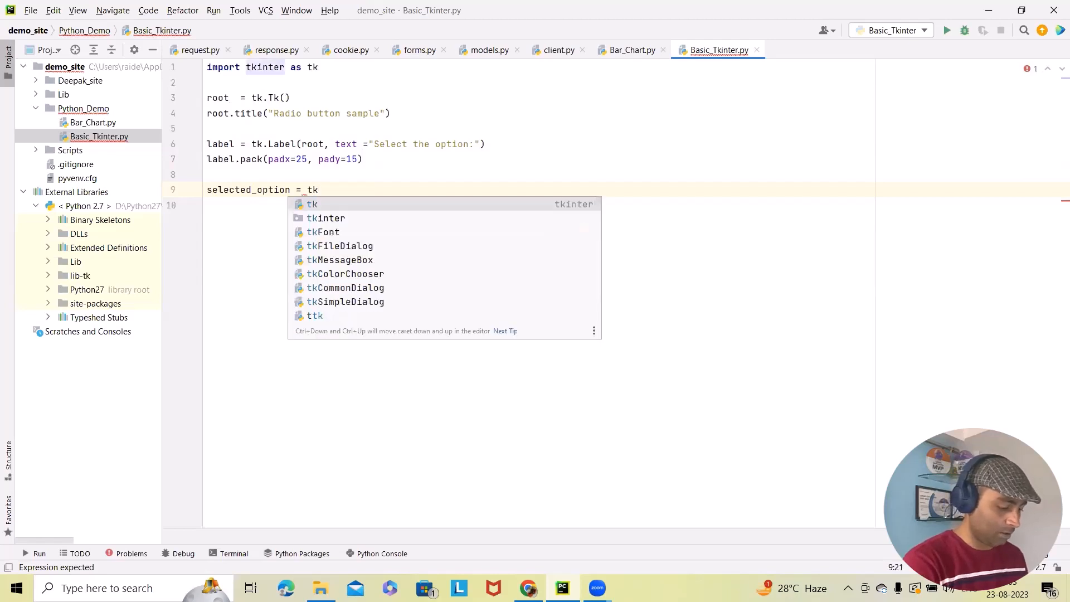
text(.)
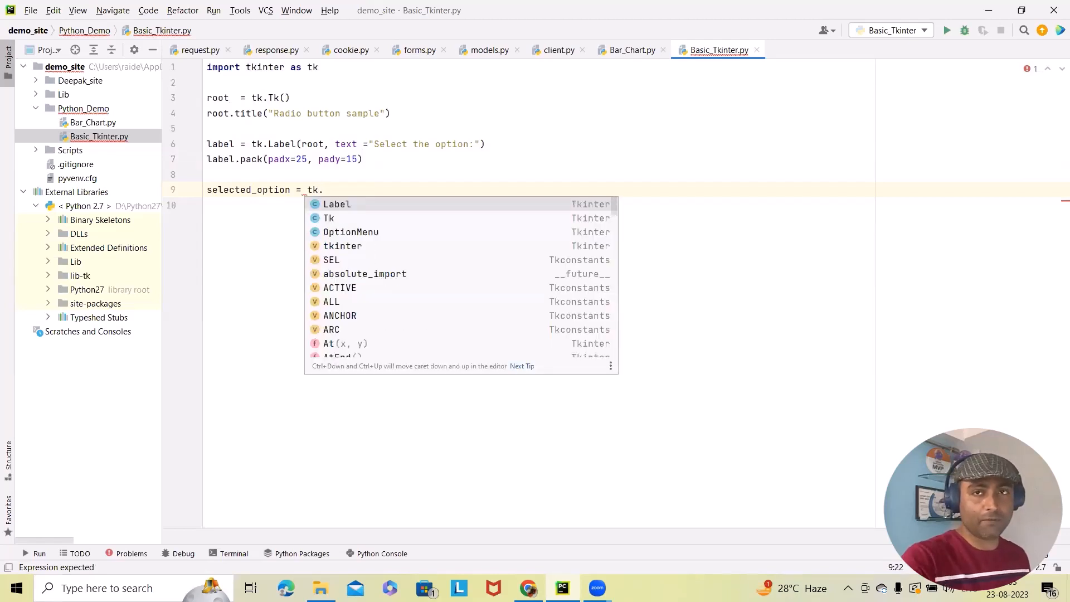
text(S)
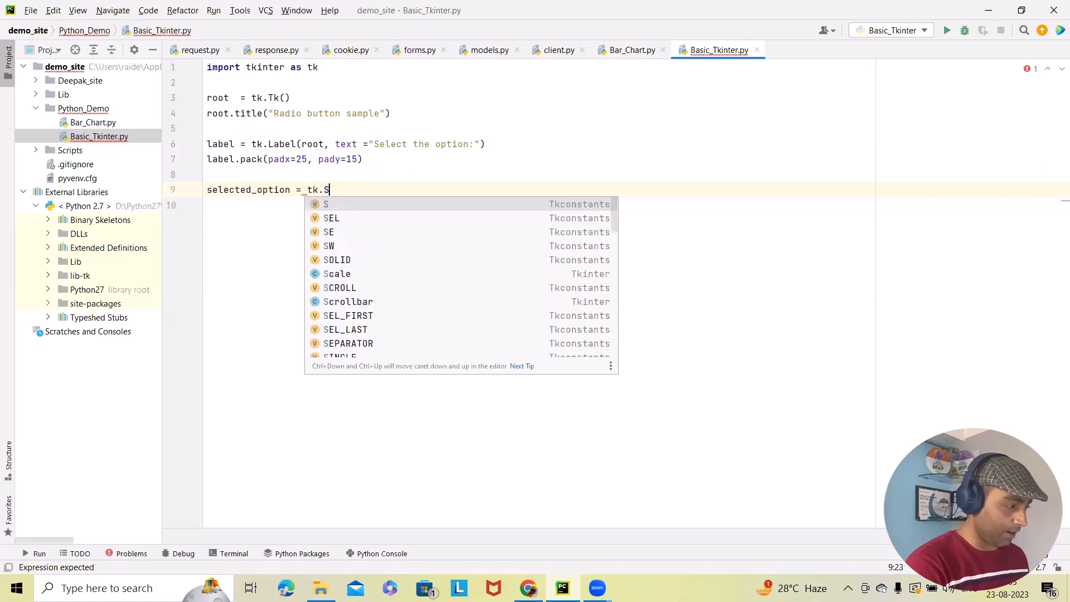
text(tring)
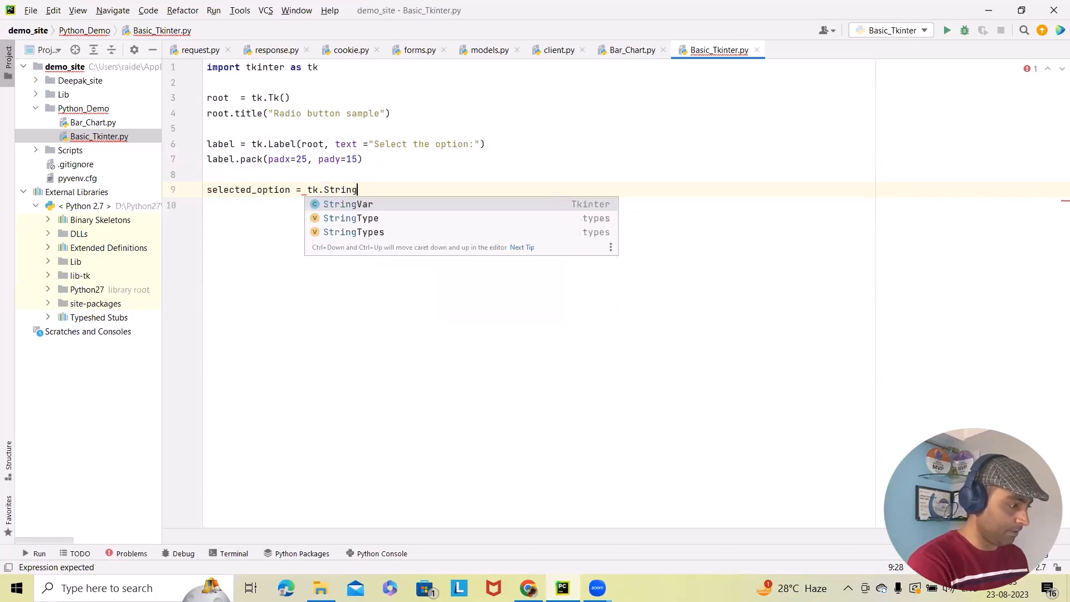
mouse_move(375, 210)
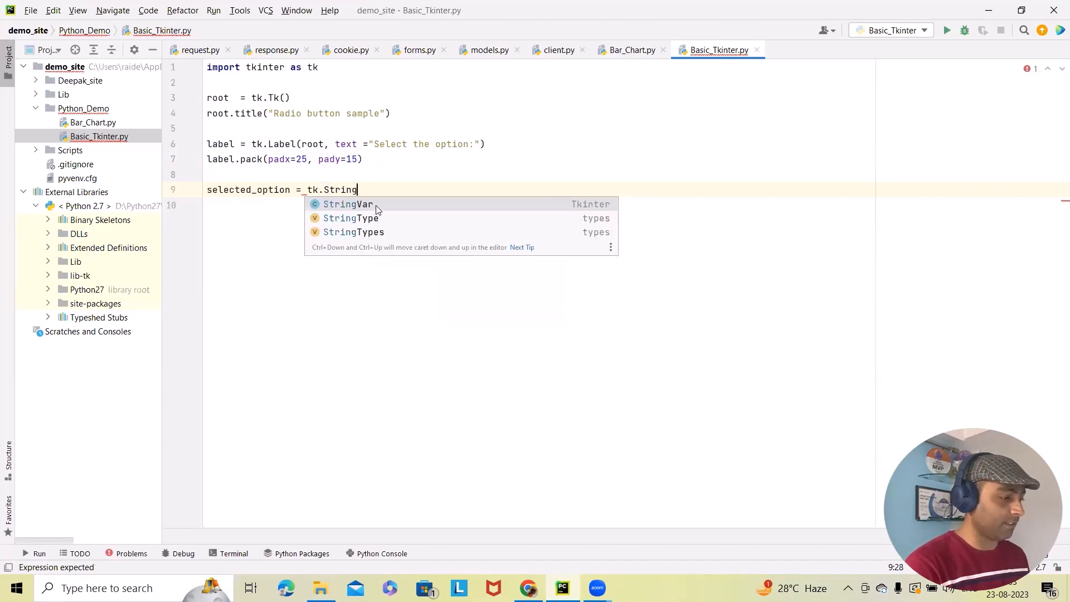
click(347, 204)
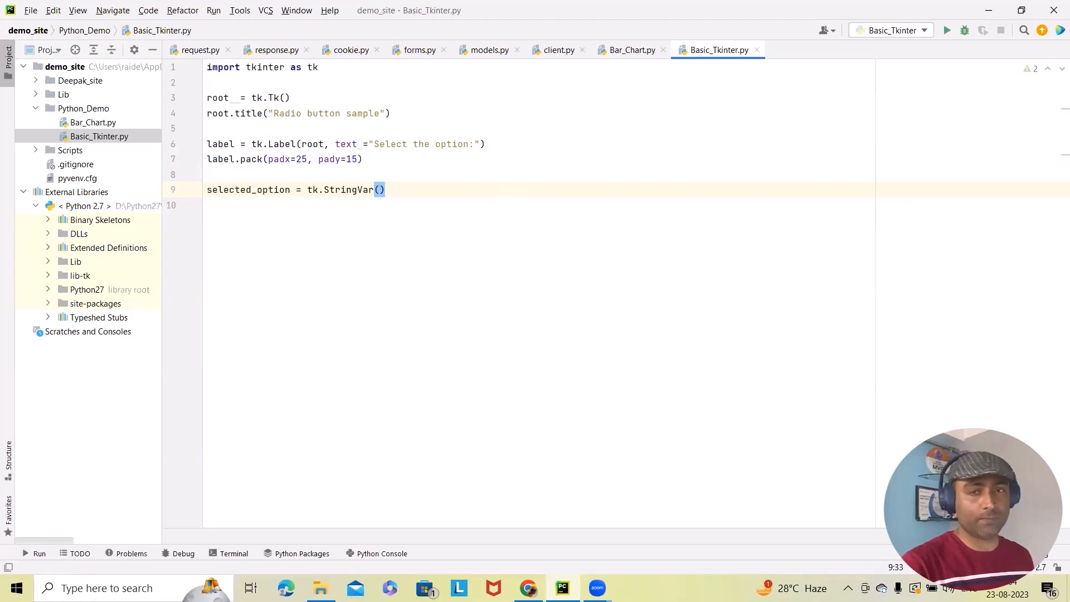
mouse_move(405, 203)
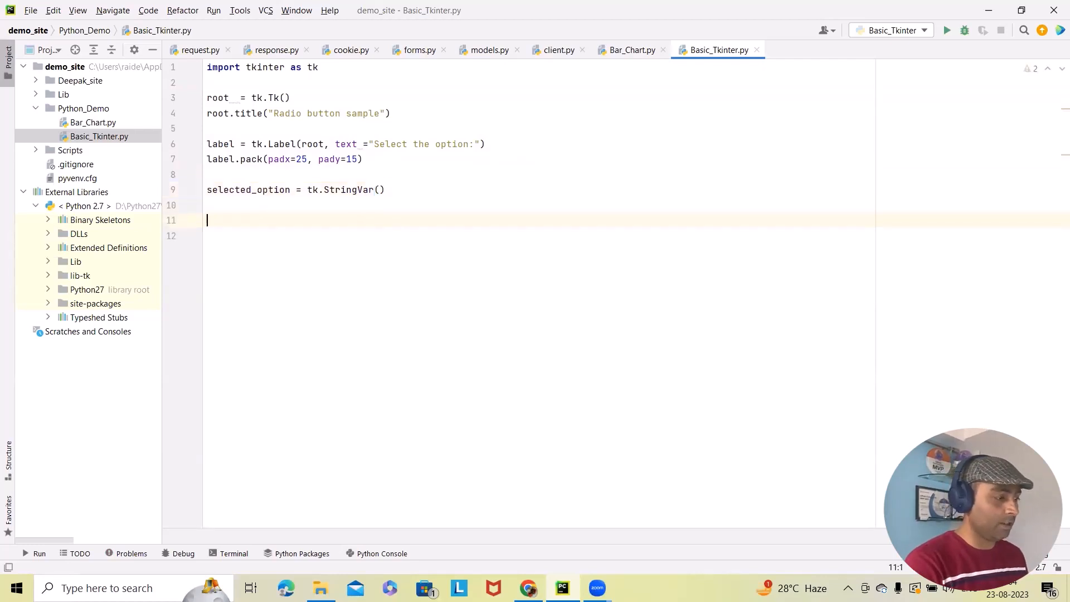
- Begin line 11 with radio_button1 = tk.Radiobutton(root, text="Male"
text(rad)
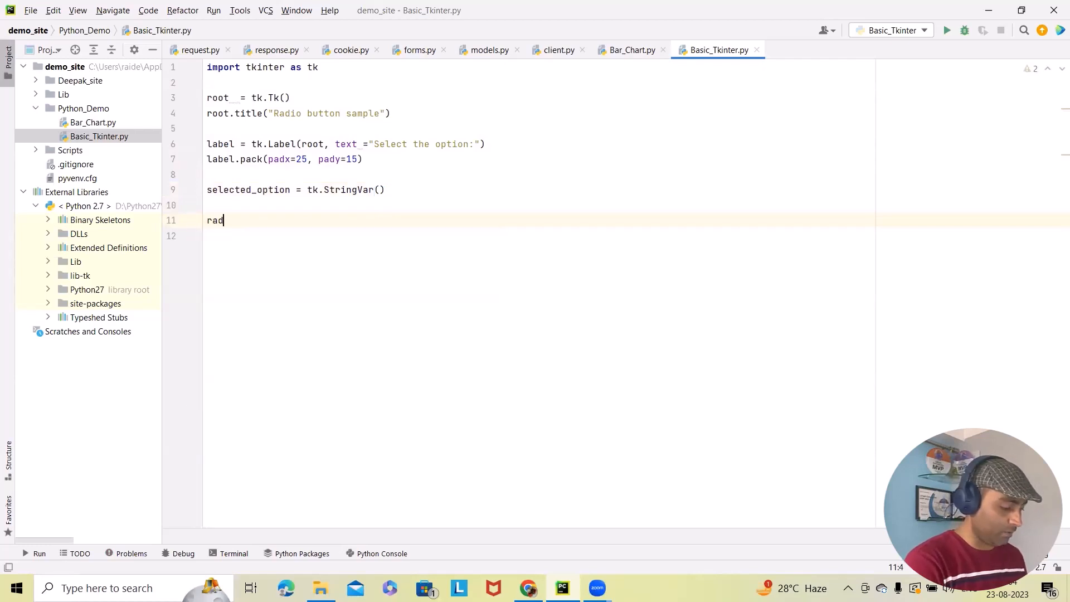
text(io_)
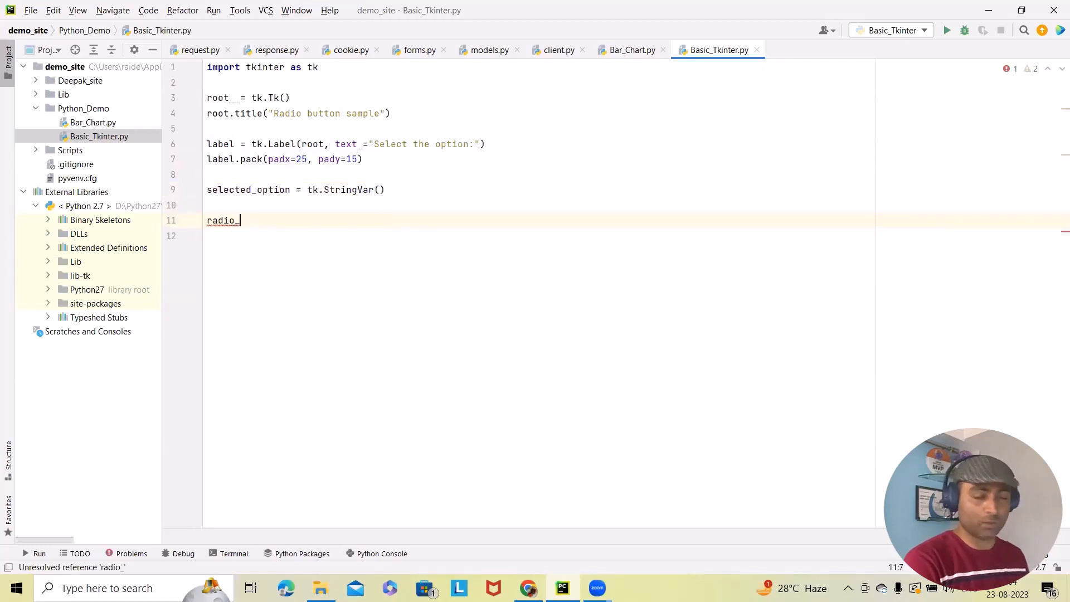
text(button1 =)
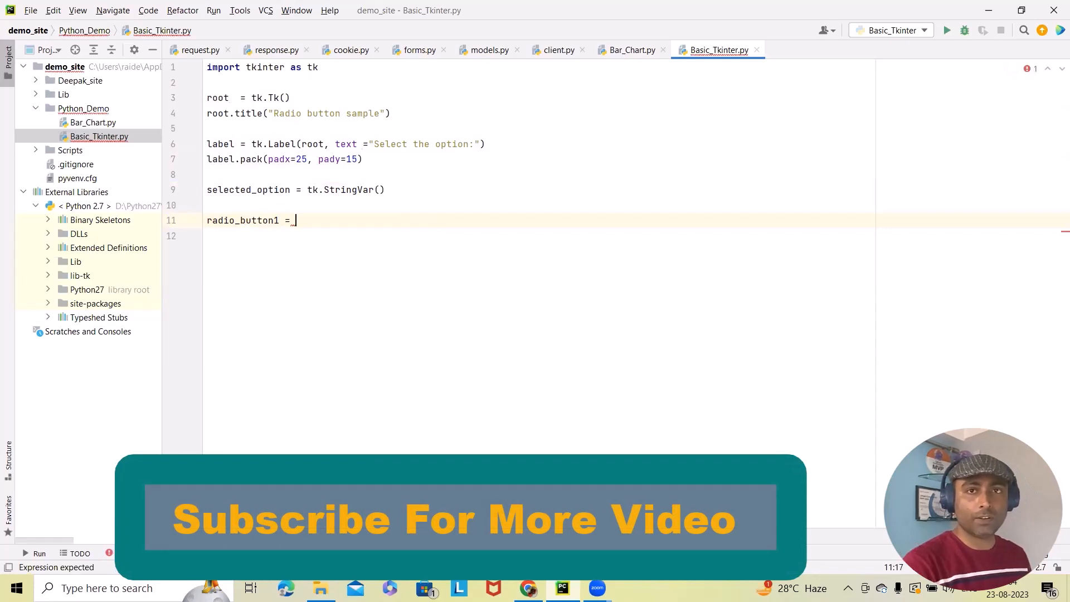
text(t)
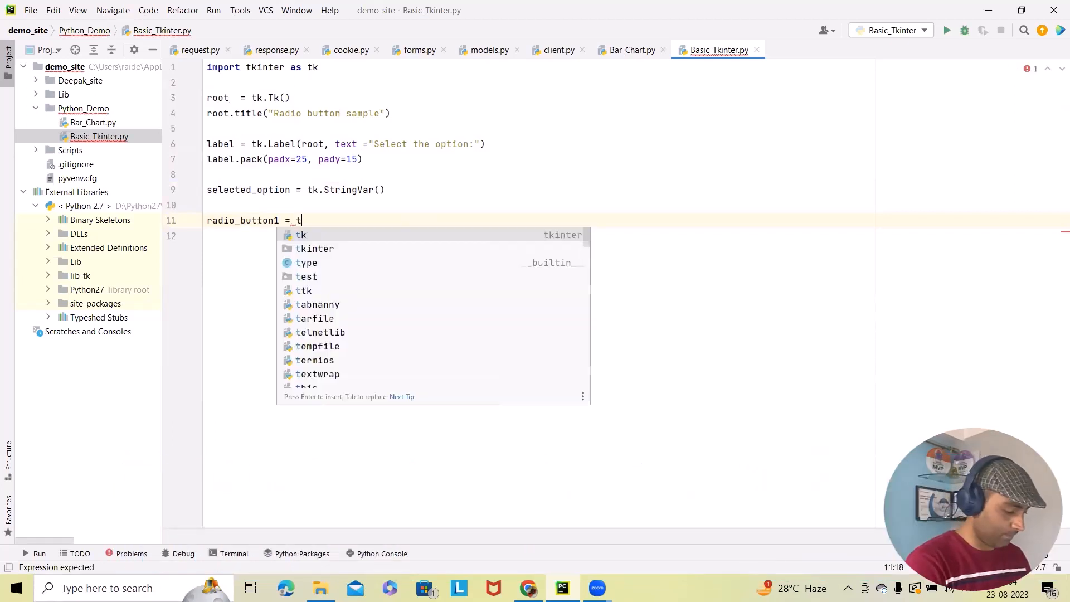
text(k.Radiobutton)
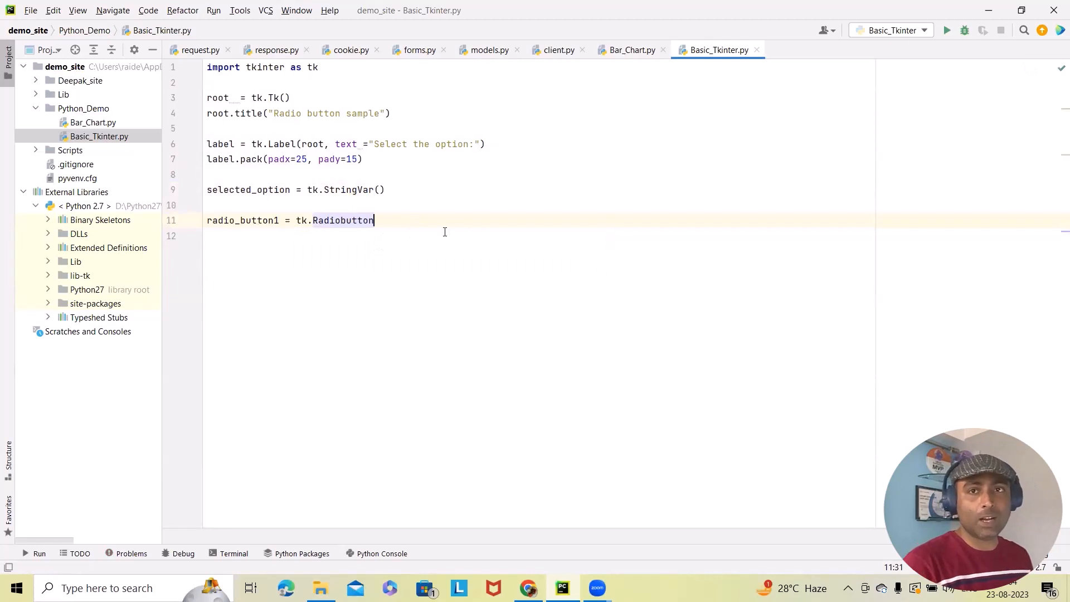
text(())
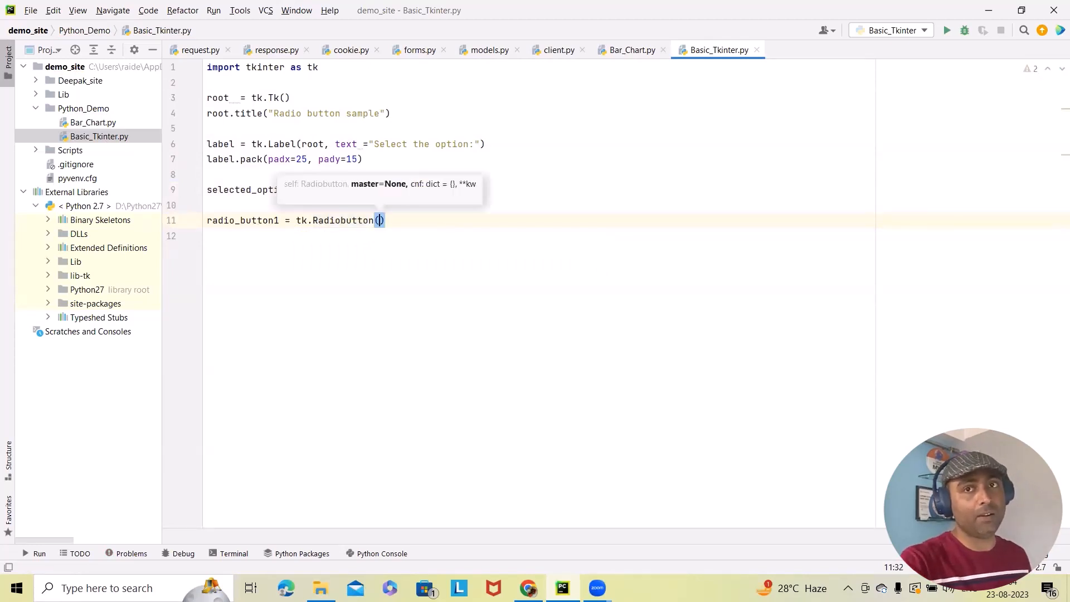
text(root)
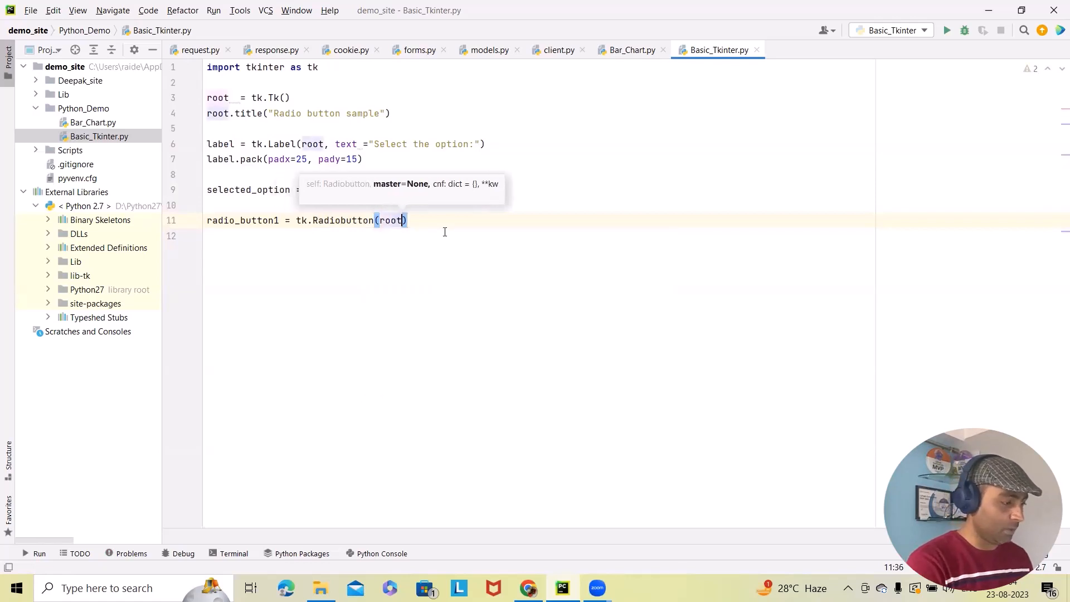
text(,)
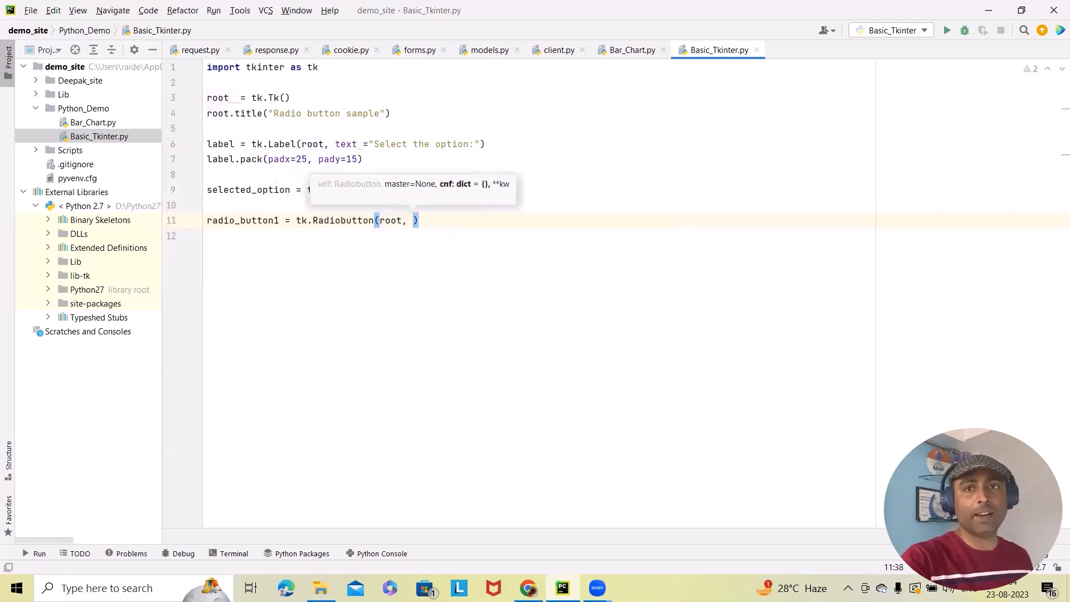
text(text)
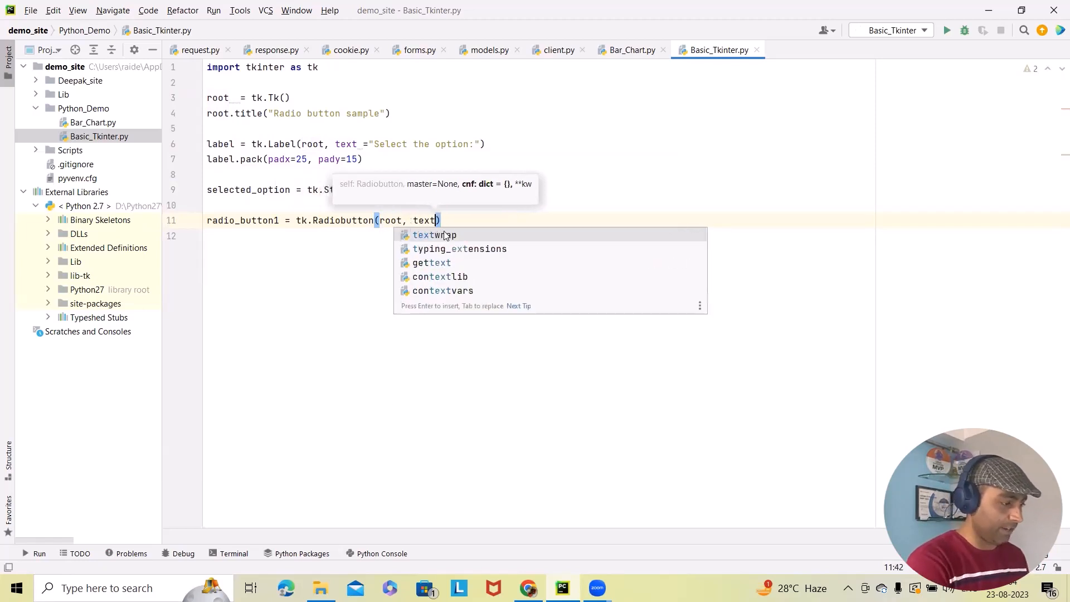
text(=)
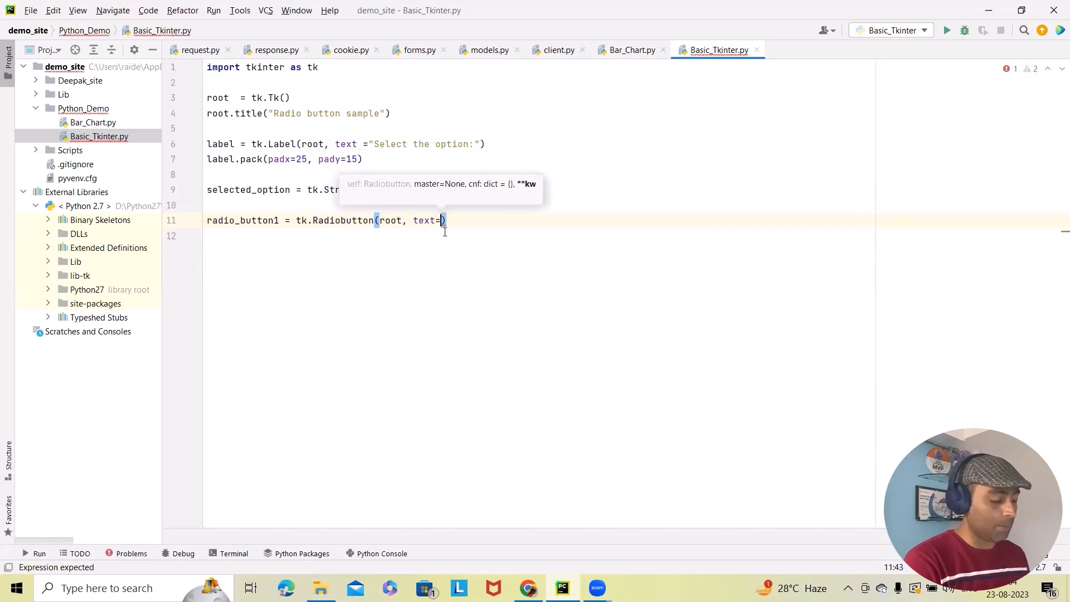
text(Ma)
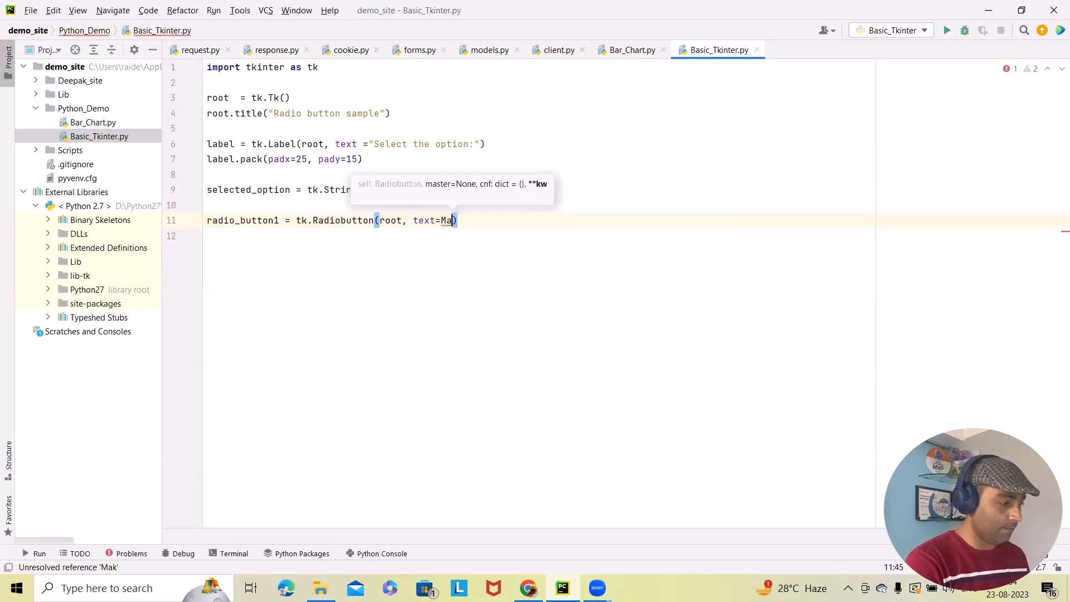
text(le)
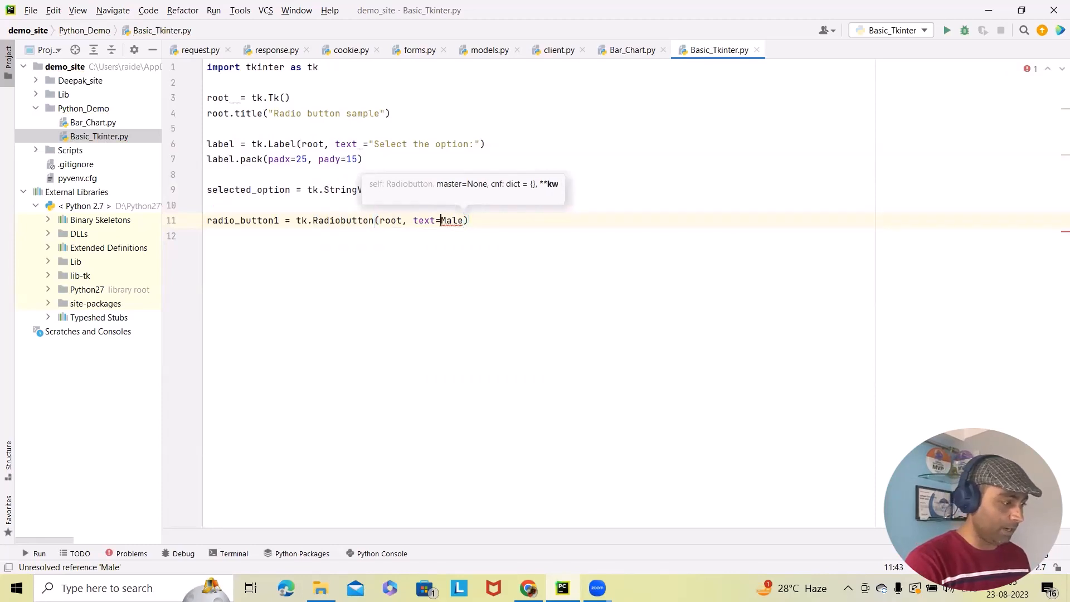
text(")
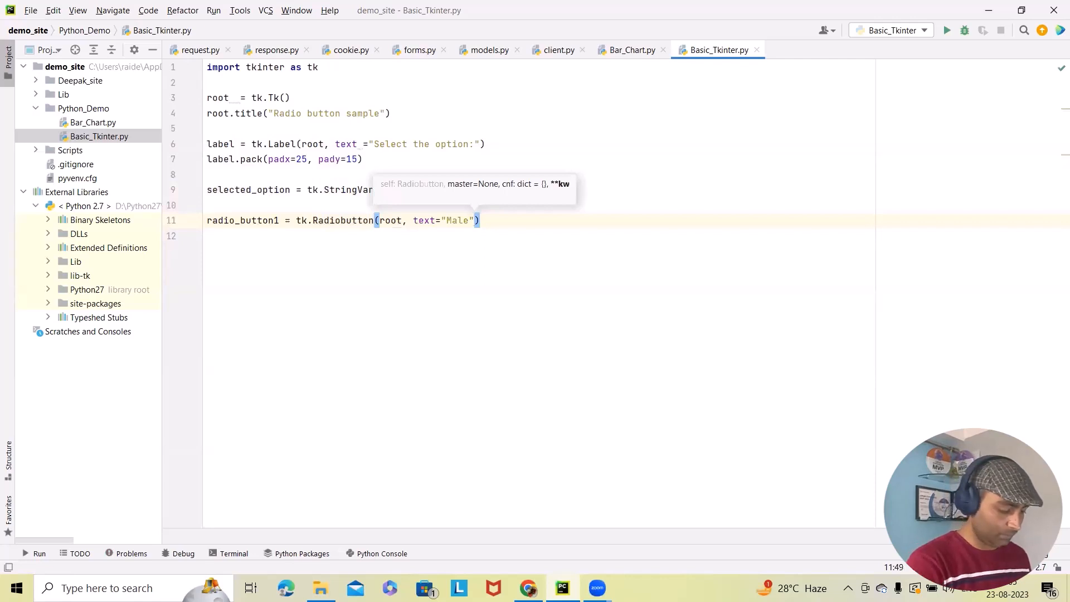
- Add variable=selected_option and value="Male" to the Male radio button
text(,)
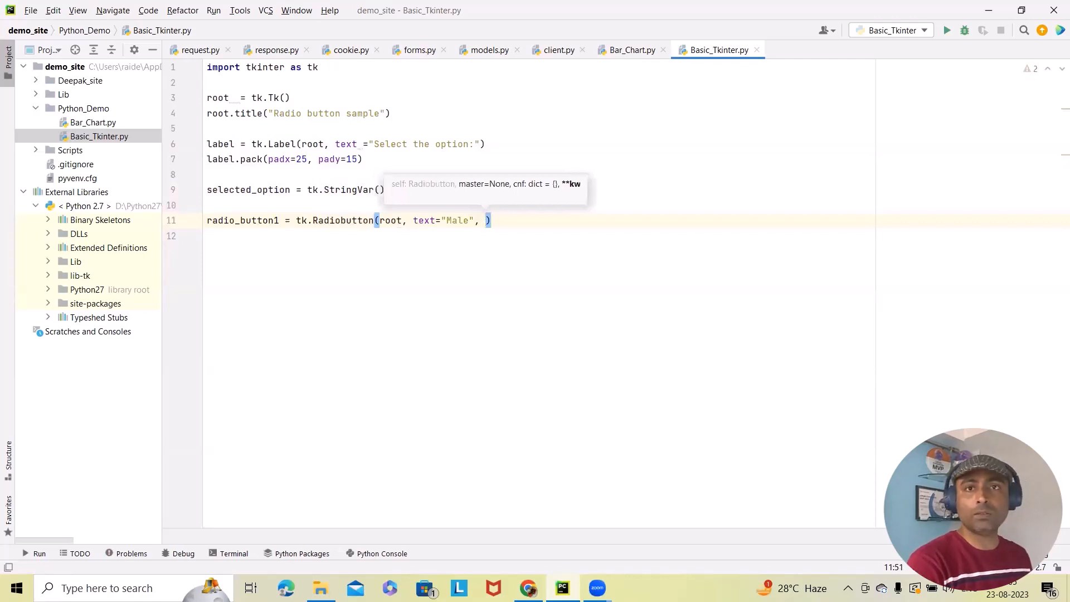
text(varia)
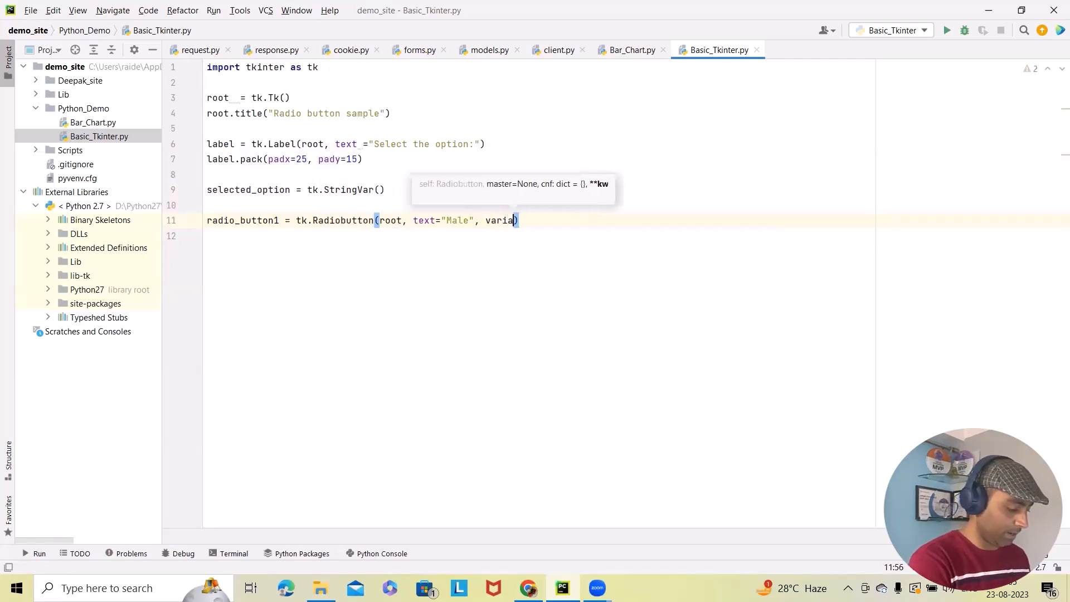
text(ble=)
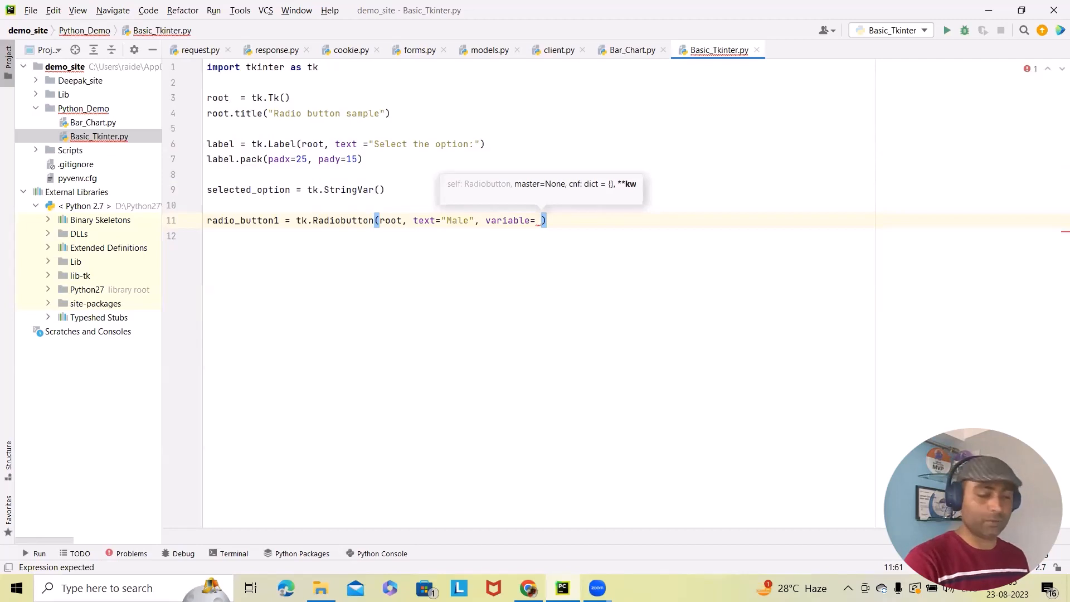
text(selected_option)
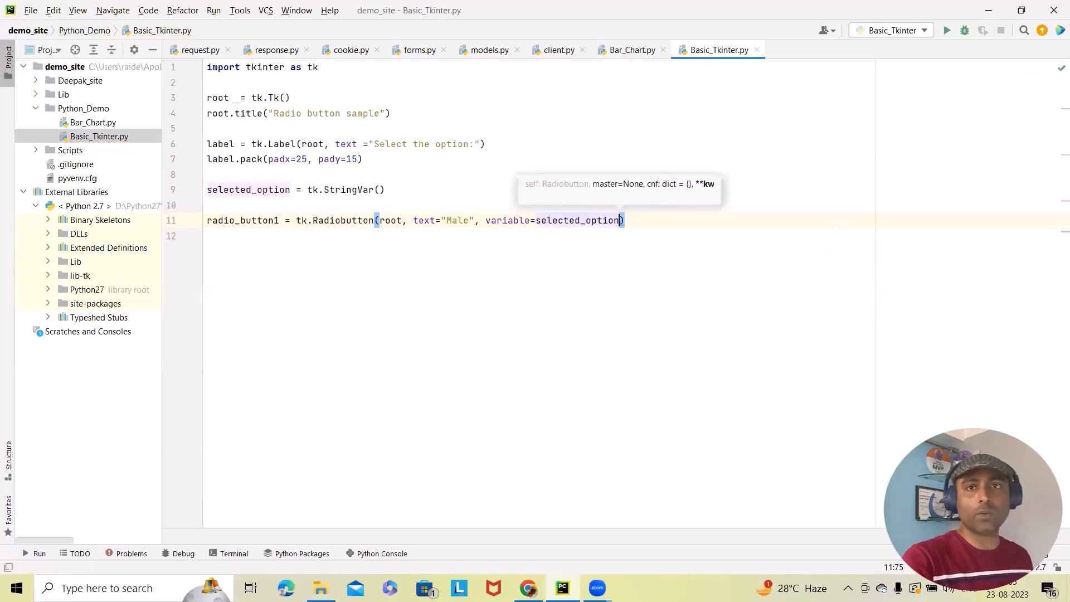
text(,)
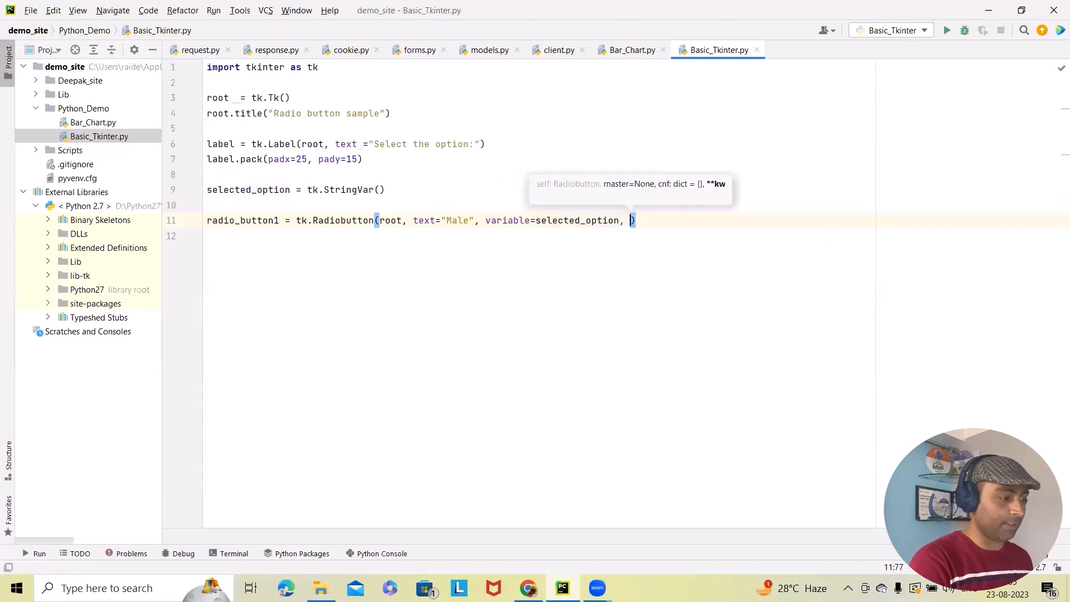
text(value="")
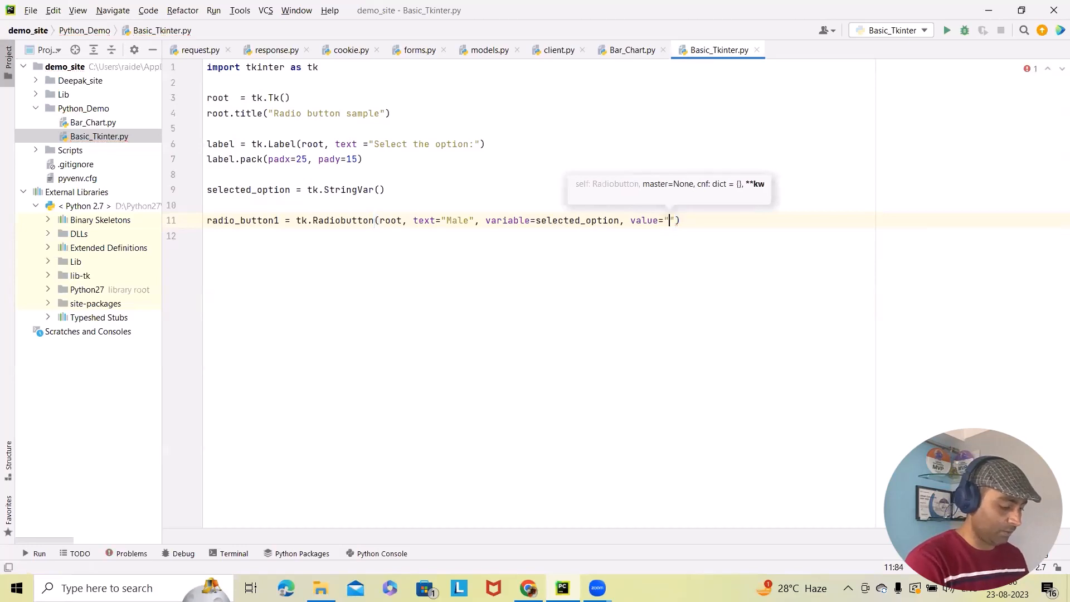
text(Male)
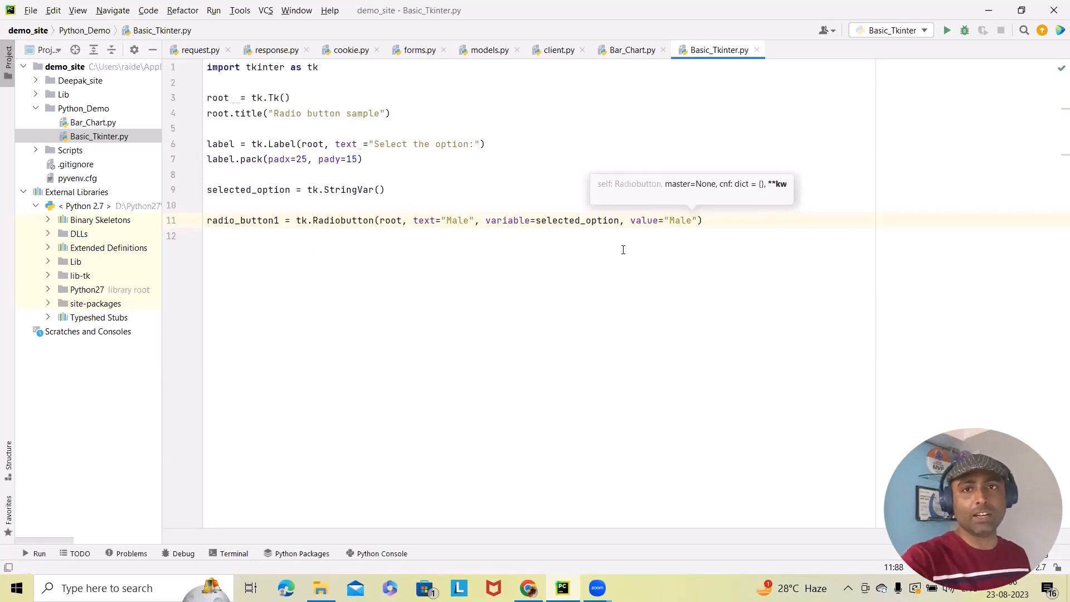
- Duplicate the radio button line twice, naming the copies radio_button2 and radio_button3
click(703, 221)
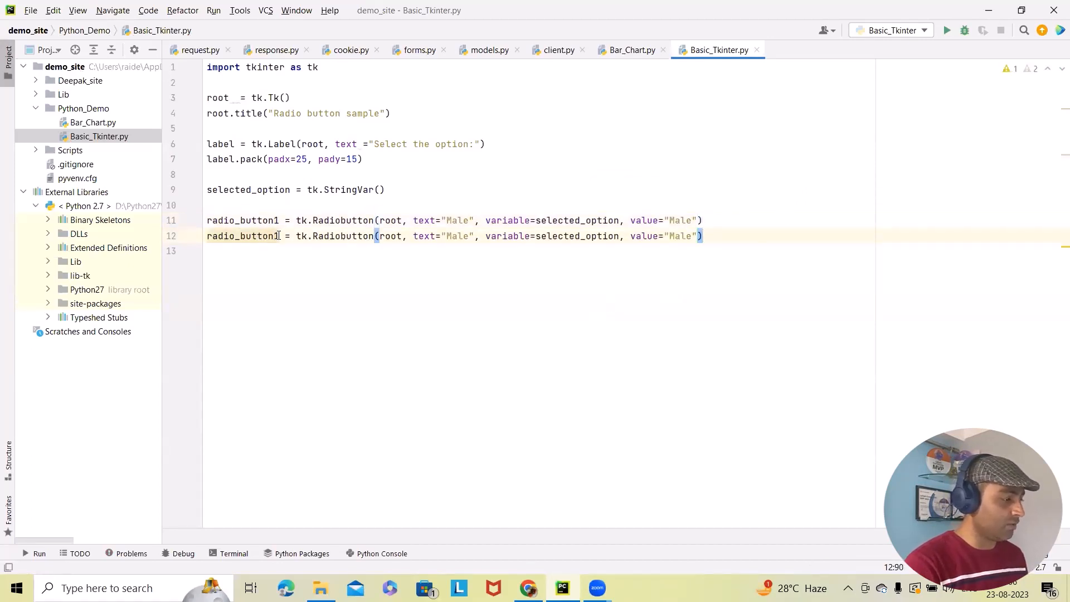
text(2)
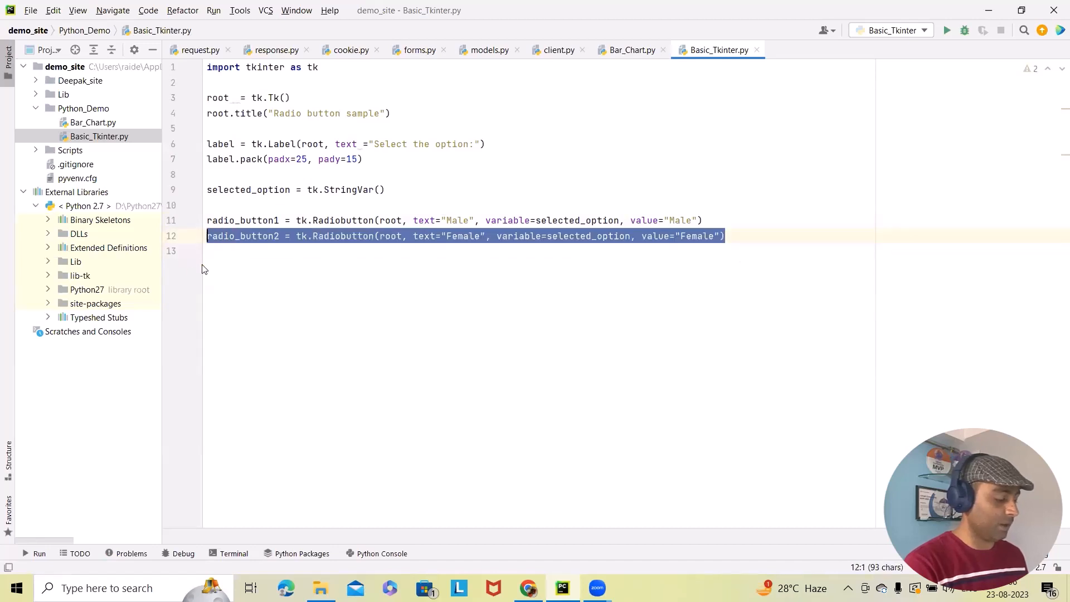
click(726, 235)
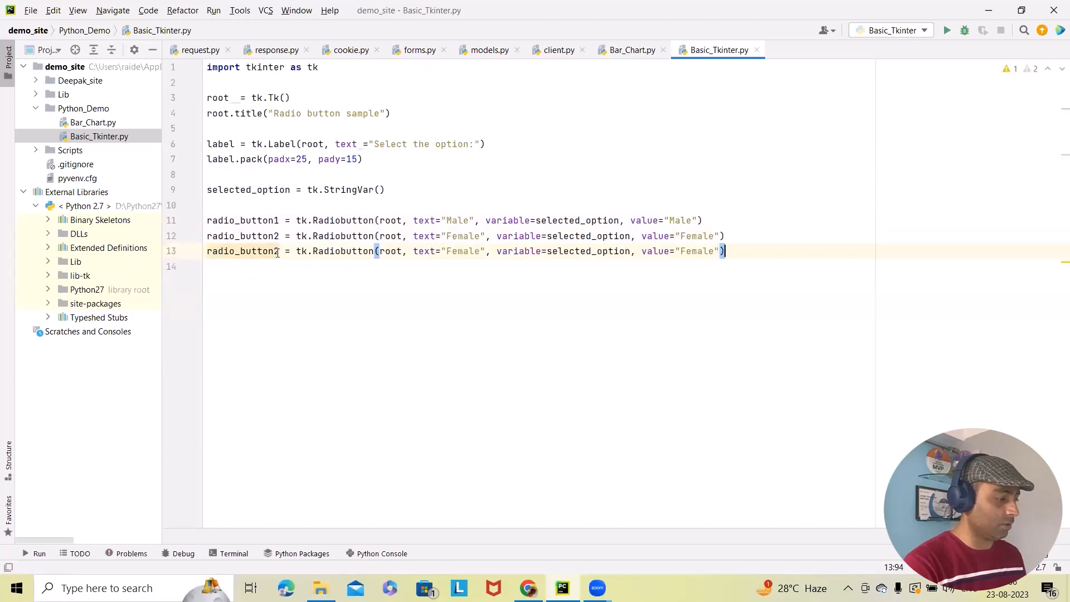
text(3)
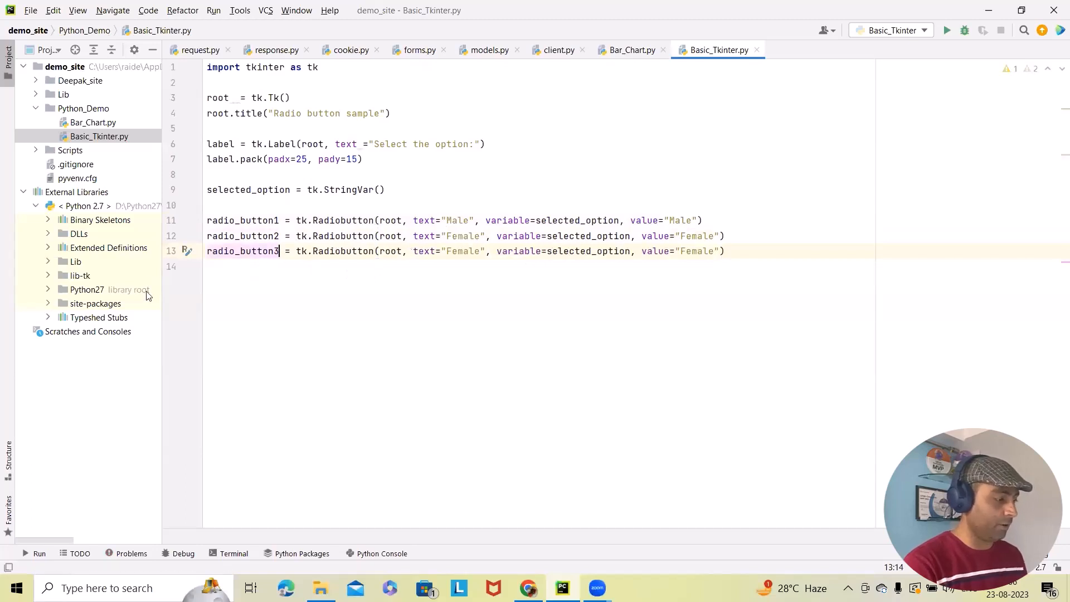
- Change the third button's text and value from Female to Transgender
click(480, 250)
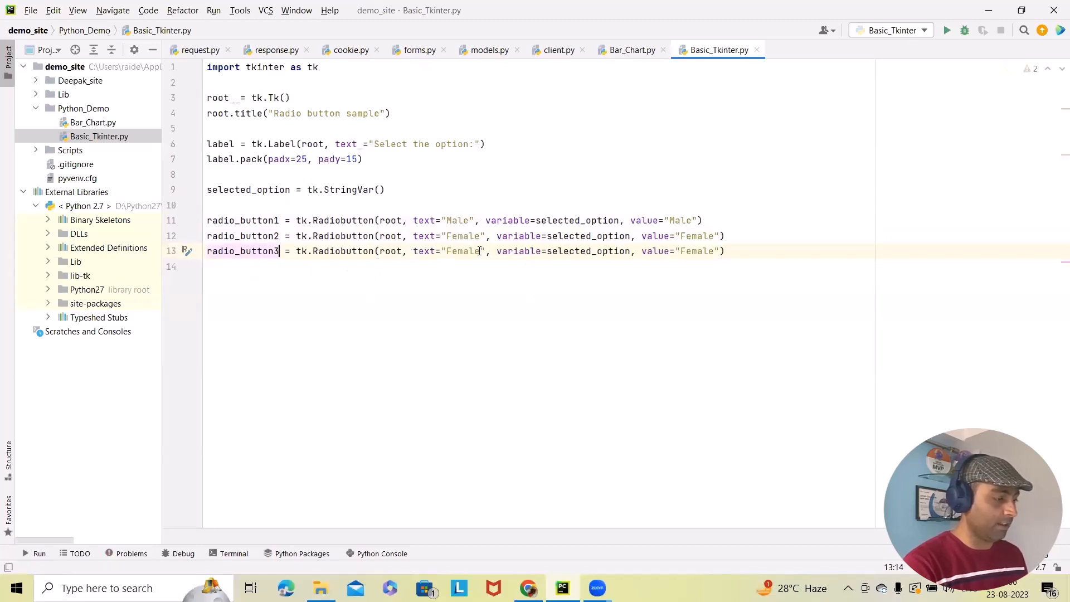
double_click(462, 251)
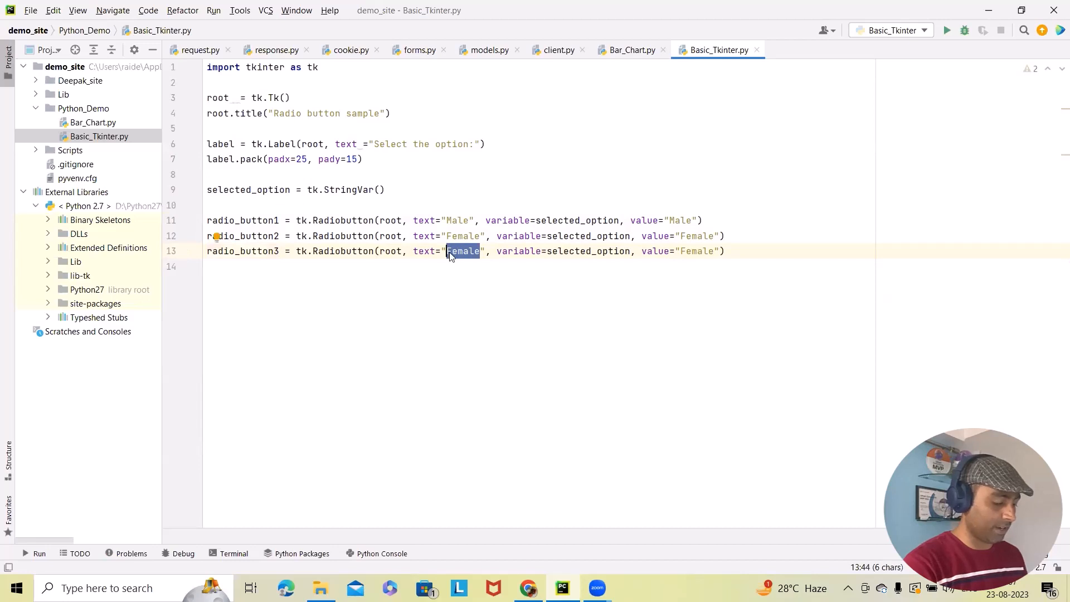
text(Trans)
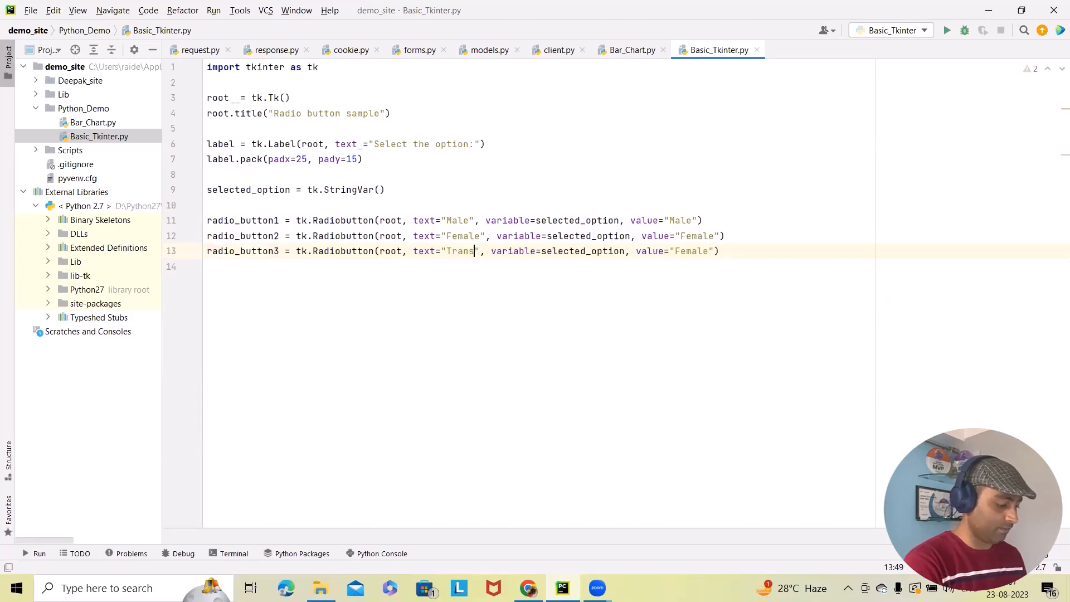
text(gender)
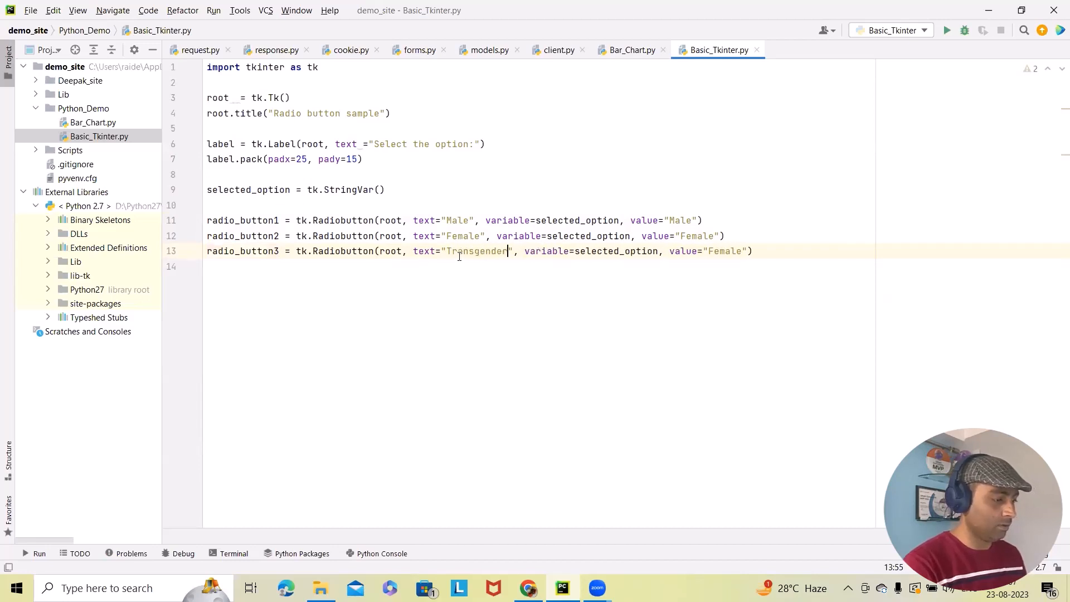
double_click(475, 250)
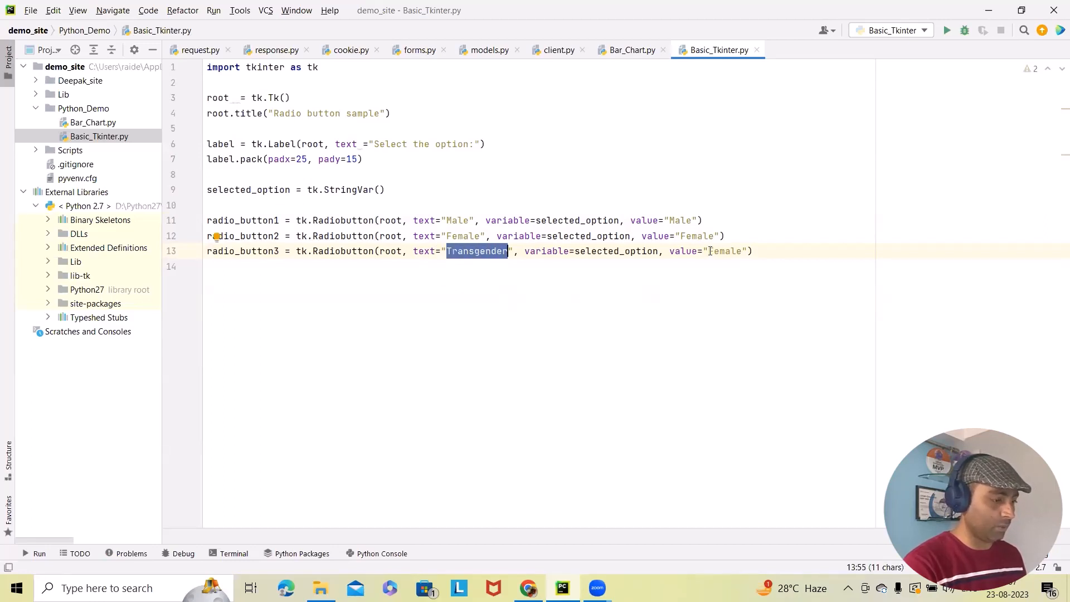
text(Transgender)
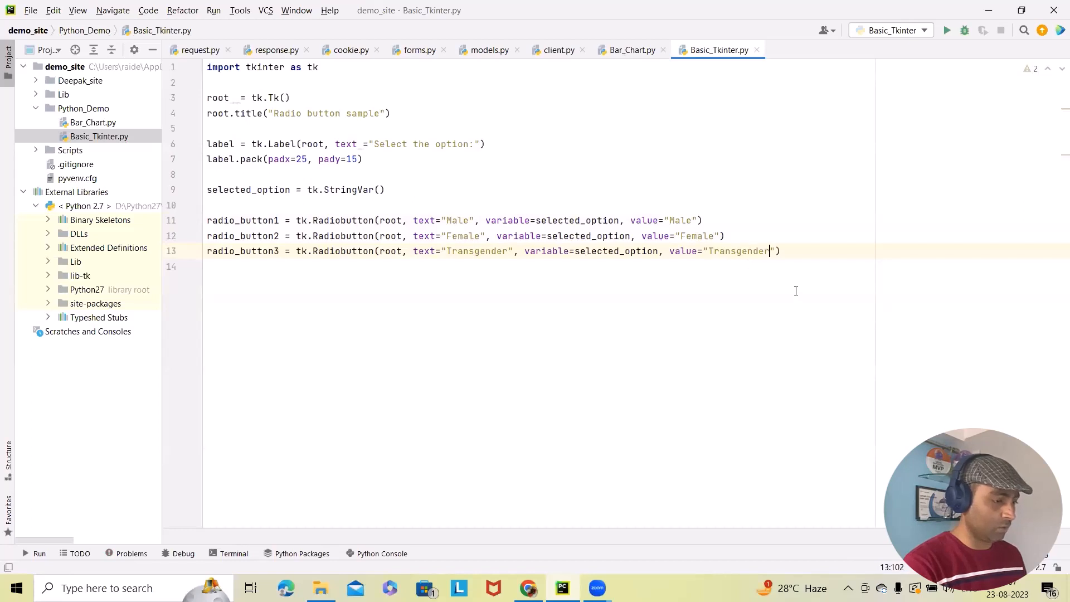
mouse_move(799, 295)
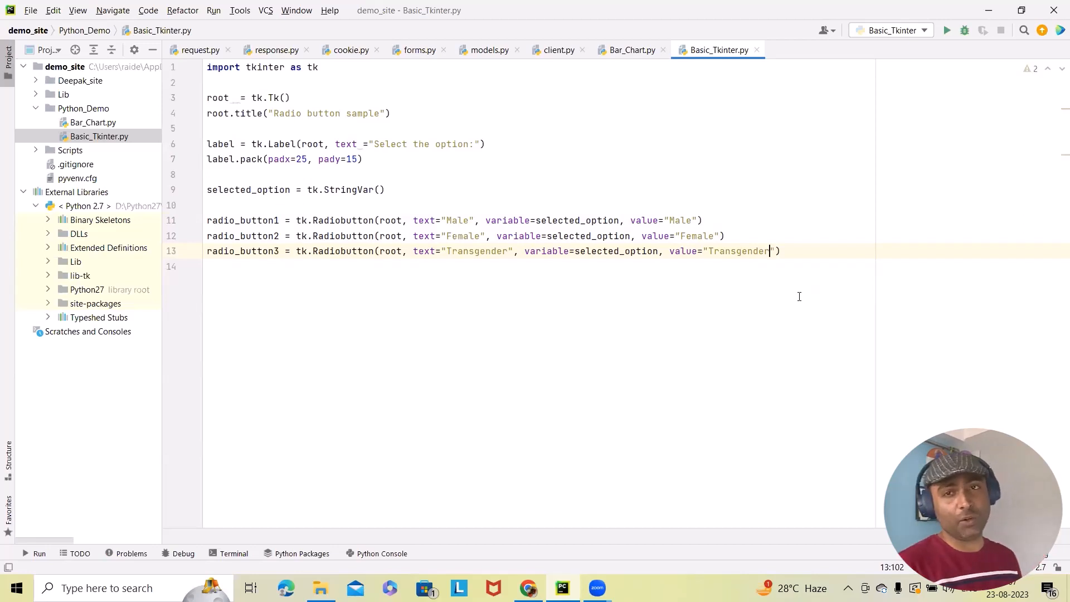
mouse_move(490, 176)
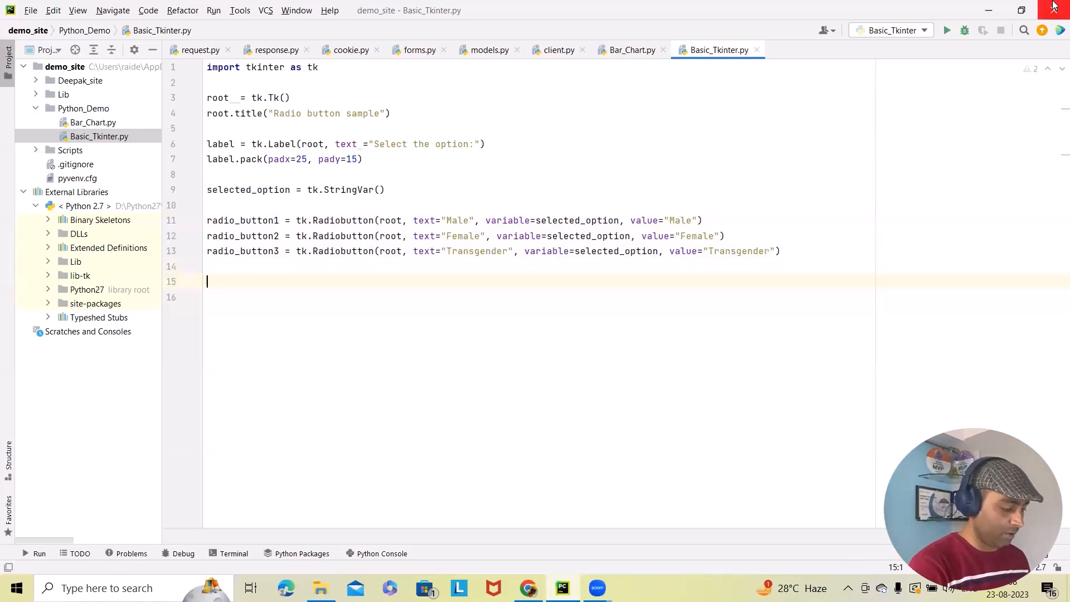
- Pack radio_button1 with anchor=tk.W and duplicate the pack line for buttons 2 and 3
text(radio)
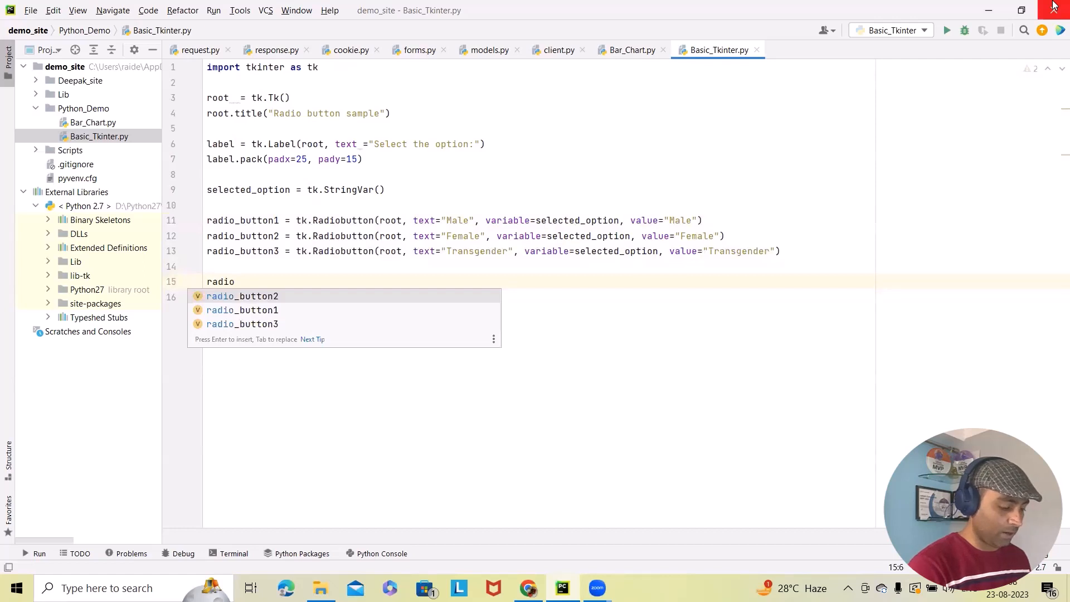
click(241, 310)
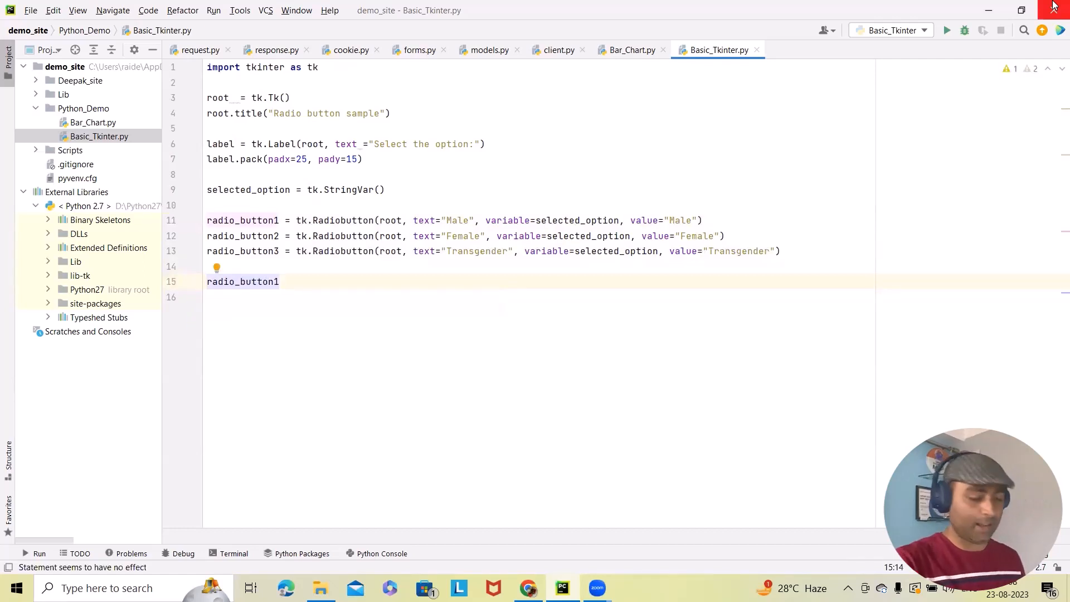
text(.pack()
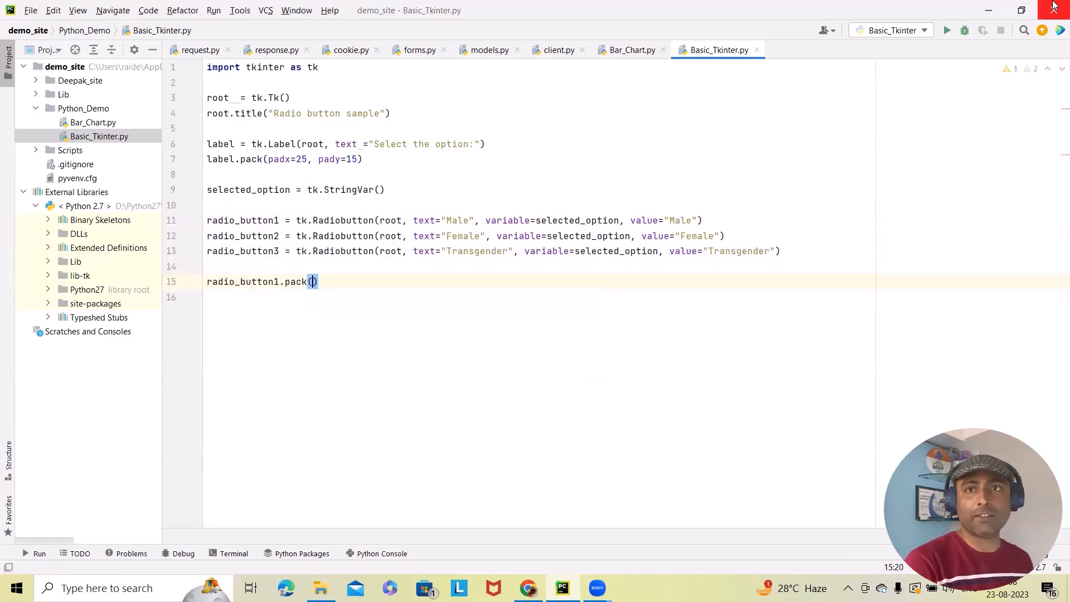
text(a)
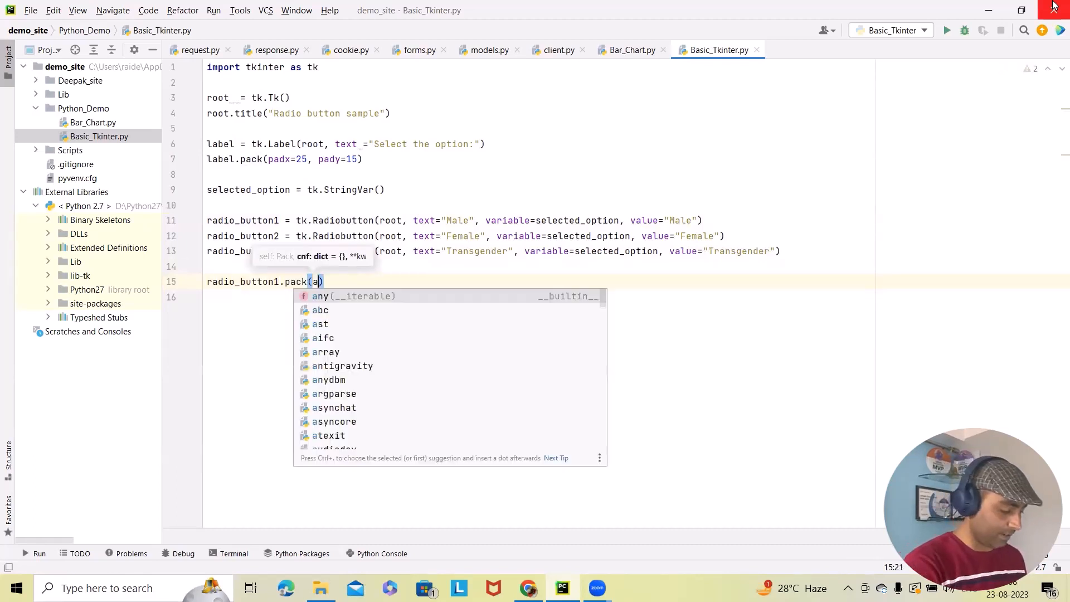
text(nchor)
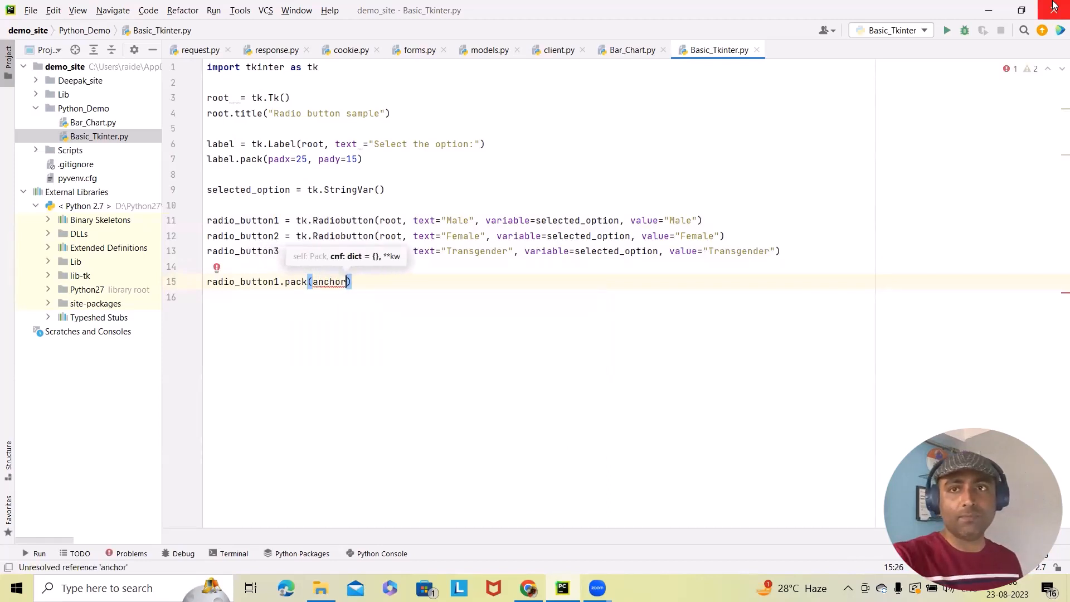
text(=t)
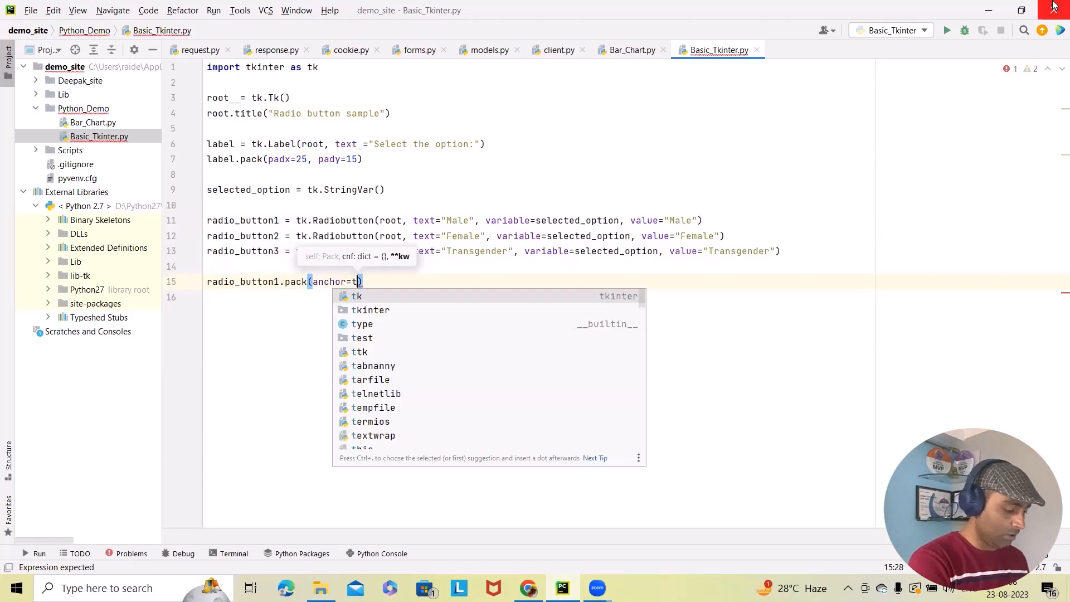
text(k.)
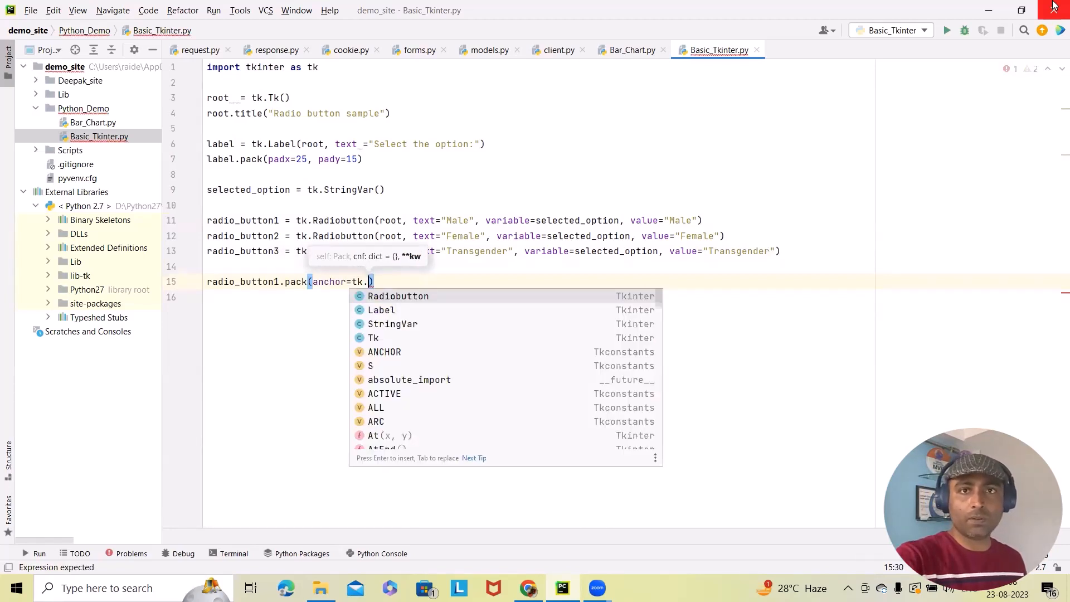
text(W)
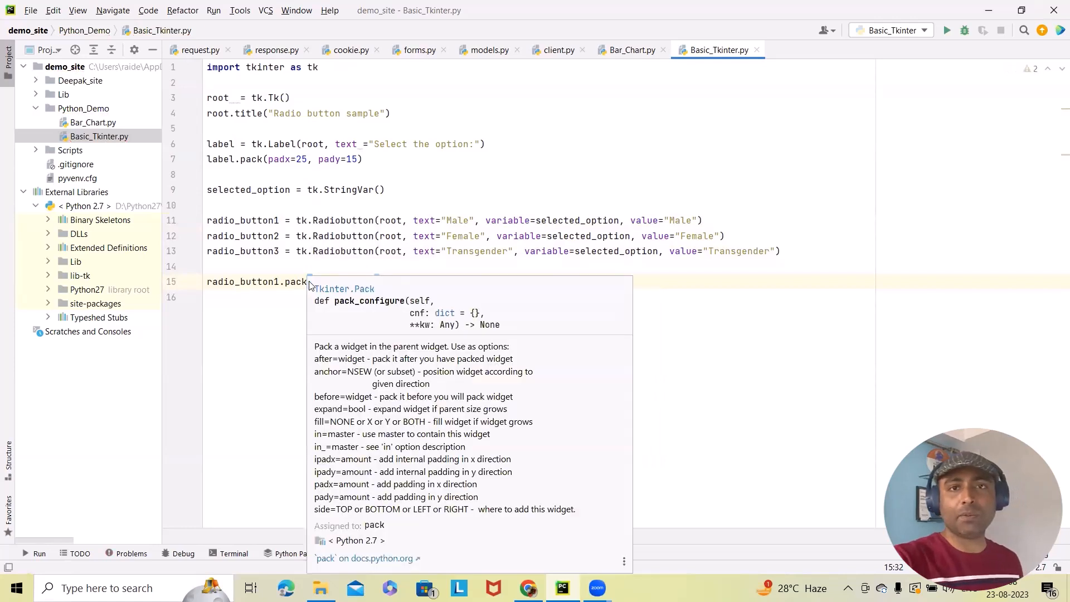
text(anchor=tk.W))
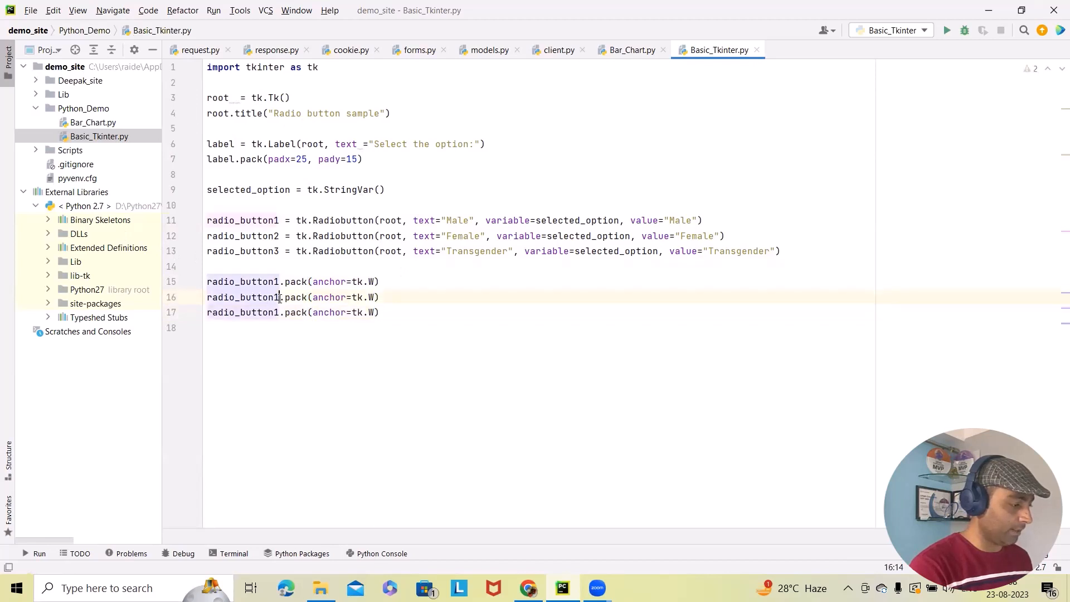
text(2)
click(294, 312)
text(3)
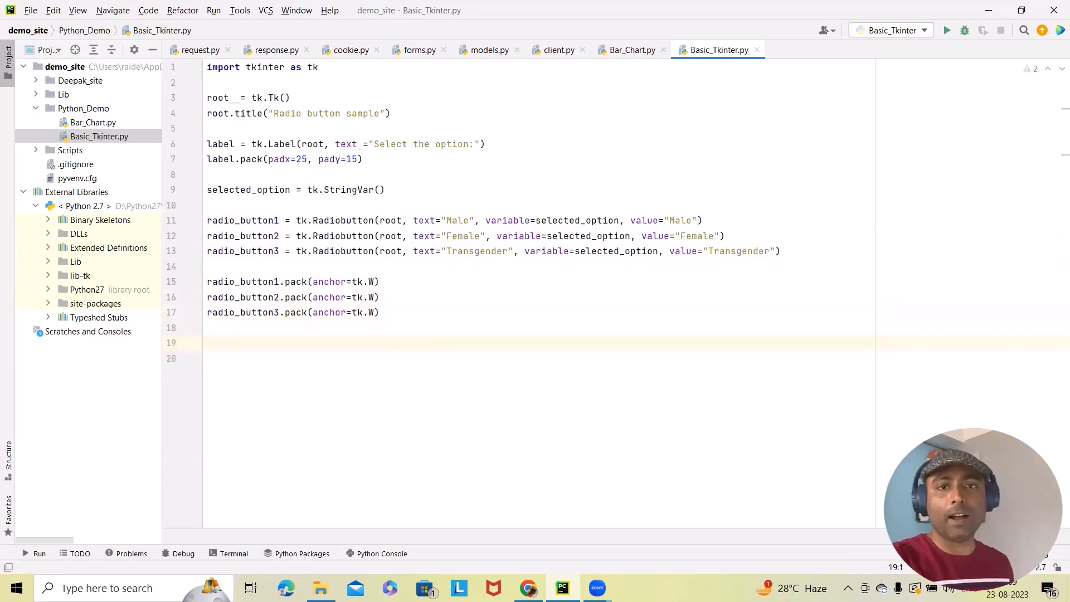
- Add root.mainloop() on line 19 and start a fresh line
text(root.)
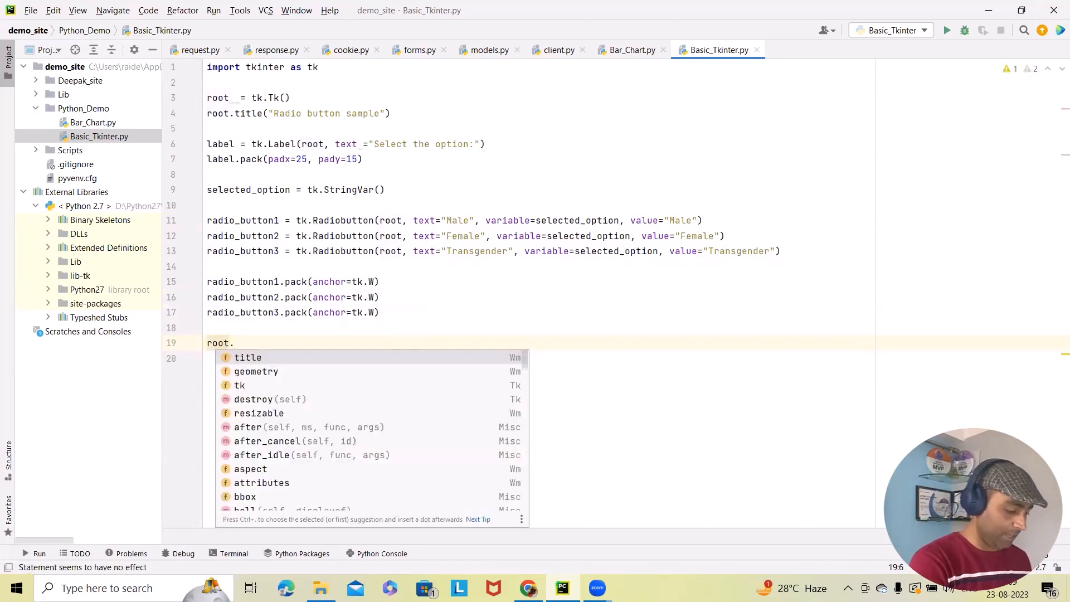
text(mail)
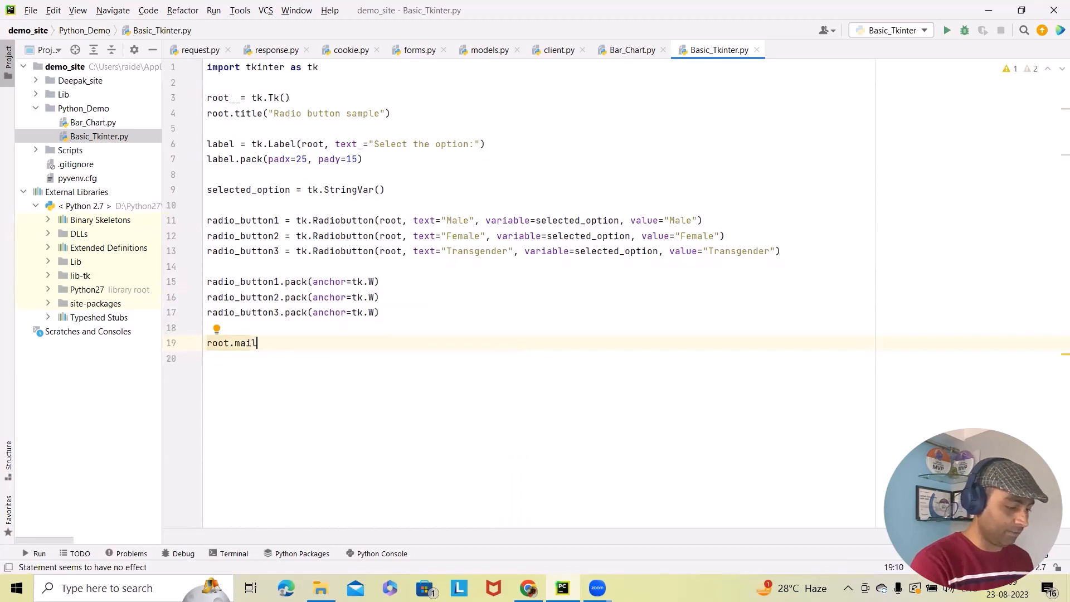
text(n)
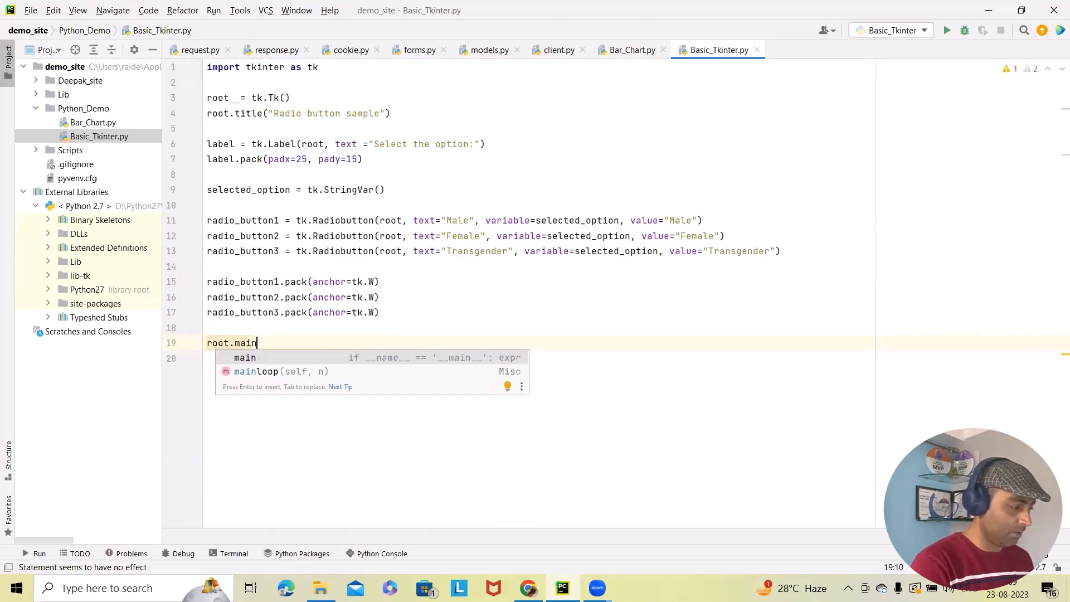
mouse_move(268, 362)
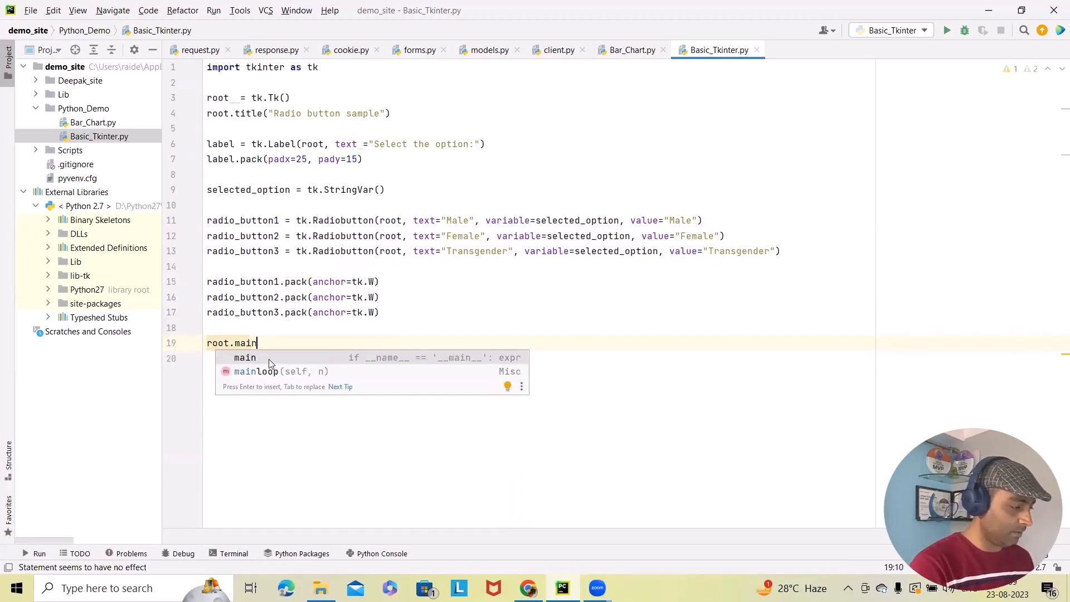
text(loop()
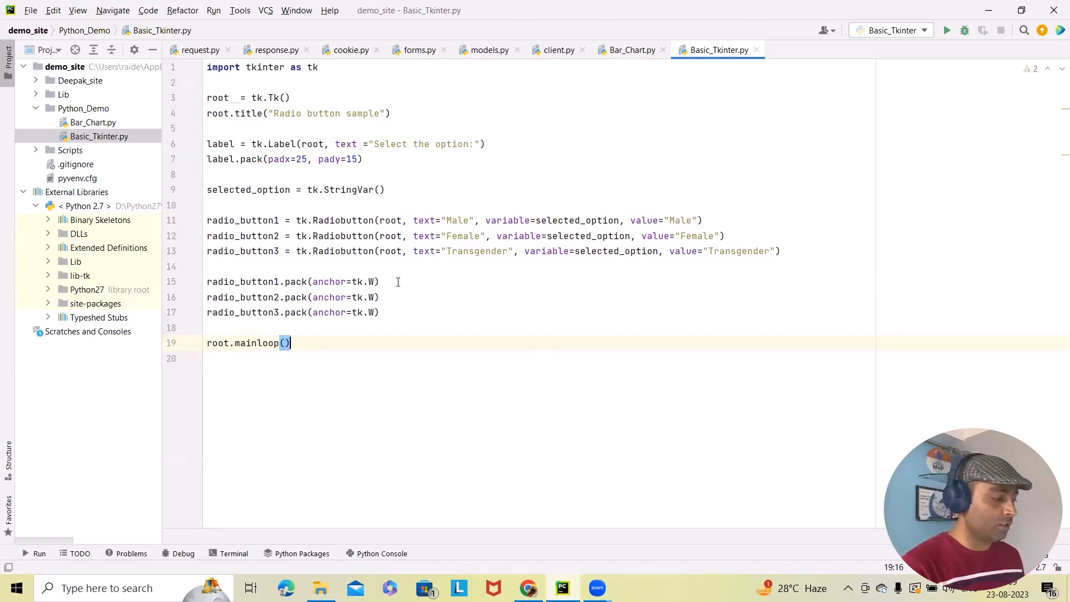
key(enter)
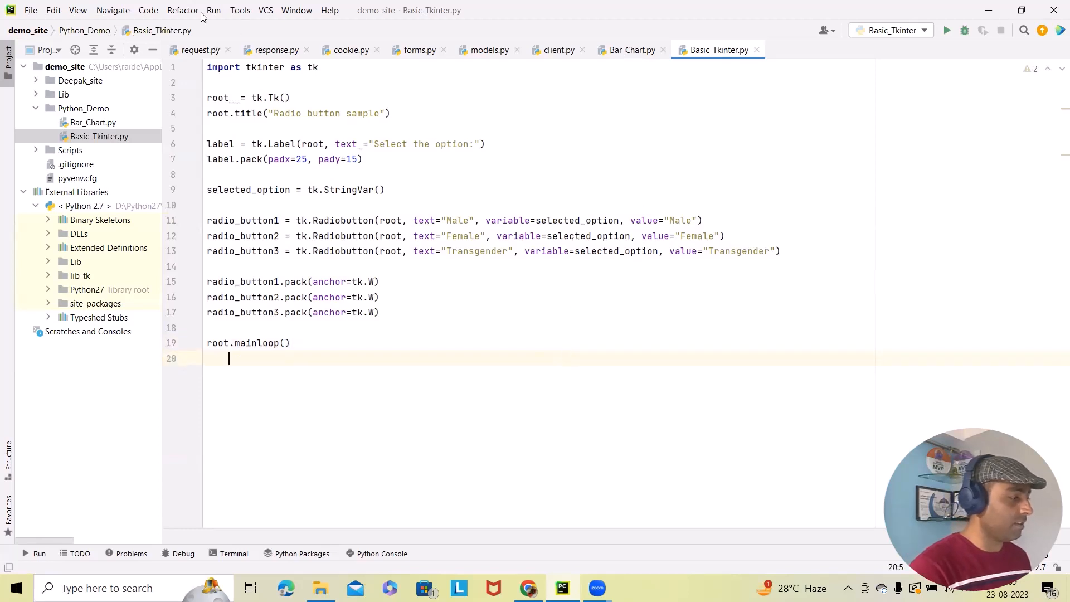
mouse_move(263, 34)
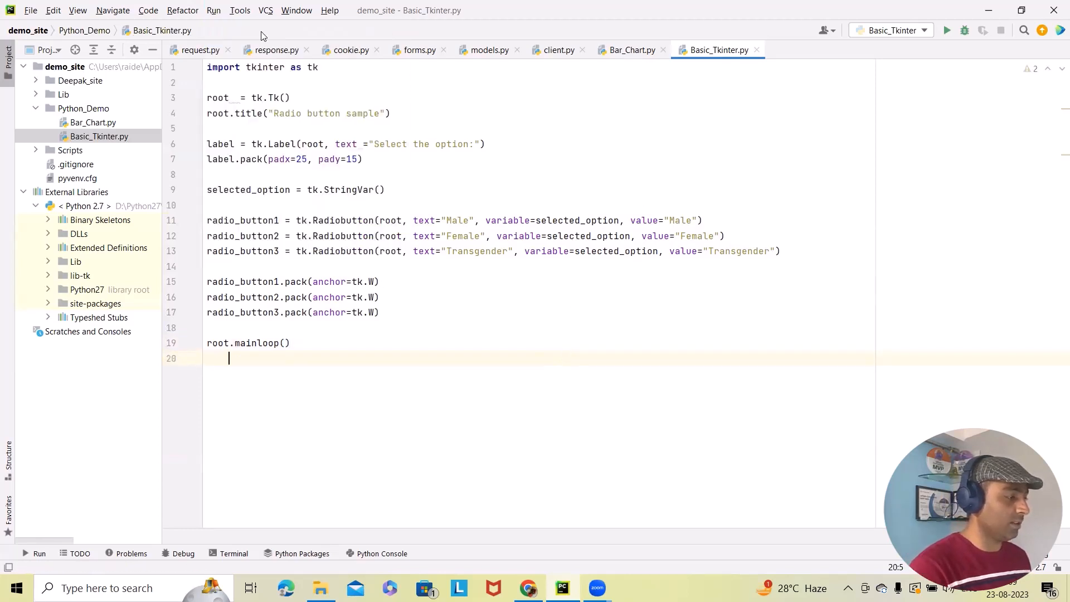
- Run the script, maximize the Radio button sample window, select Female, and close it
click(948, 29)
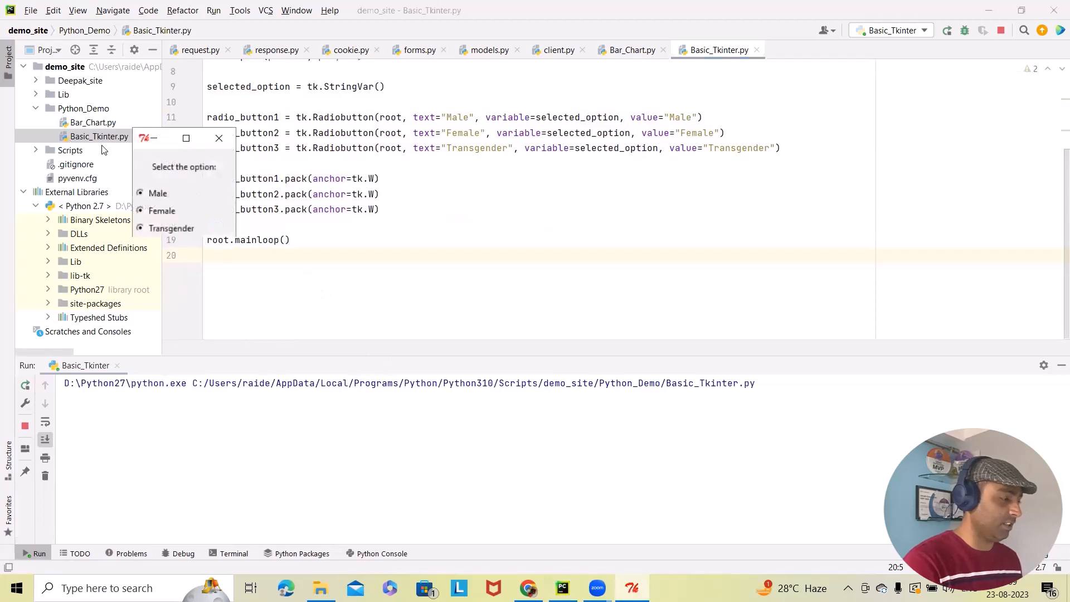
mouse_move(186, 137)
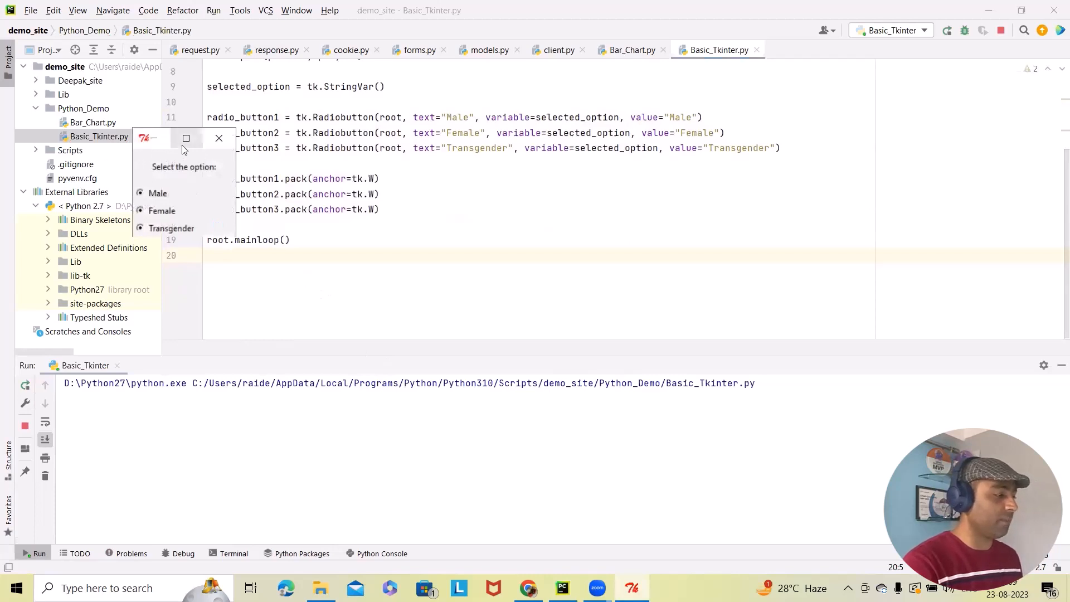
click(186, 137)
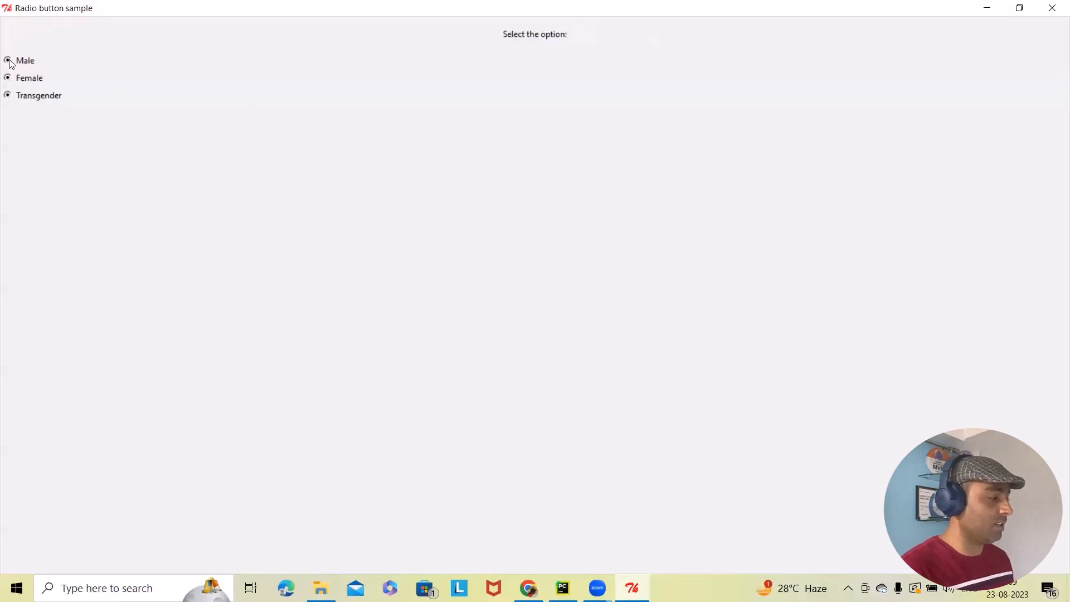
click(6, 78)
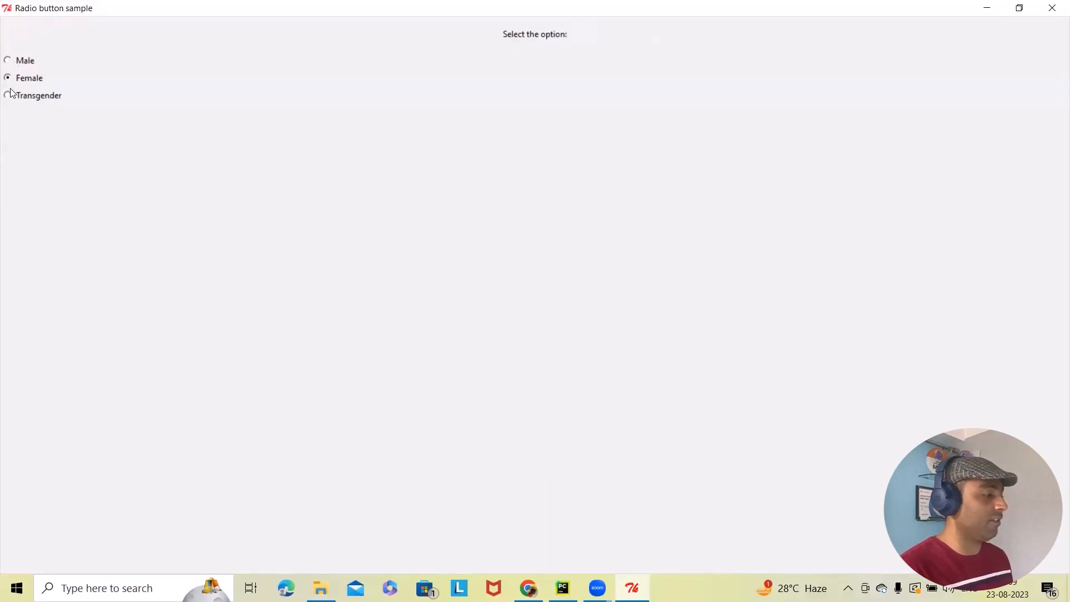
mouse_move(28, 127)
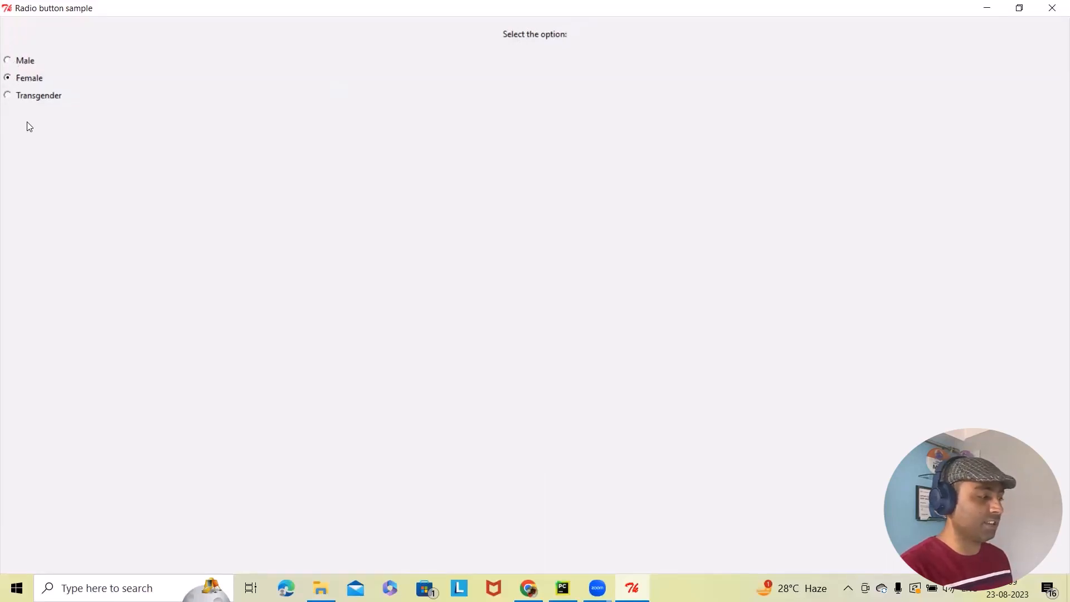
mouse_move(16, 121)
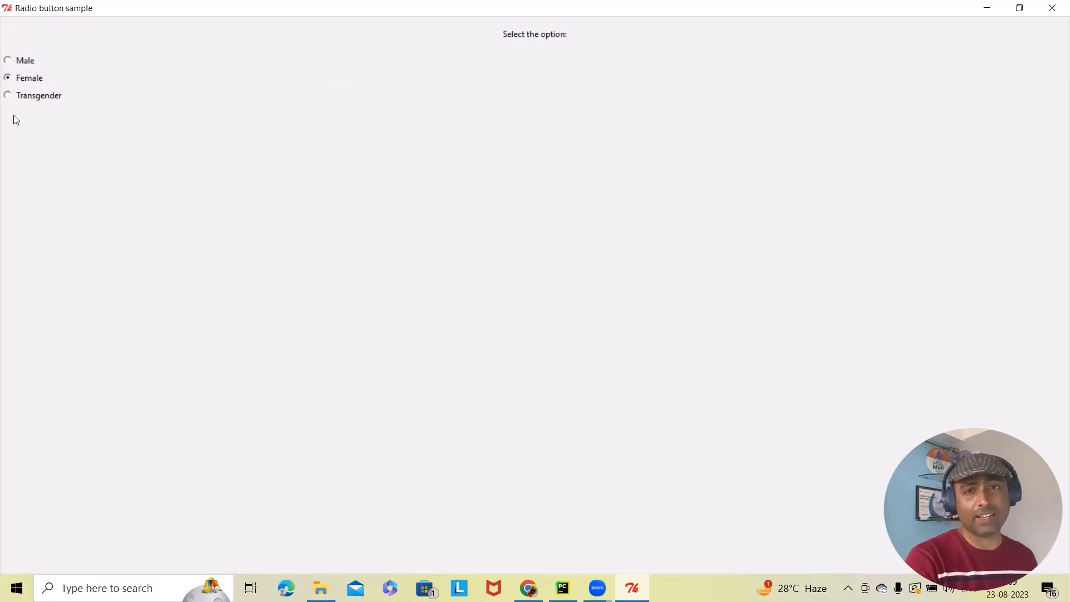
mouse_move(1053, 9)
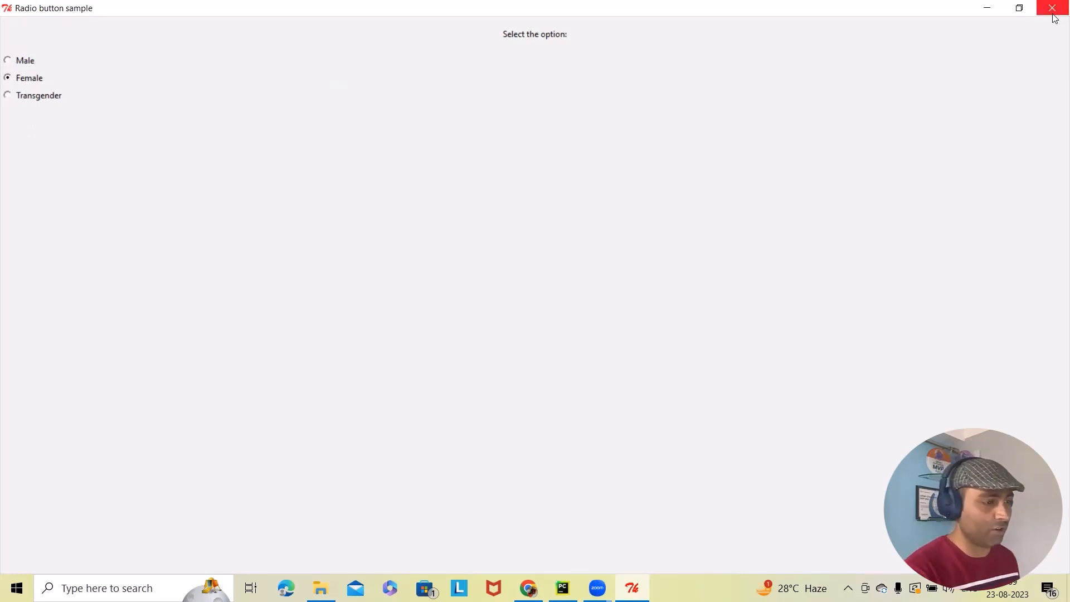
click(1052, 7)
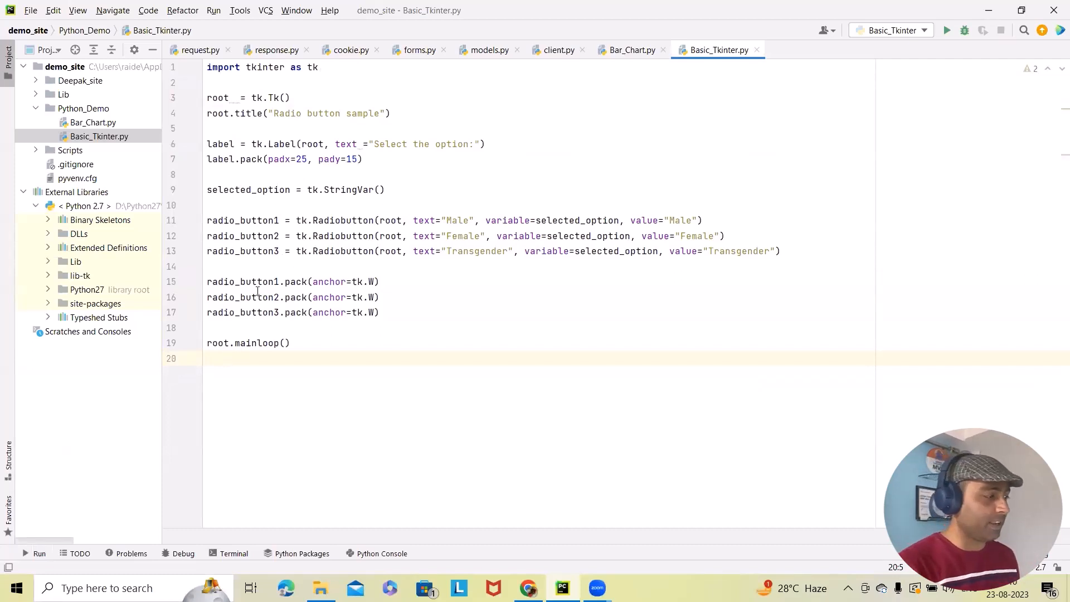
click(237, 97)
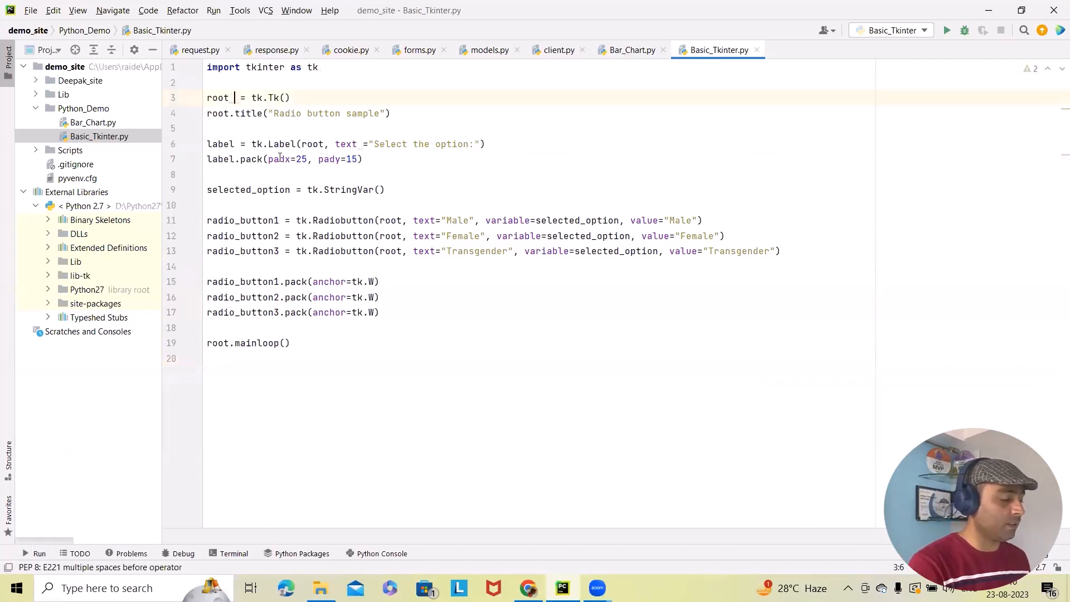
click(334, 113)
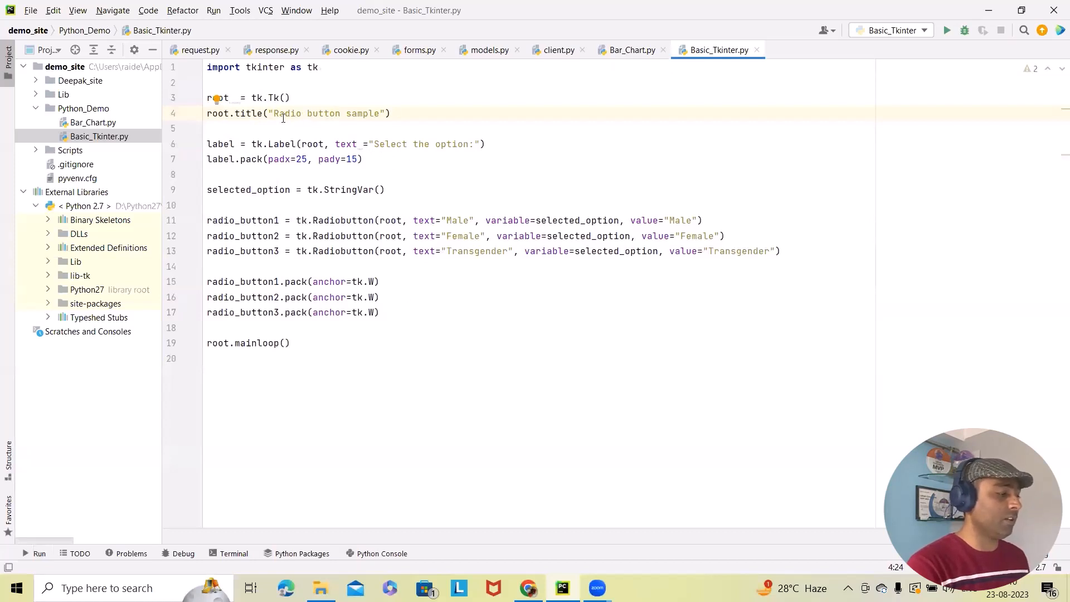
click(246, 114)
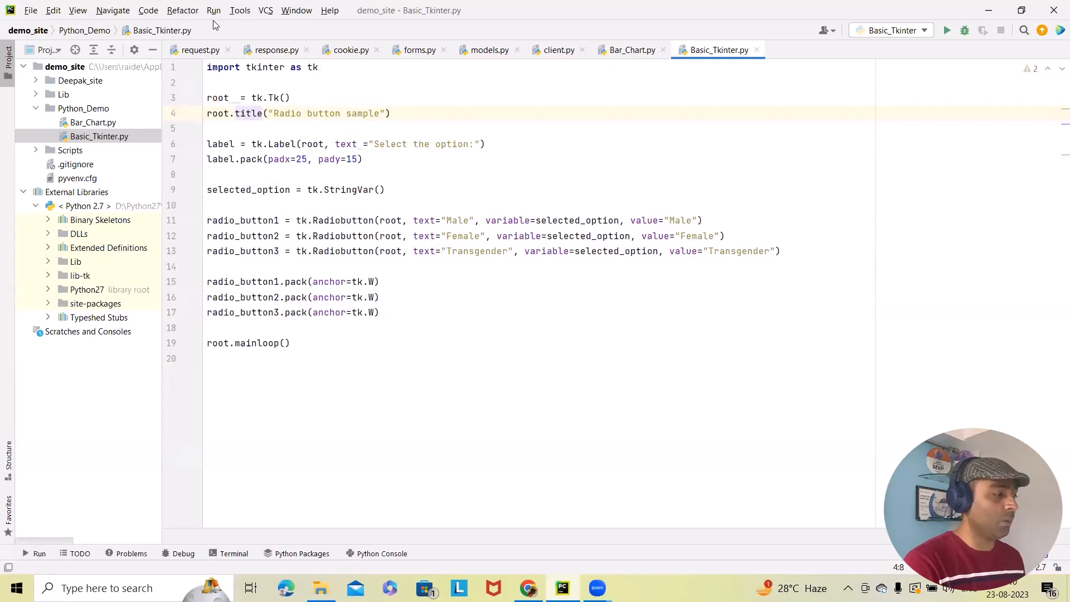
- Re-run Basic_Tkinter to reopen the Radio button sample window with Male, Female, Transgender options
click(948, 30)
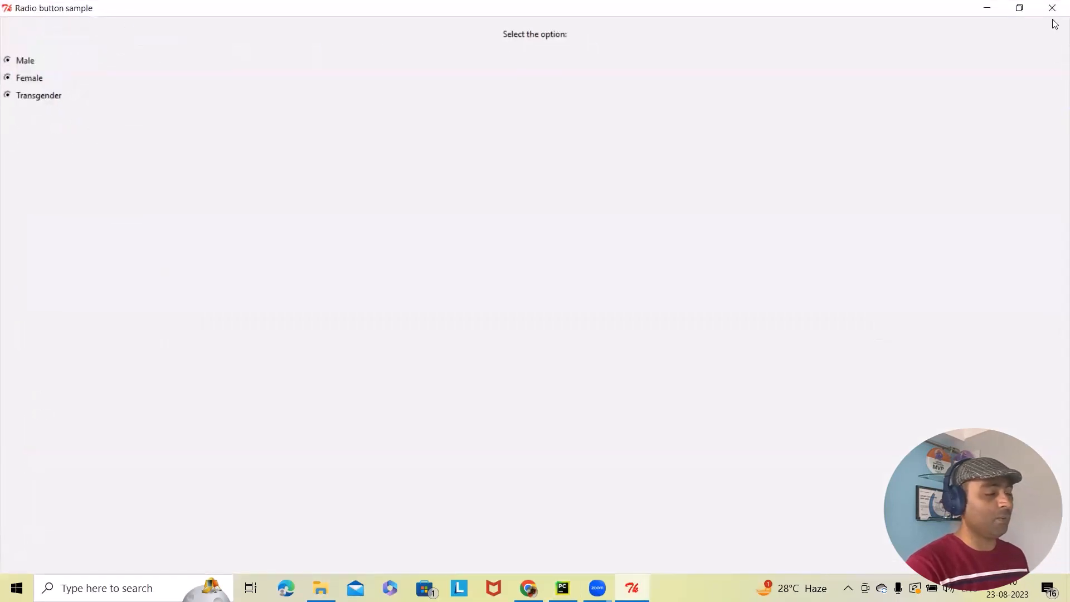
mouse_move(484, 42)
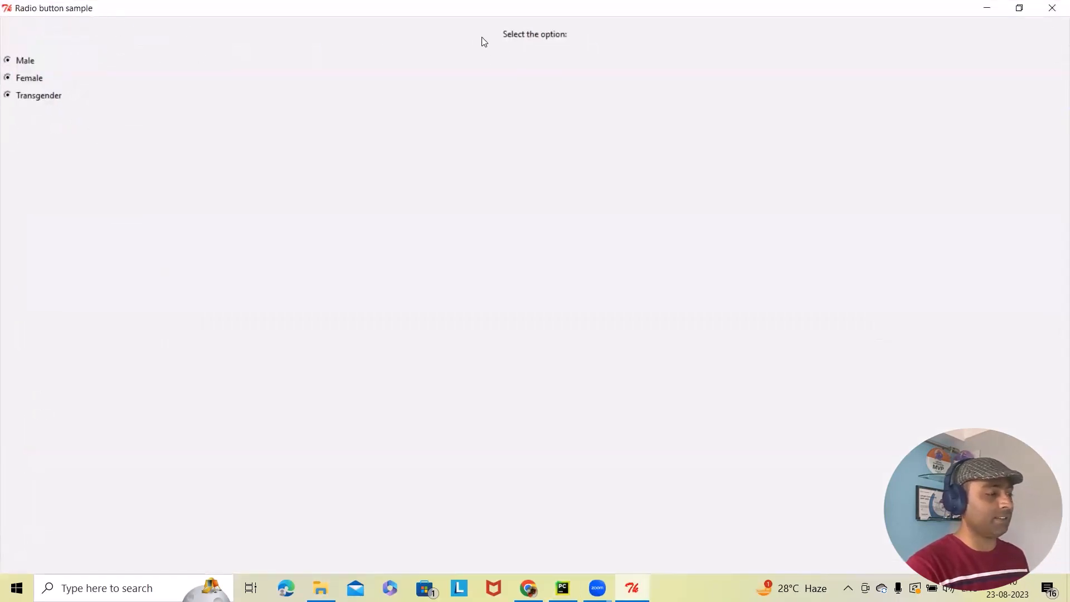
mouse_move(555, 46)
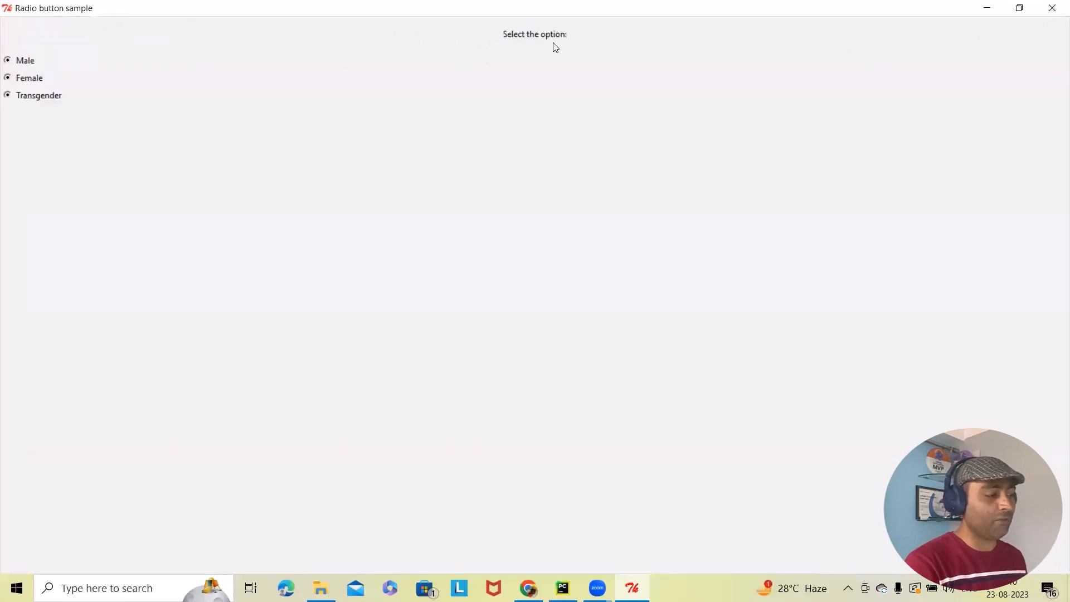
mouse_move(521, 38)
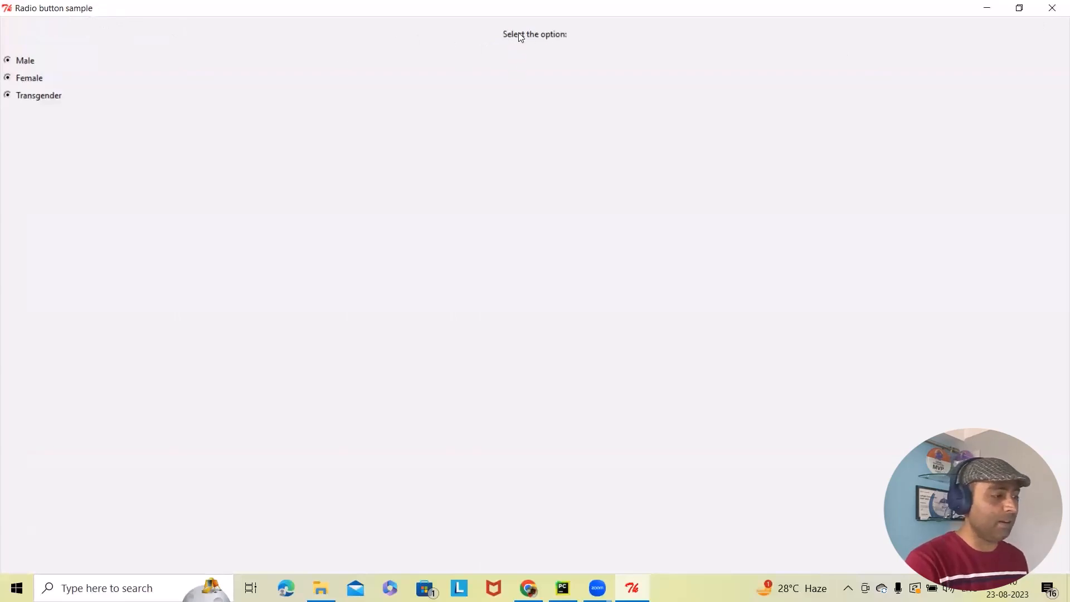
mouse_move(1055, 34)
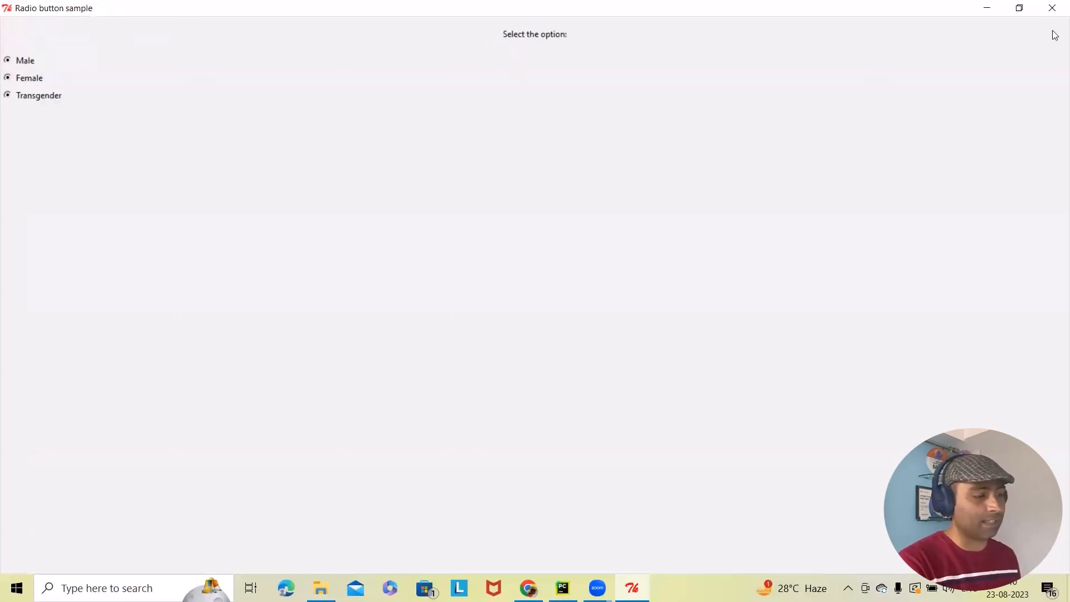